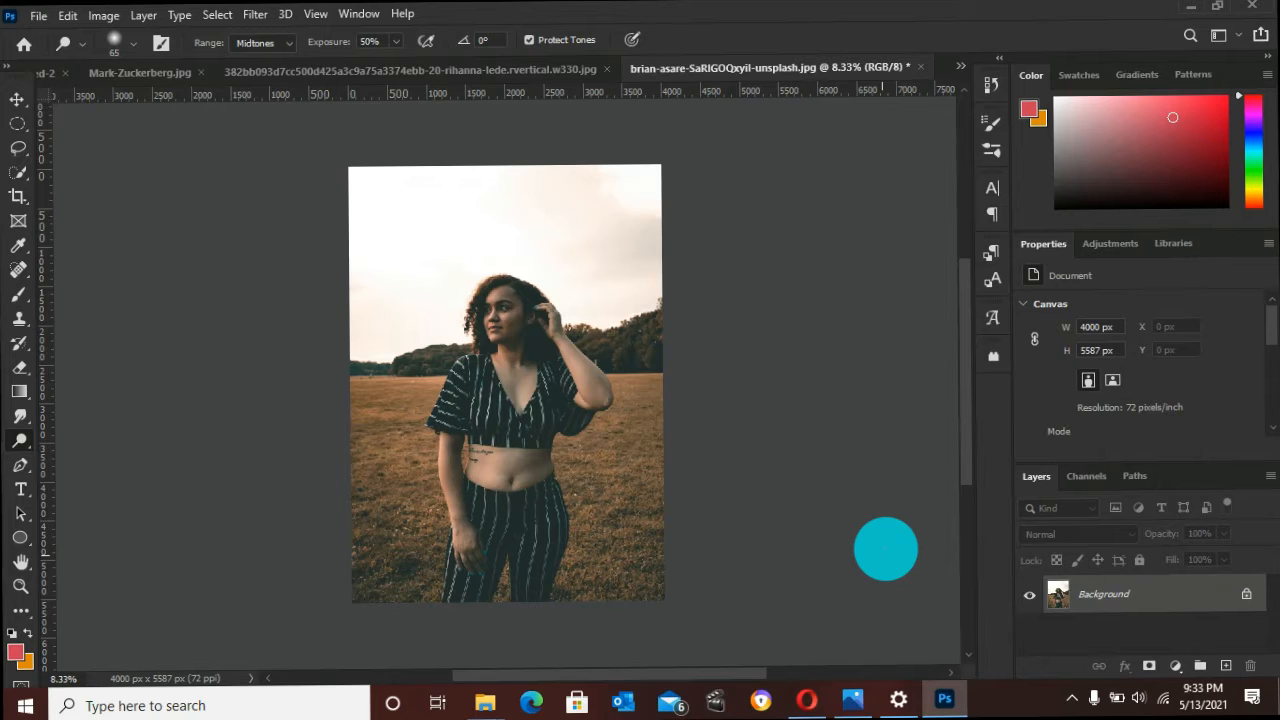
mouse_move(992, 600)
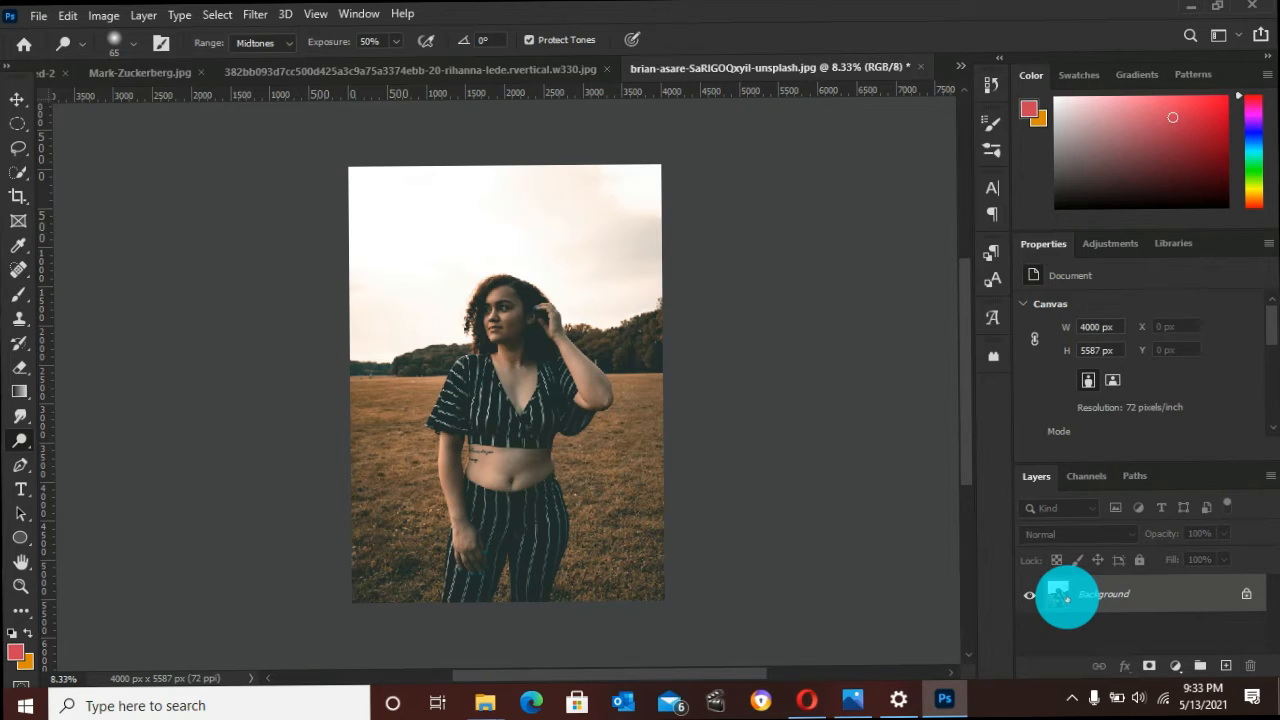
mouse_move(1064, 598)
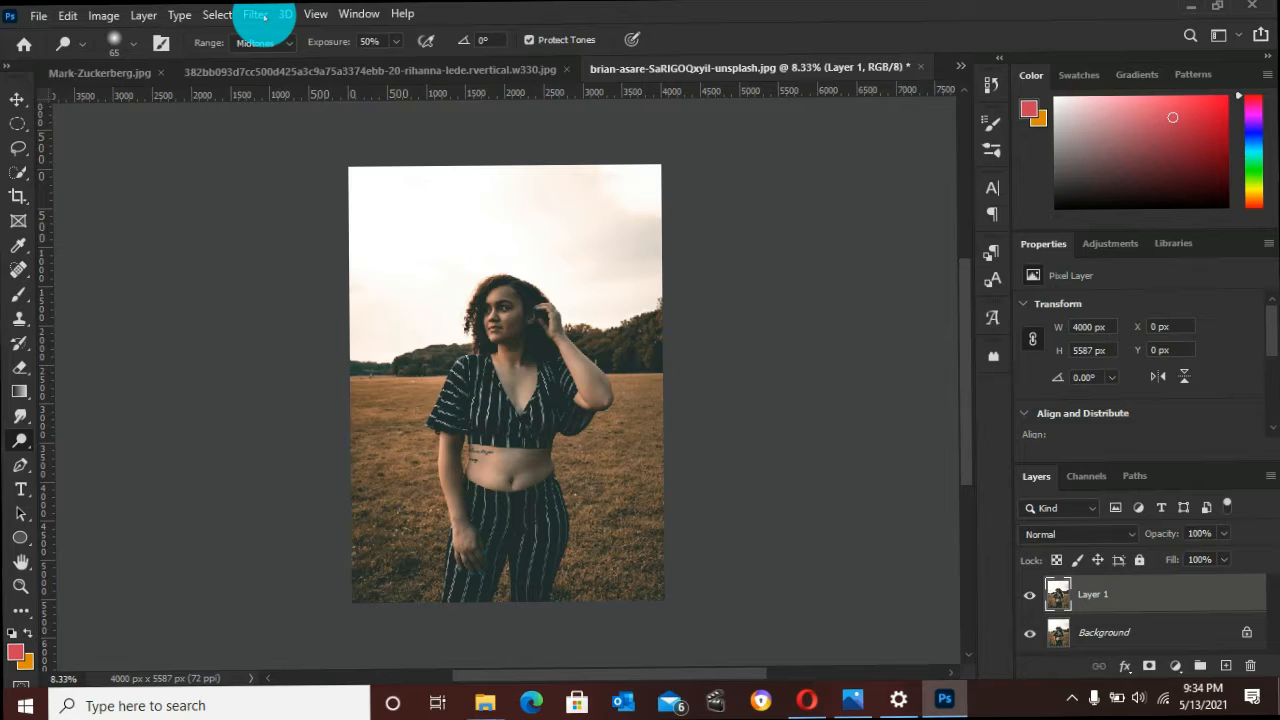
left_click(254, 12)
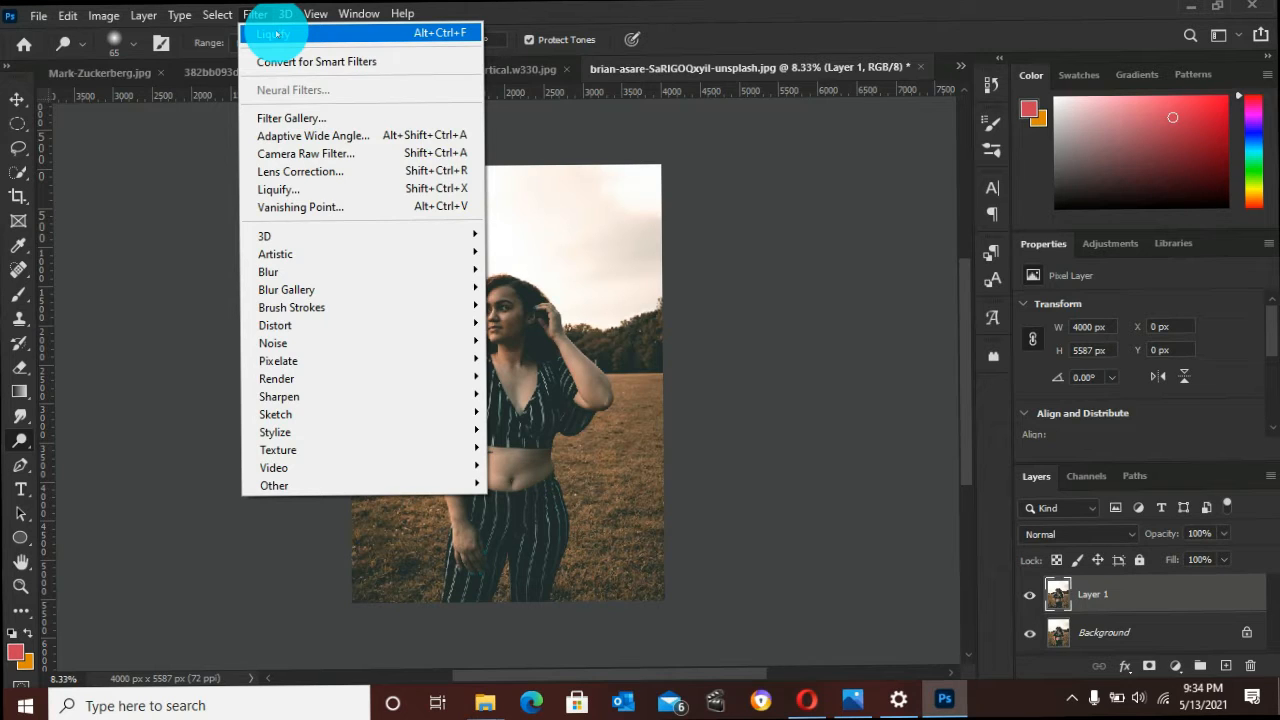
left_click(256, 12)
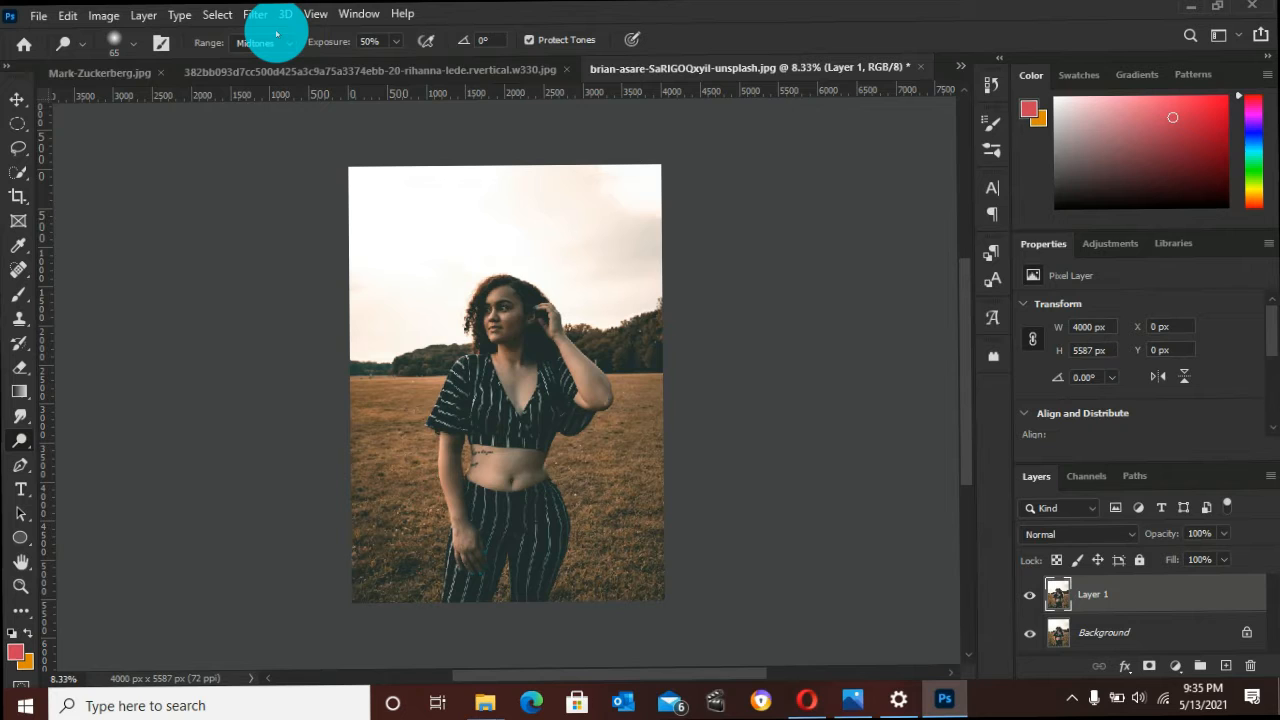
Convert Layer 1 to a smart object and launch Liquify, accepting the graphics acceleration notice
right_click(1092, 594)
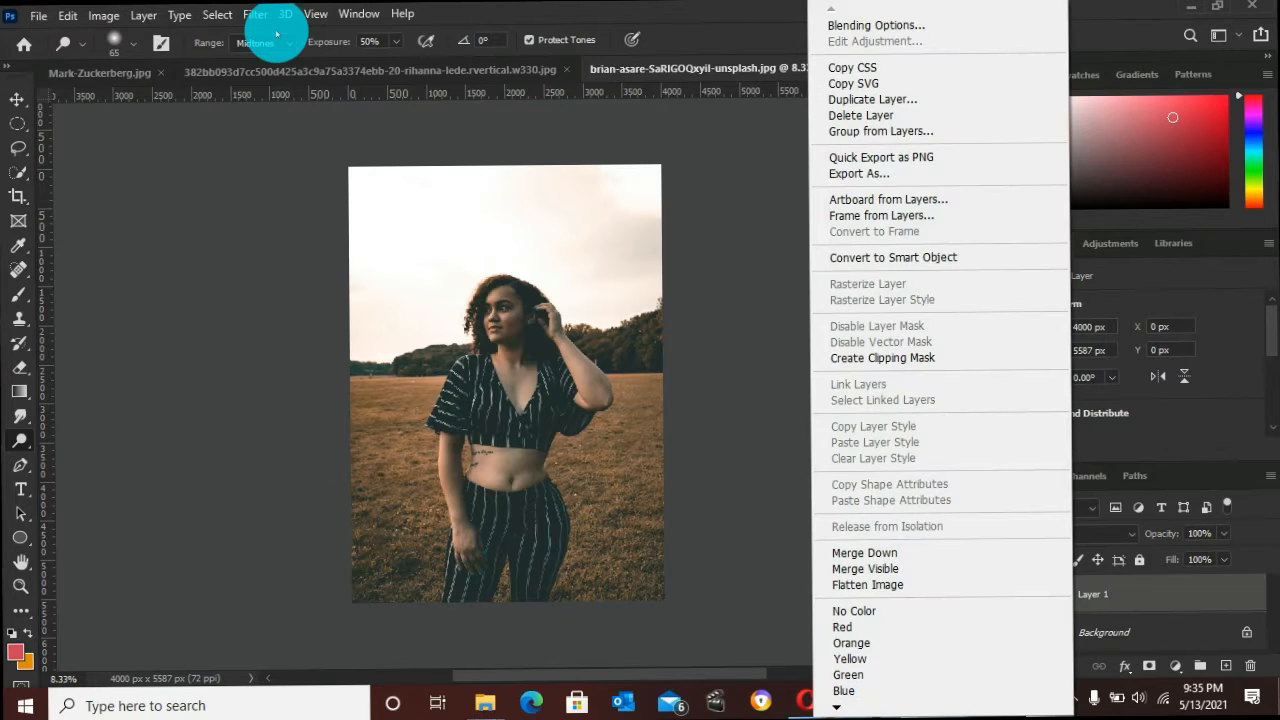
mouse_move(892, 256)
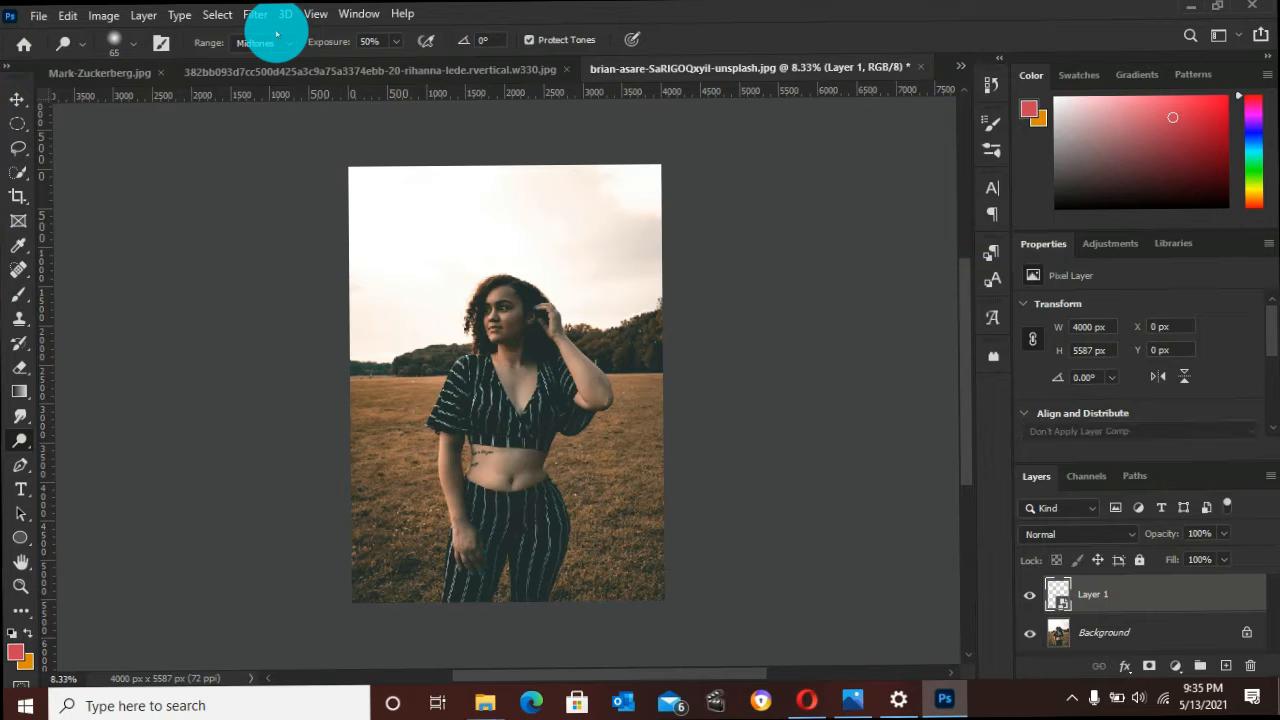
left_click(256, 12)
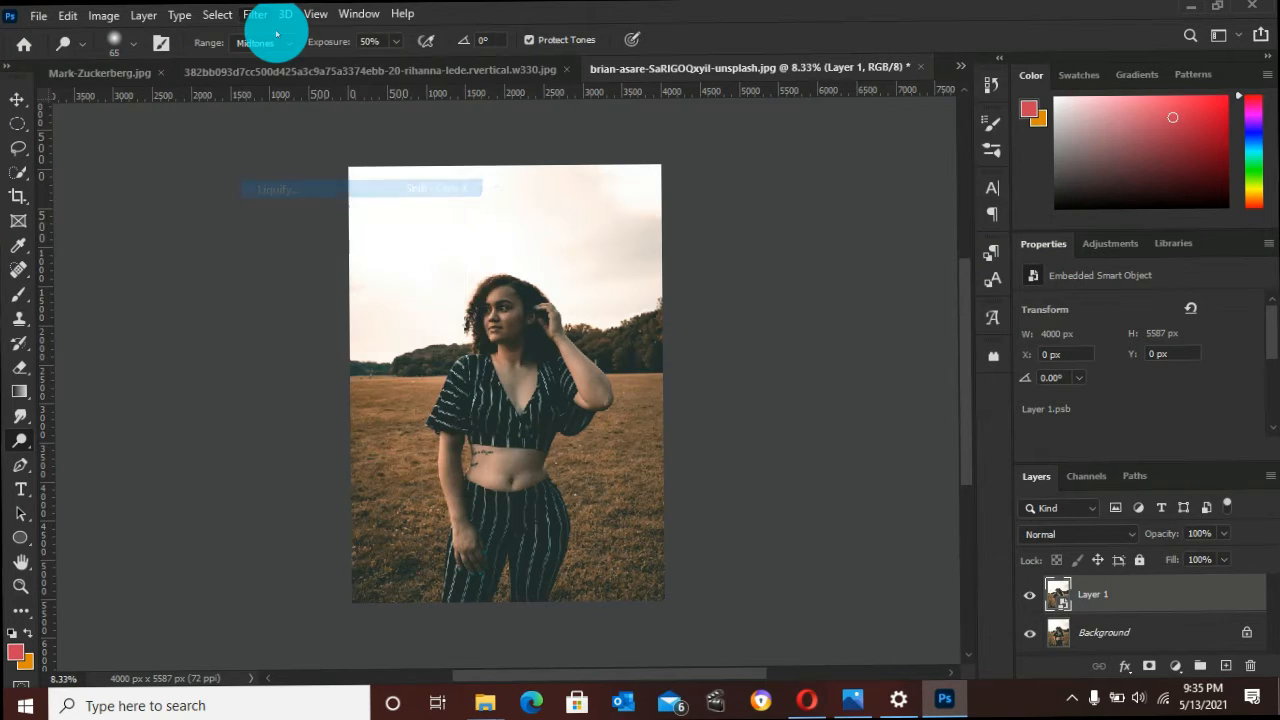
left_click(276, 188)
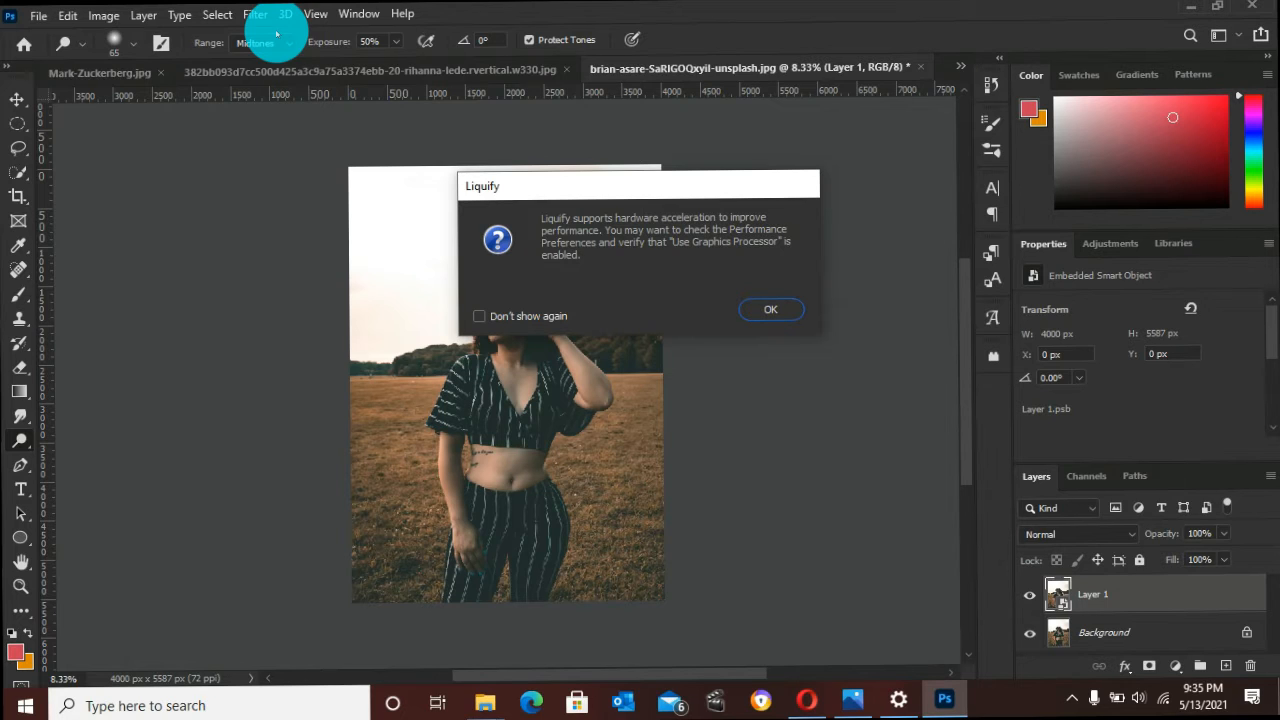
left_click(770, 308)
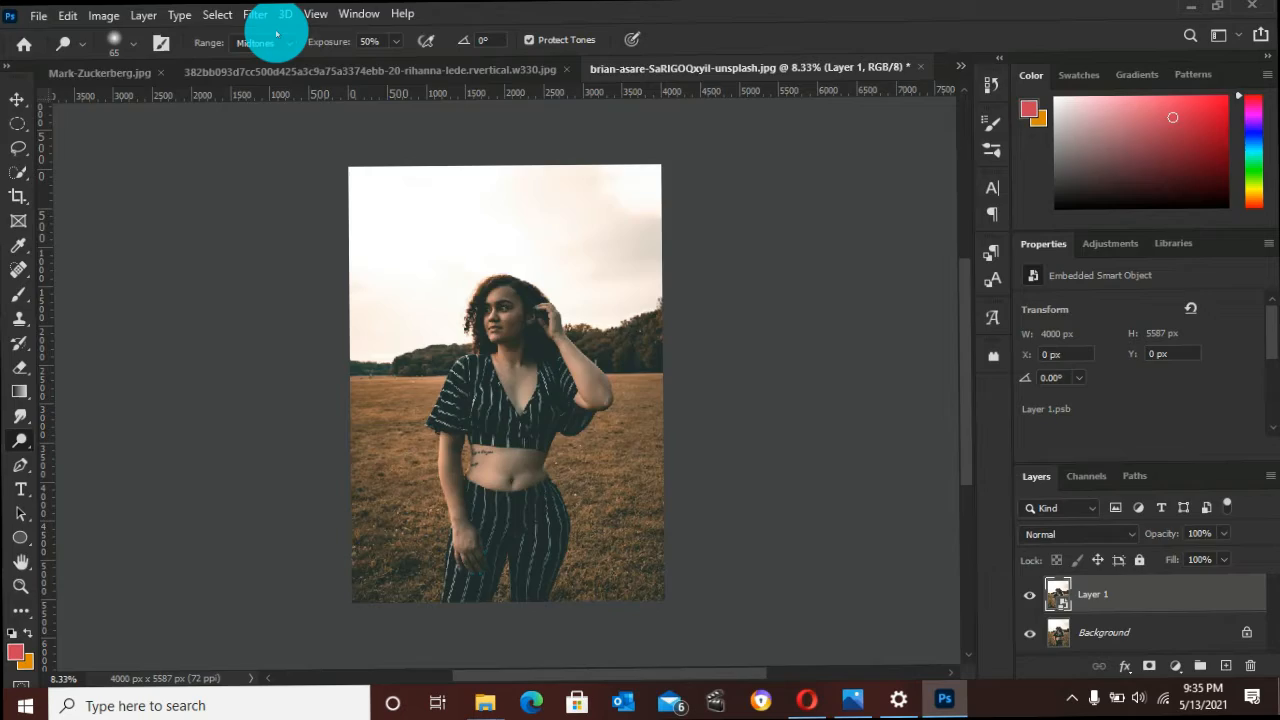
left_click(256, 14)
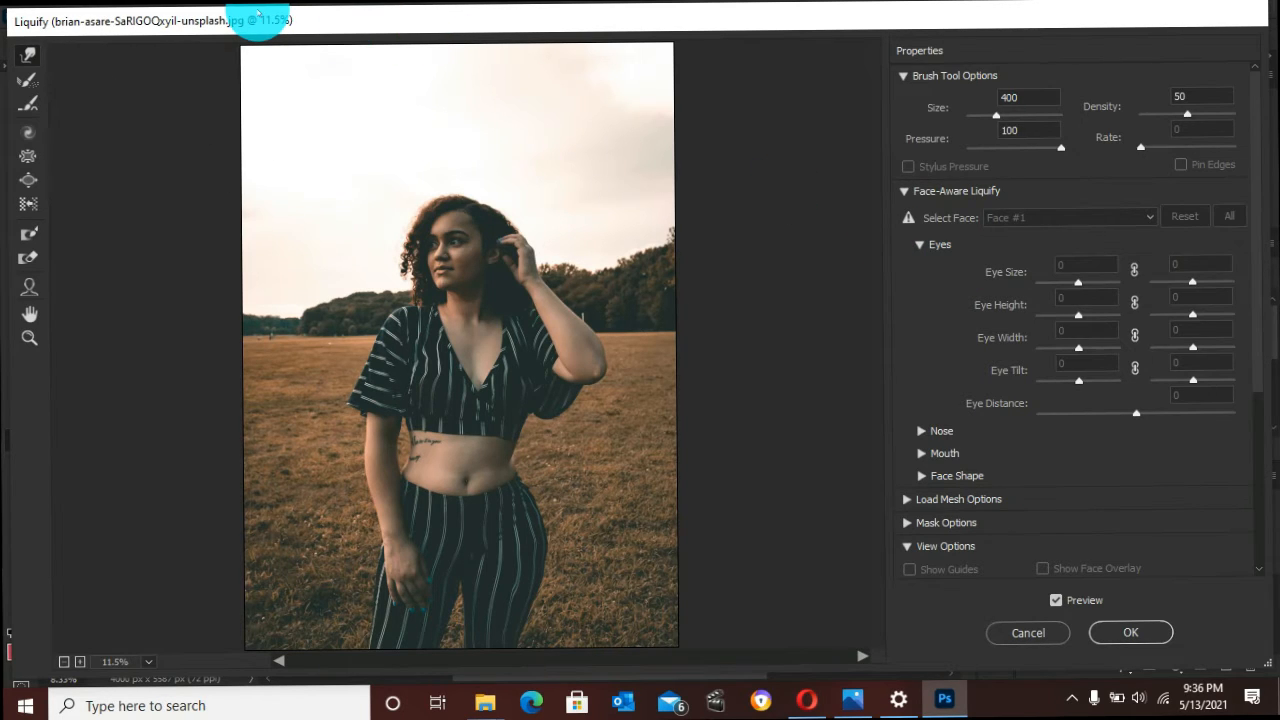
mouse_move(304, 188)
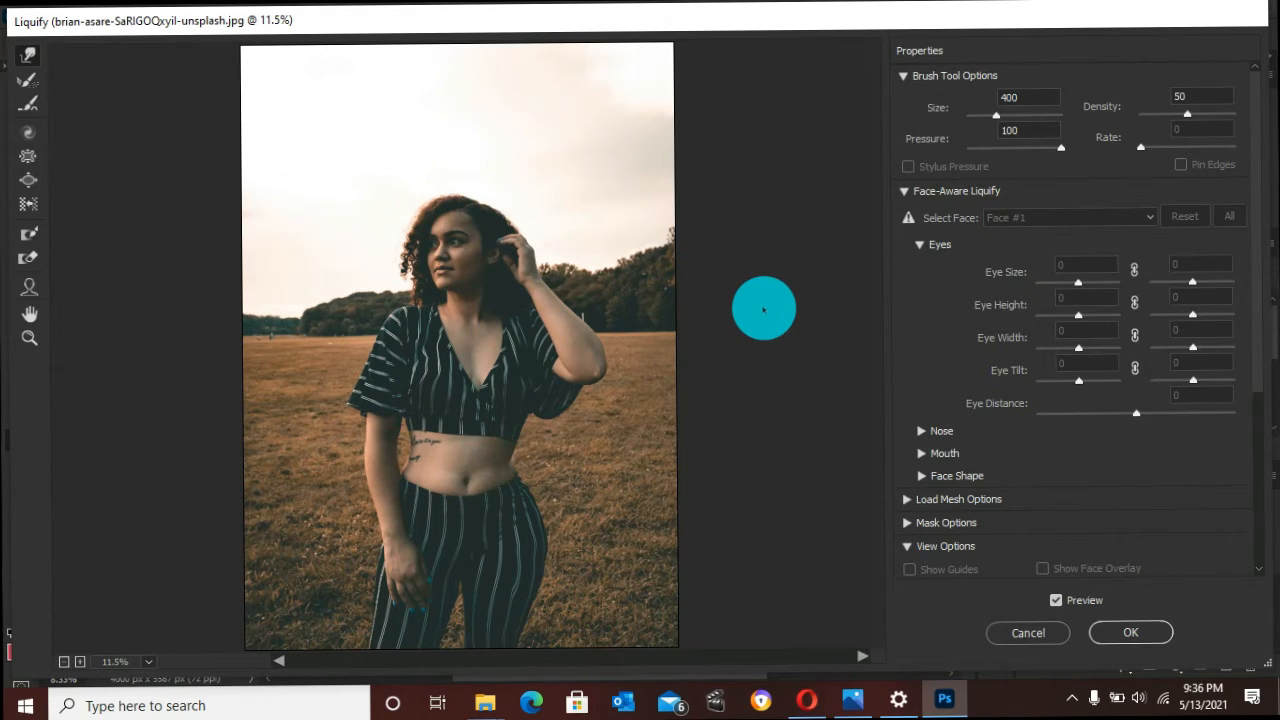
mouse_move(28, 80)
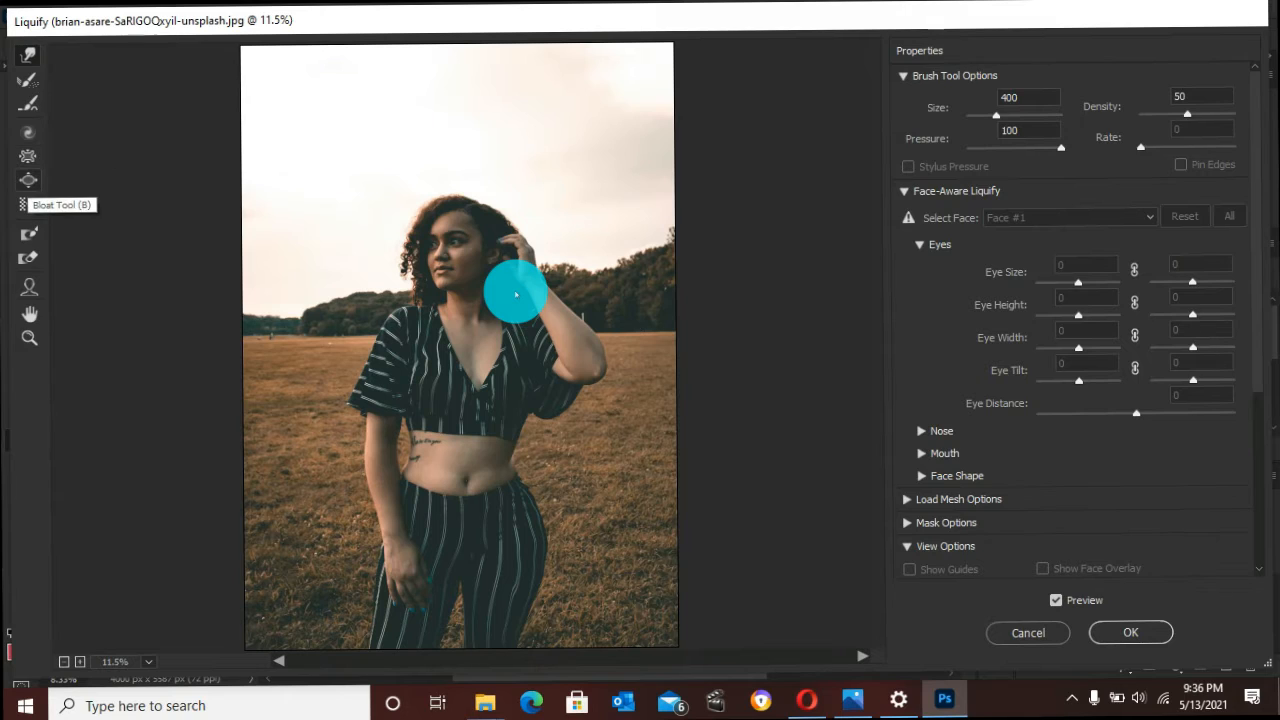
left_click(28, 204)
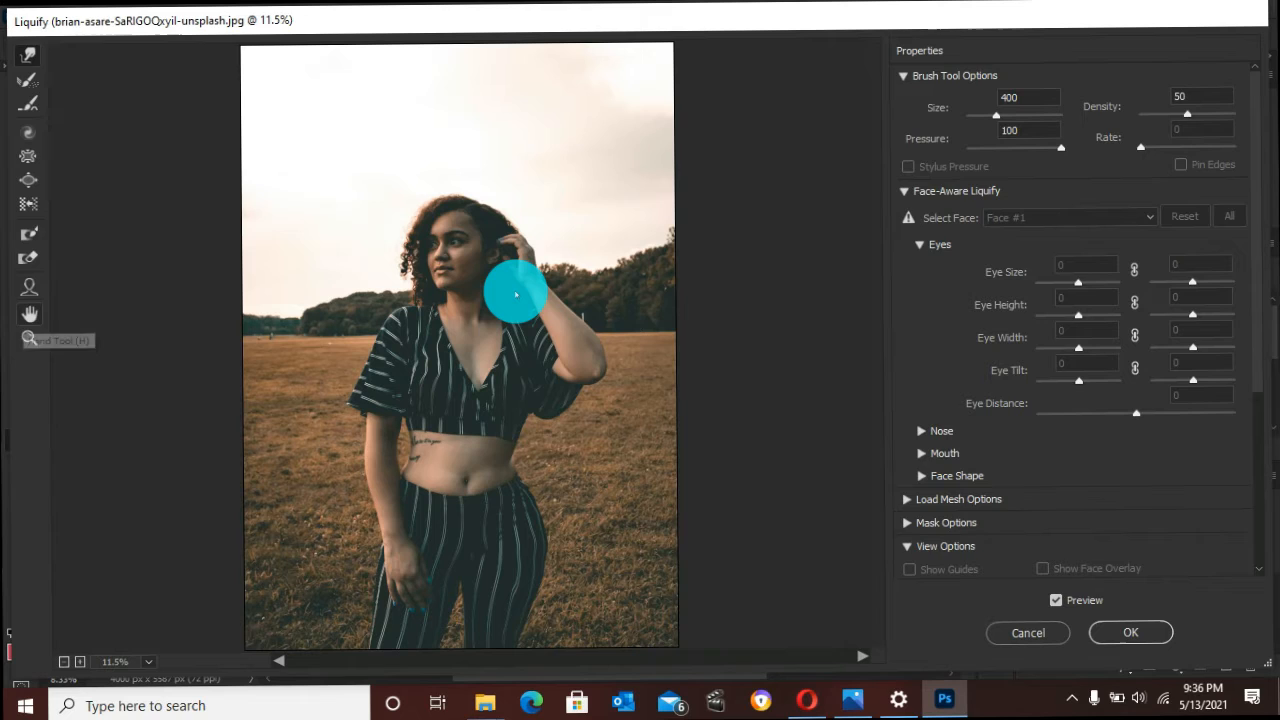
mouse_move(30, 312)
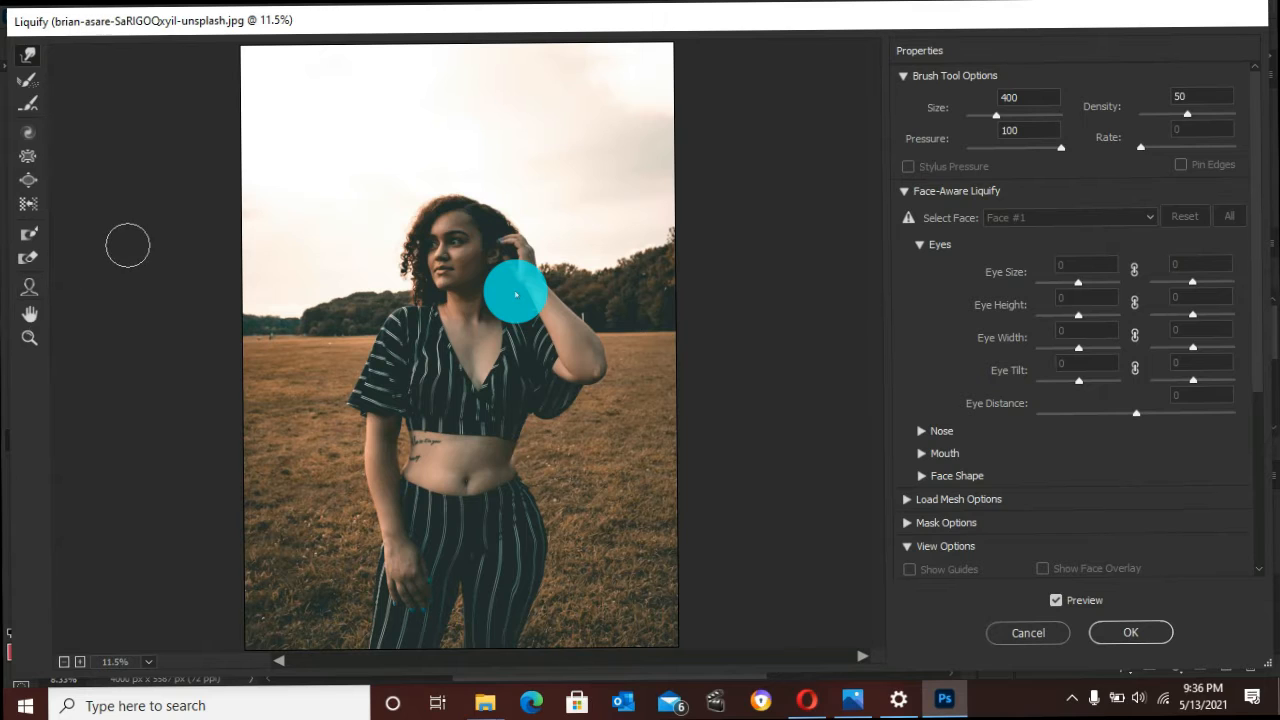
mouse_move(548, 236)
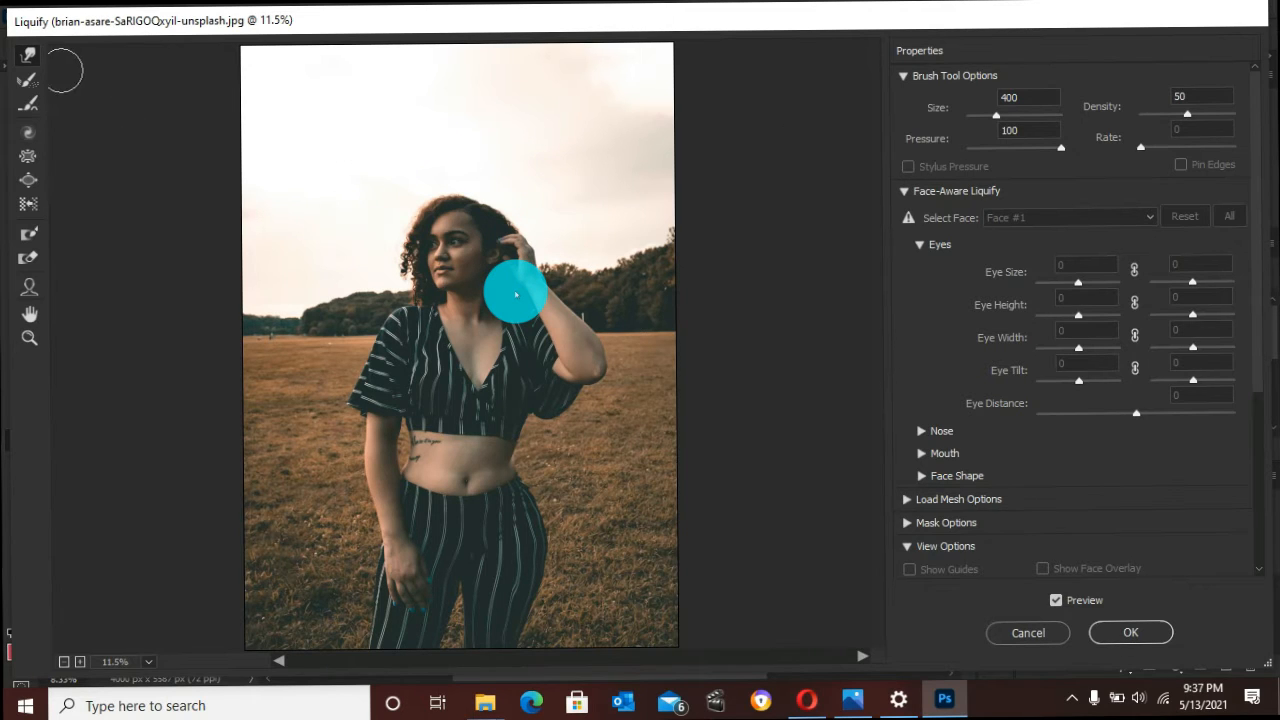
mouse_move(796, 490)
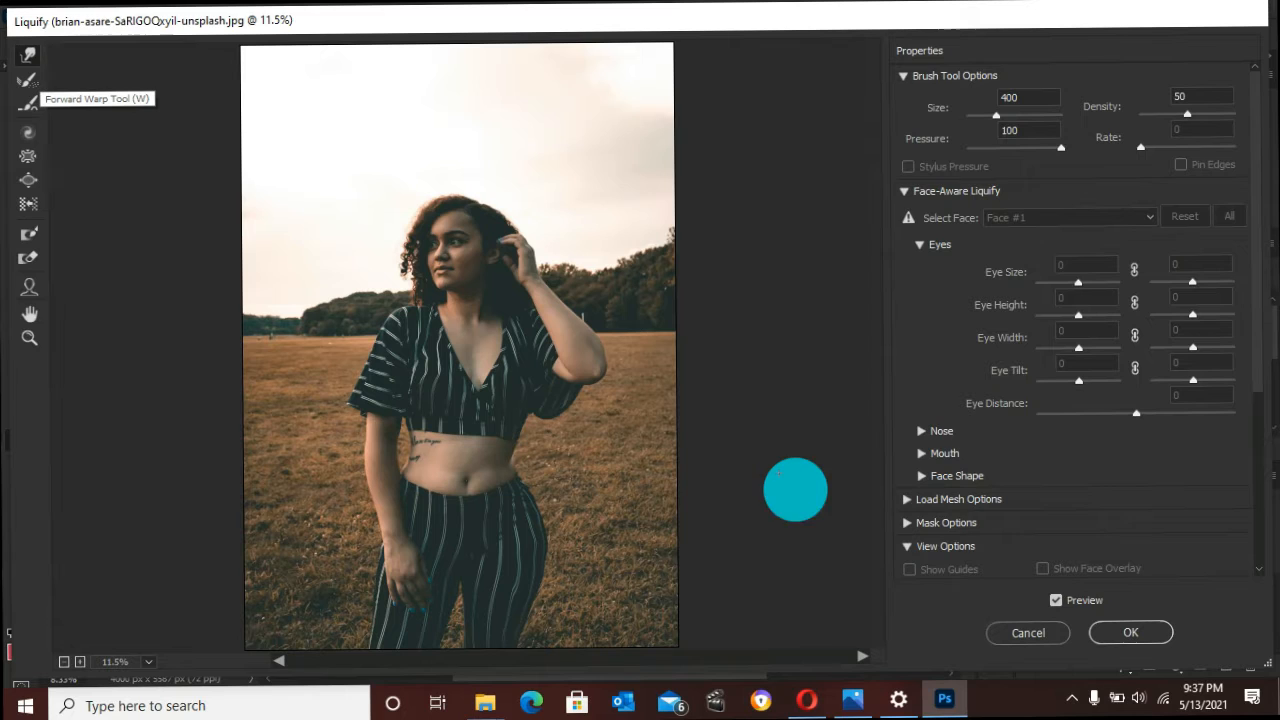
Enlarge the Liquify brush via the size slider and a typed value of 1300
left_click_drag(796, 490, 422, 452)
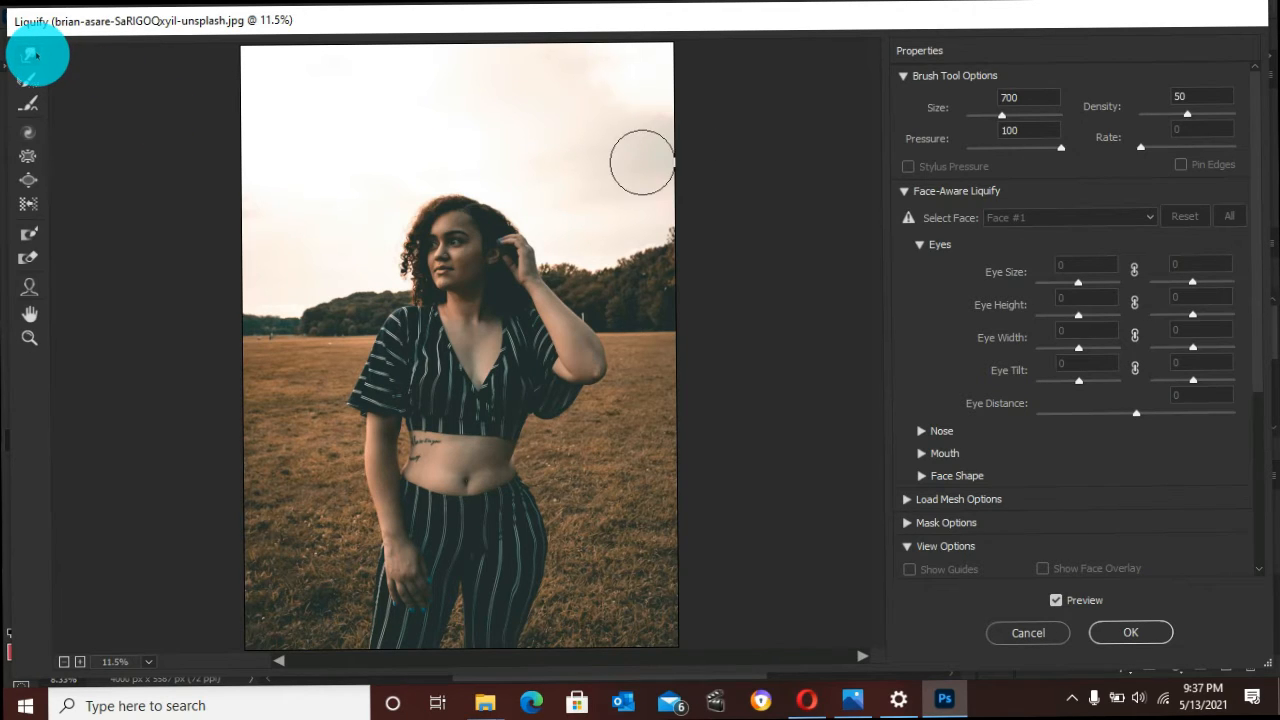
type("1300")
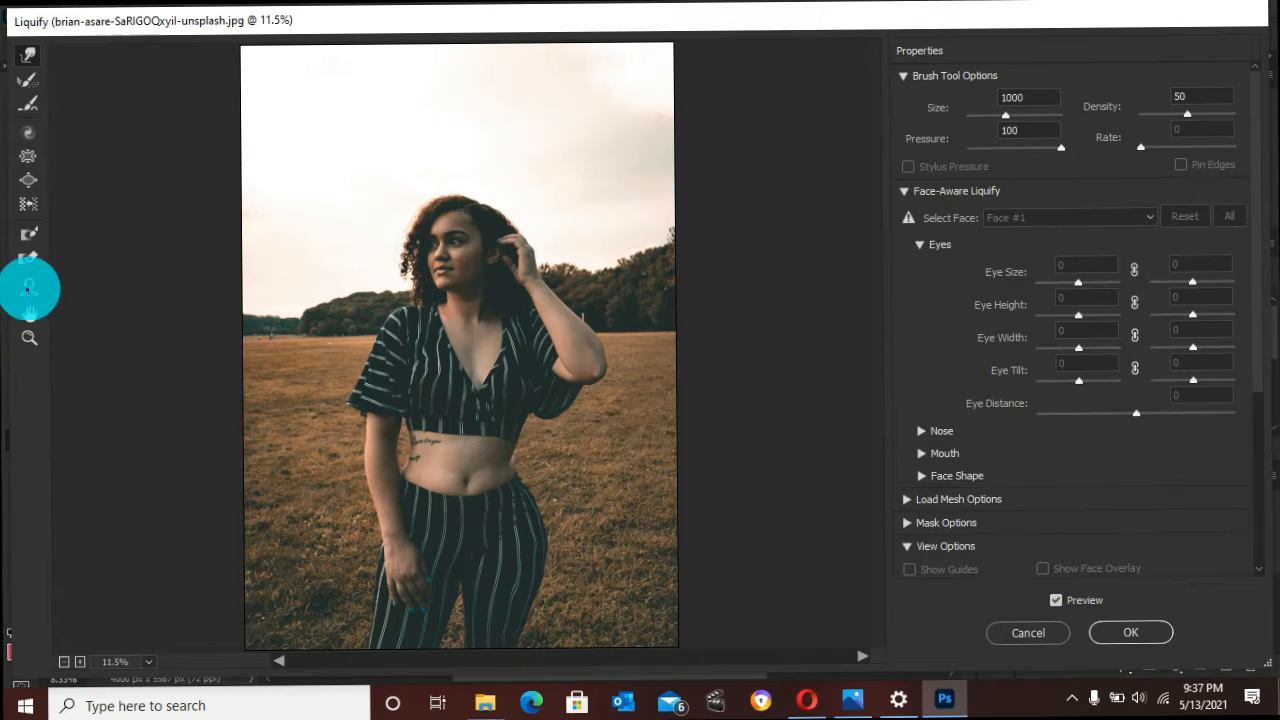
mouse_move(172, 176)
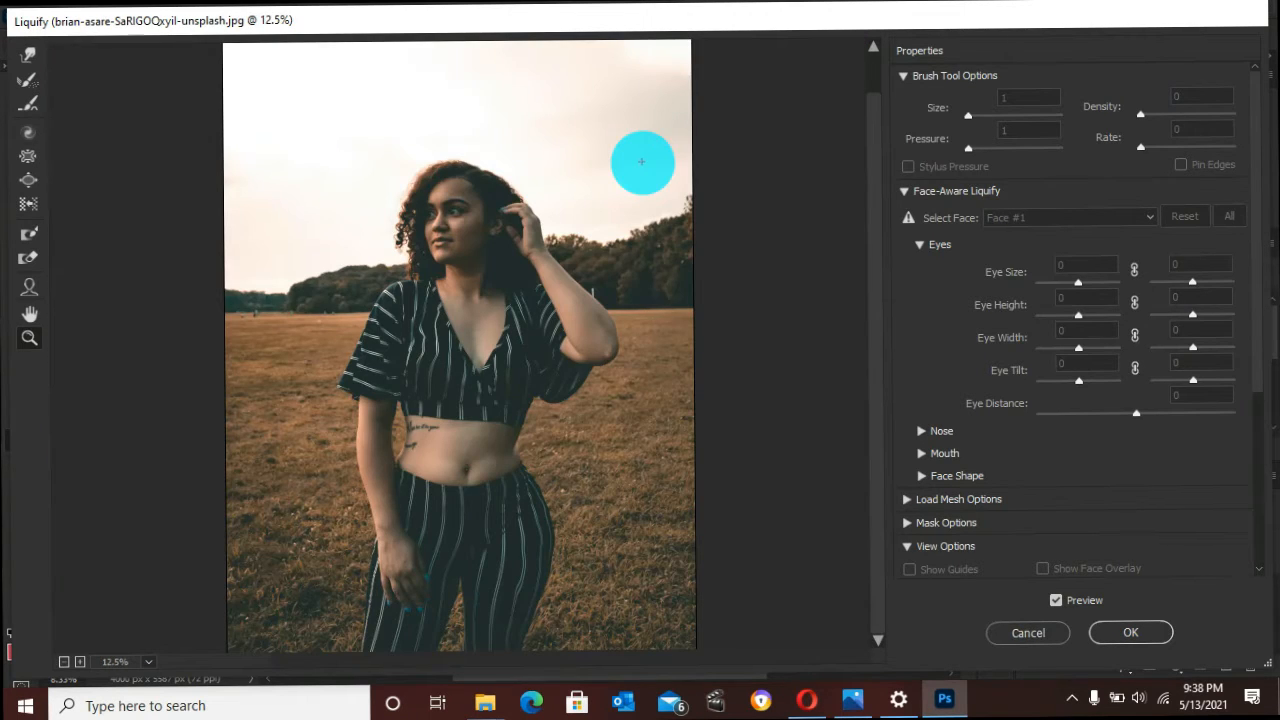
mouse_move(28, 312)
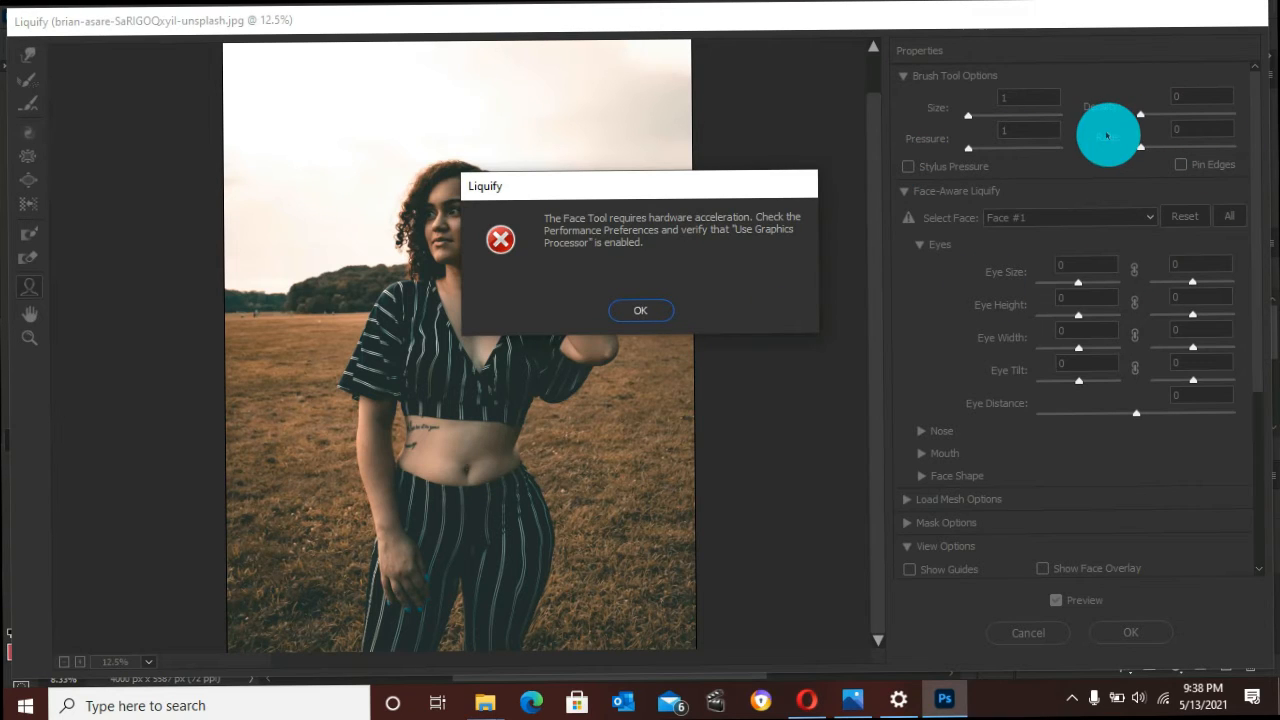
mouse_move(396, 192)
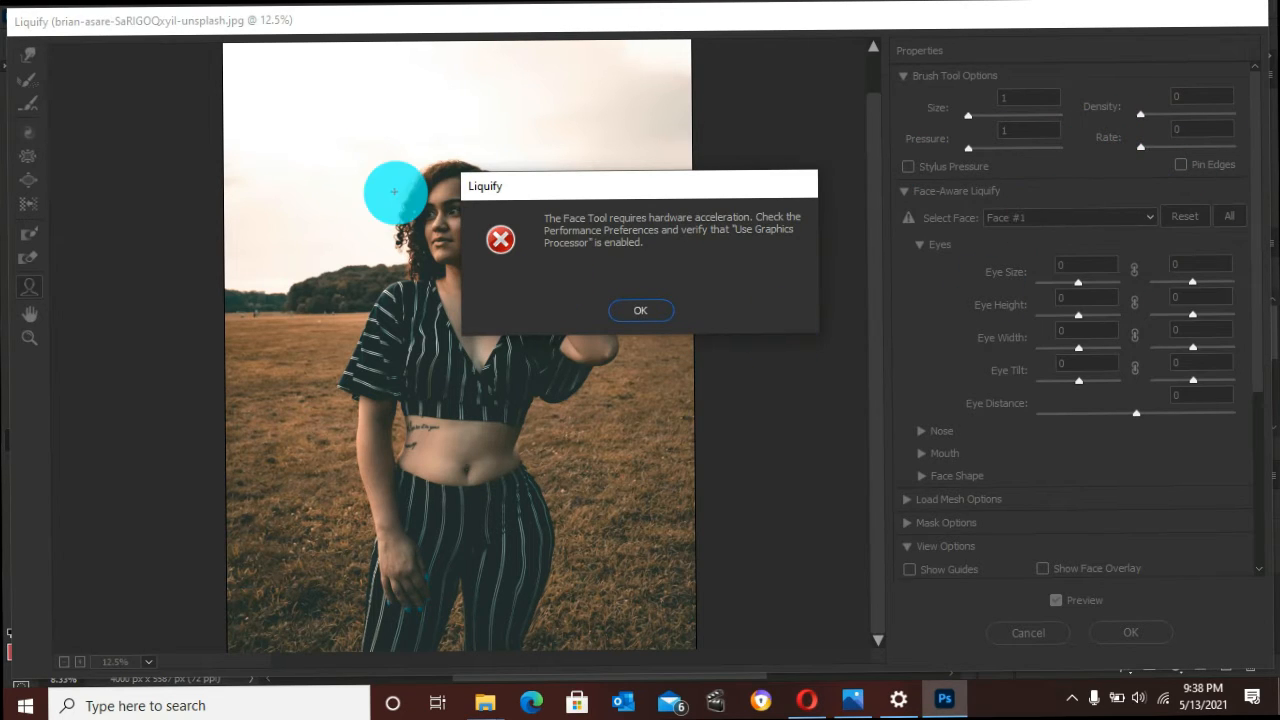
mouse_move(74, 108)
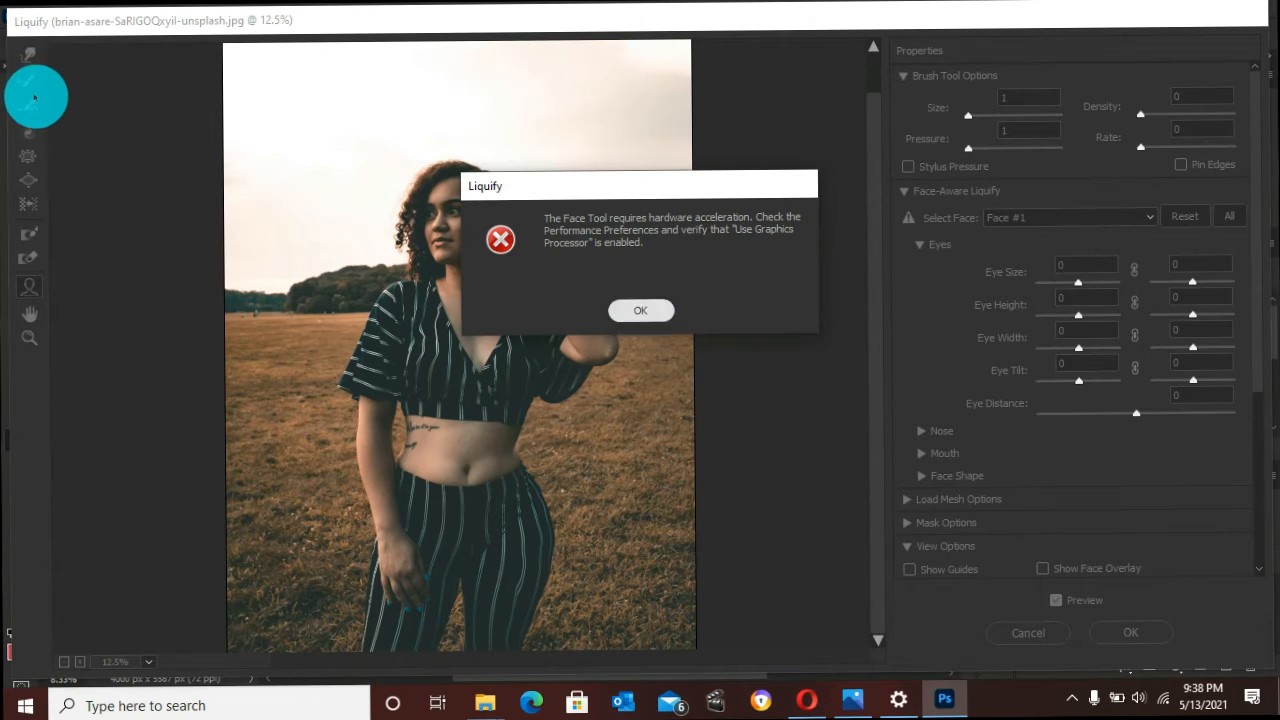
Select the Face Tool, which raises the graphics processor requirement error
left_click(640, 310)
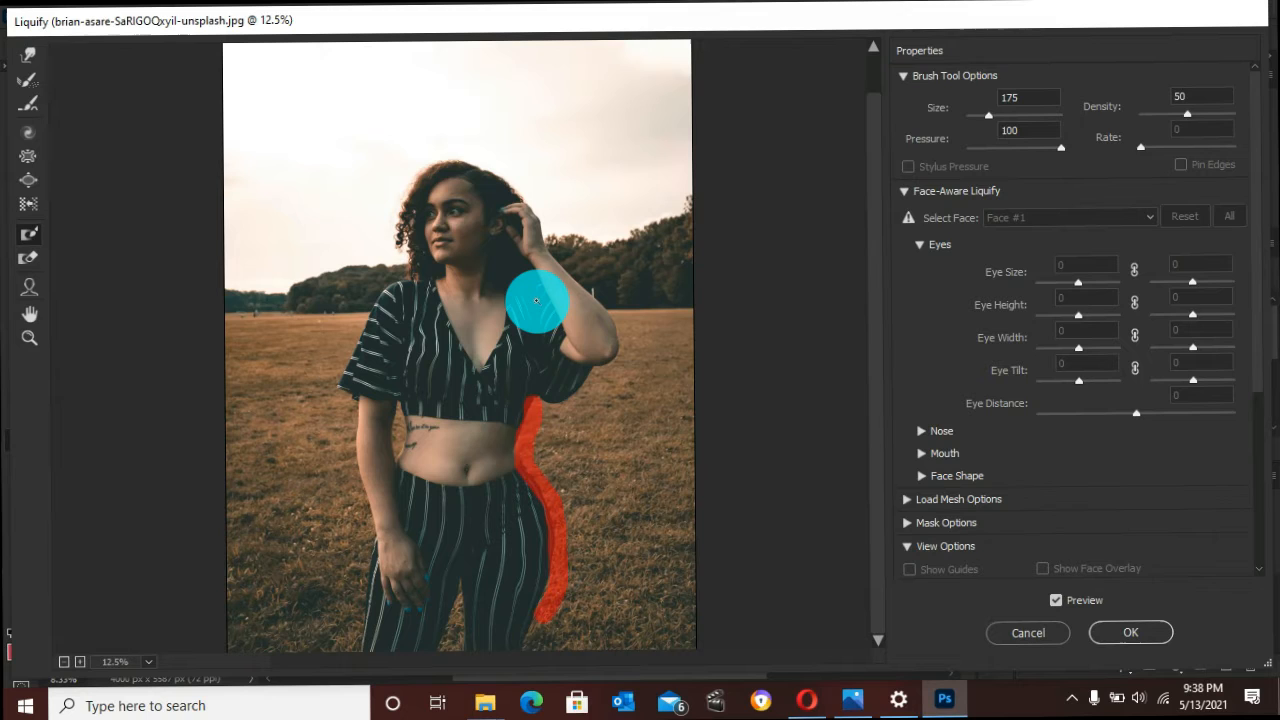
mouse_move(28, 56)
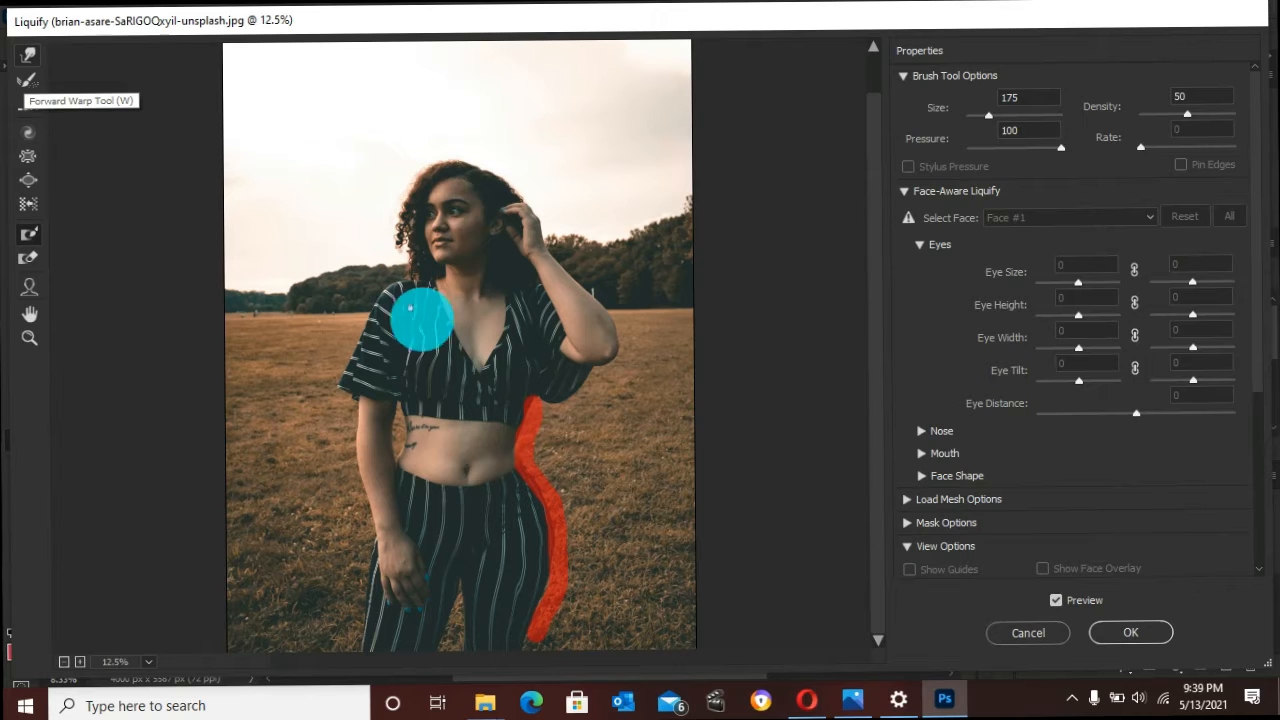
Paint a freeze mask down the right side of the waist and hip at brush size 175
left_click_drag(420, 320, 464, 208)
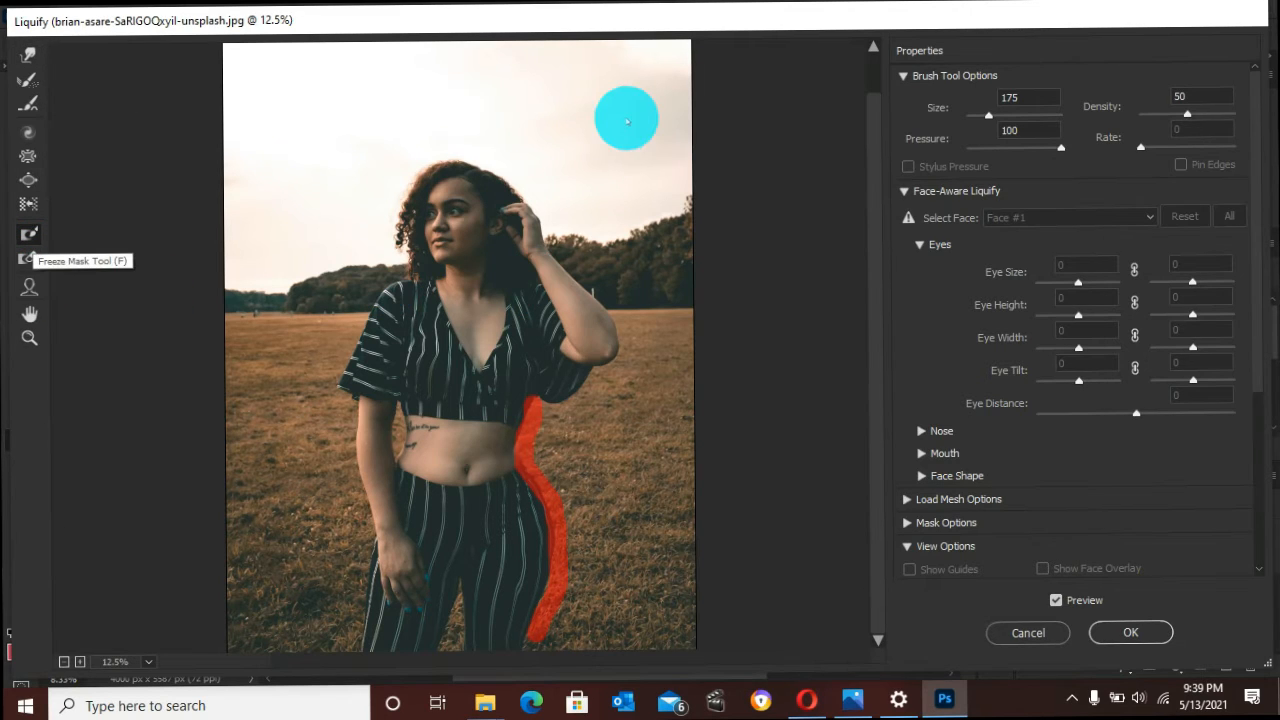
mouse_move(652, 236)
type("1000")
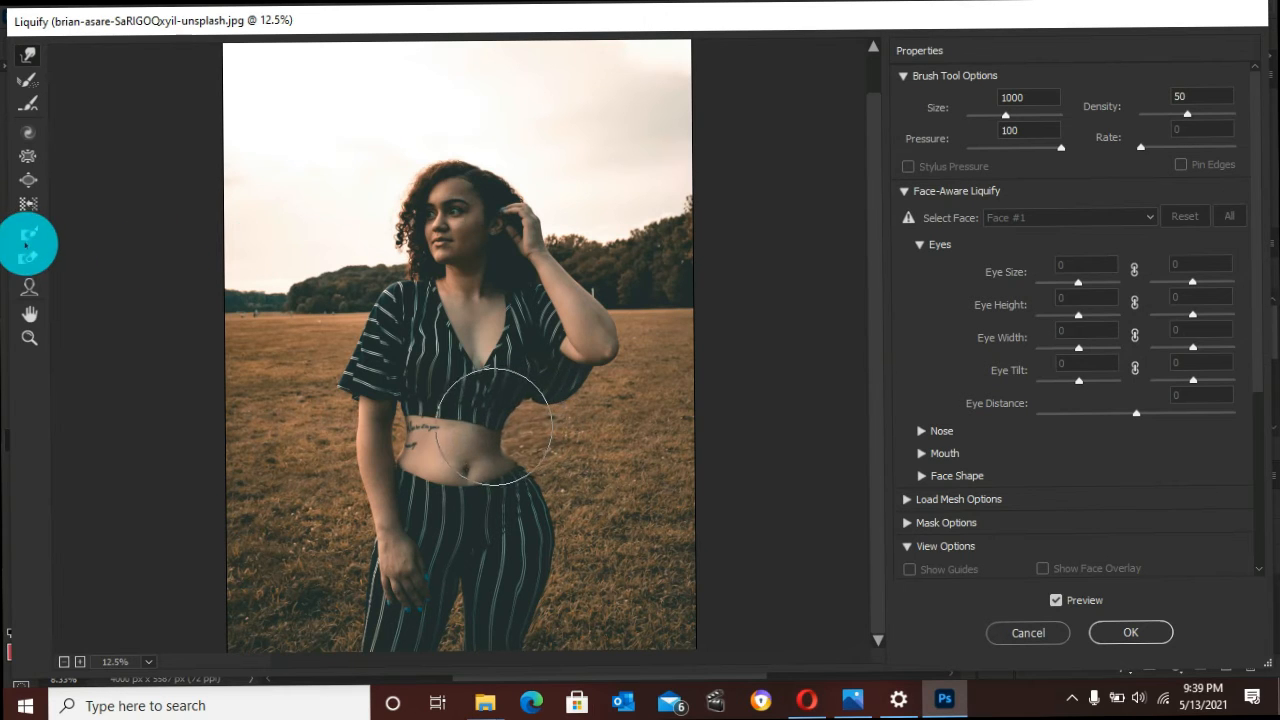
left_click_drag(490, 430, 520, 410)
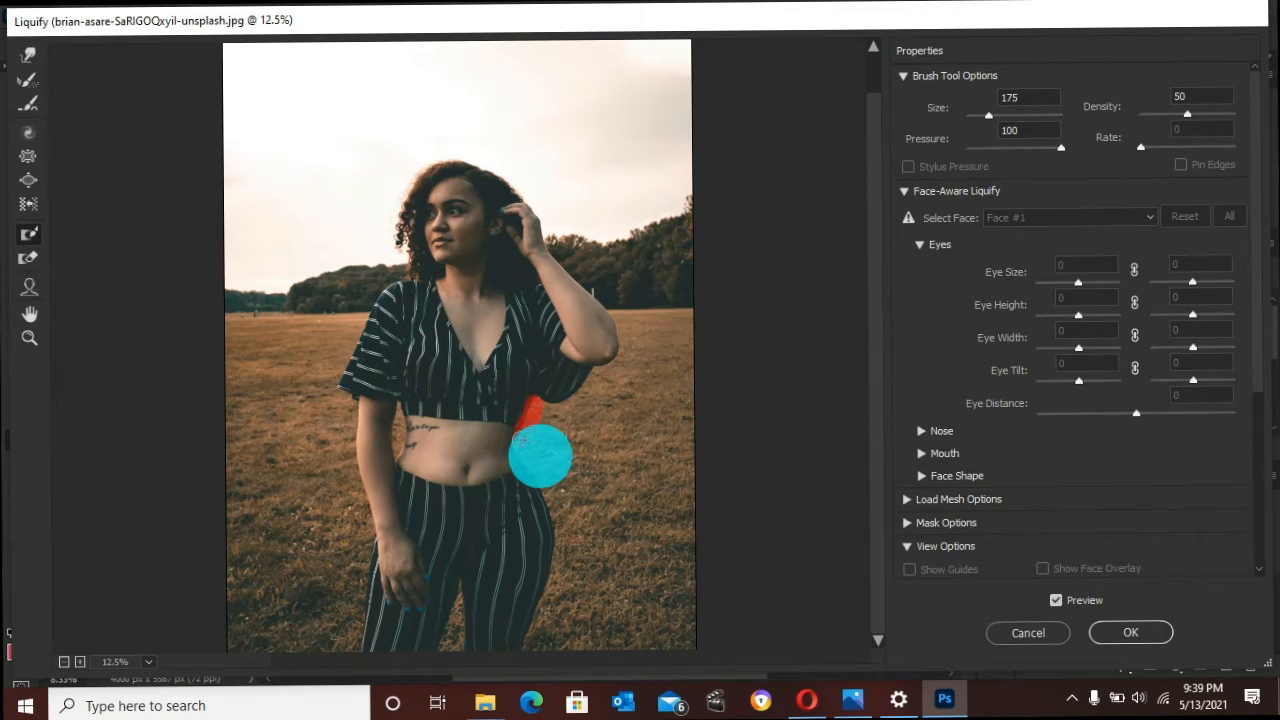
left_click_drag(540, 456, 564, 510)
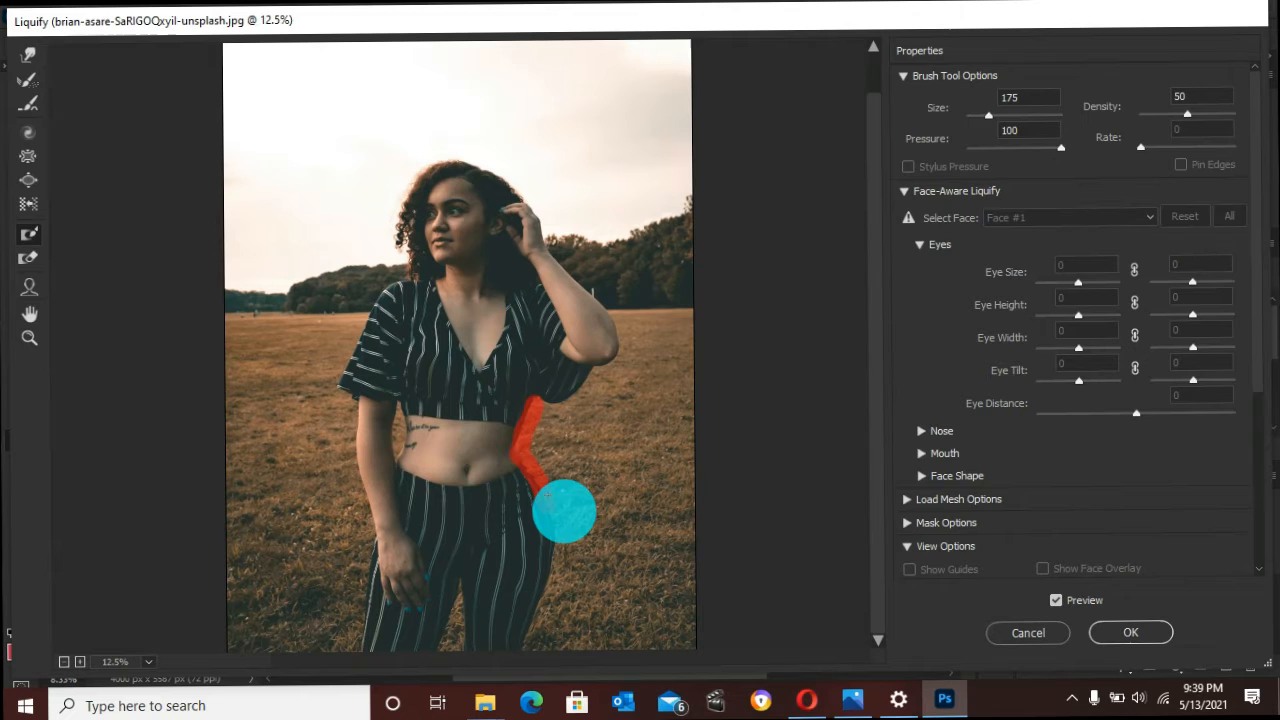
left_click_drag(564, 510, 570, 604)
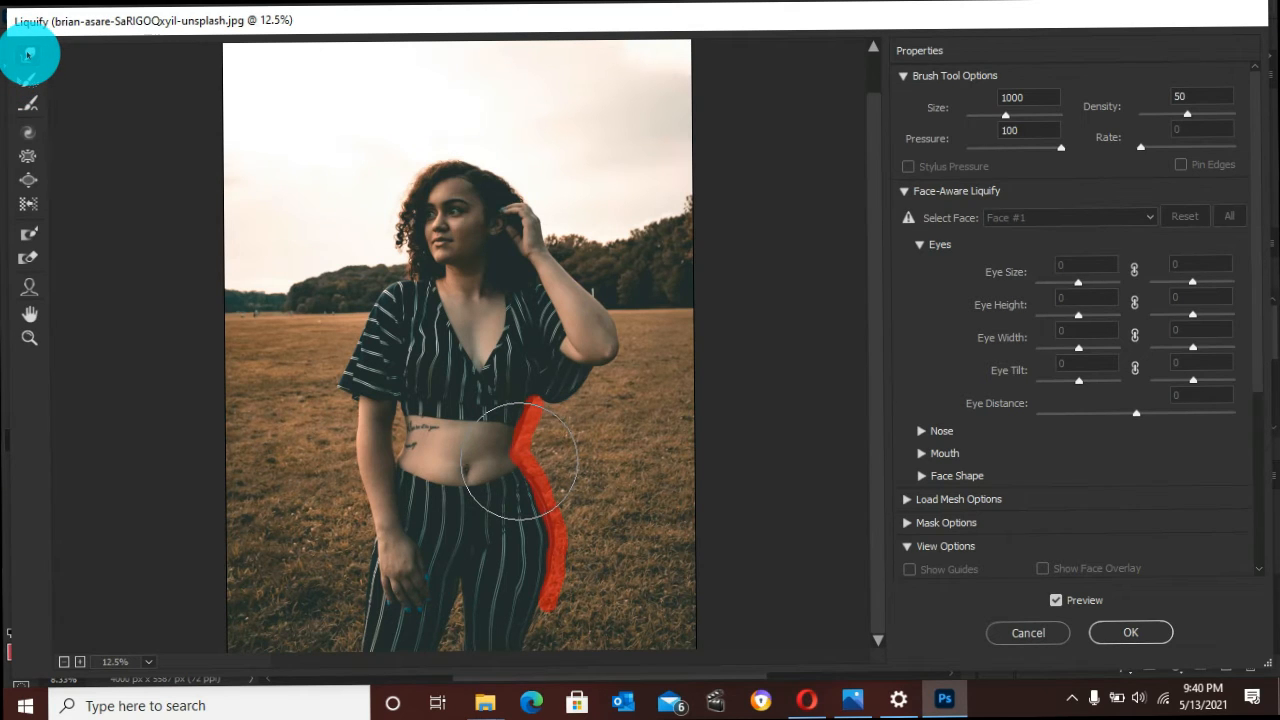
Push the left waist contour inward with several Forward Warp strokes and smooth the curve
left_click_drag(524, 464, 464, 456)
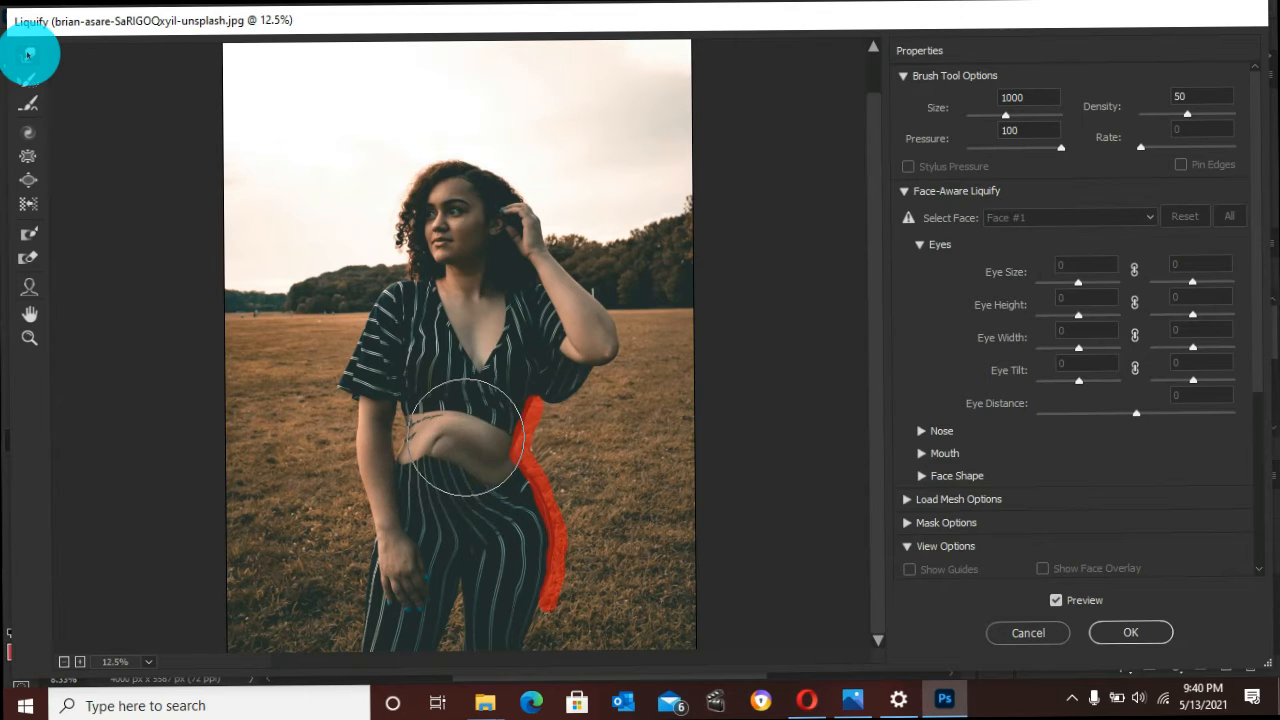
left_click_drag(470, 436, 480, 486)
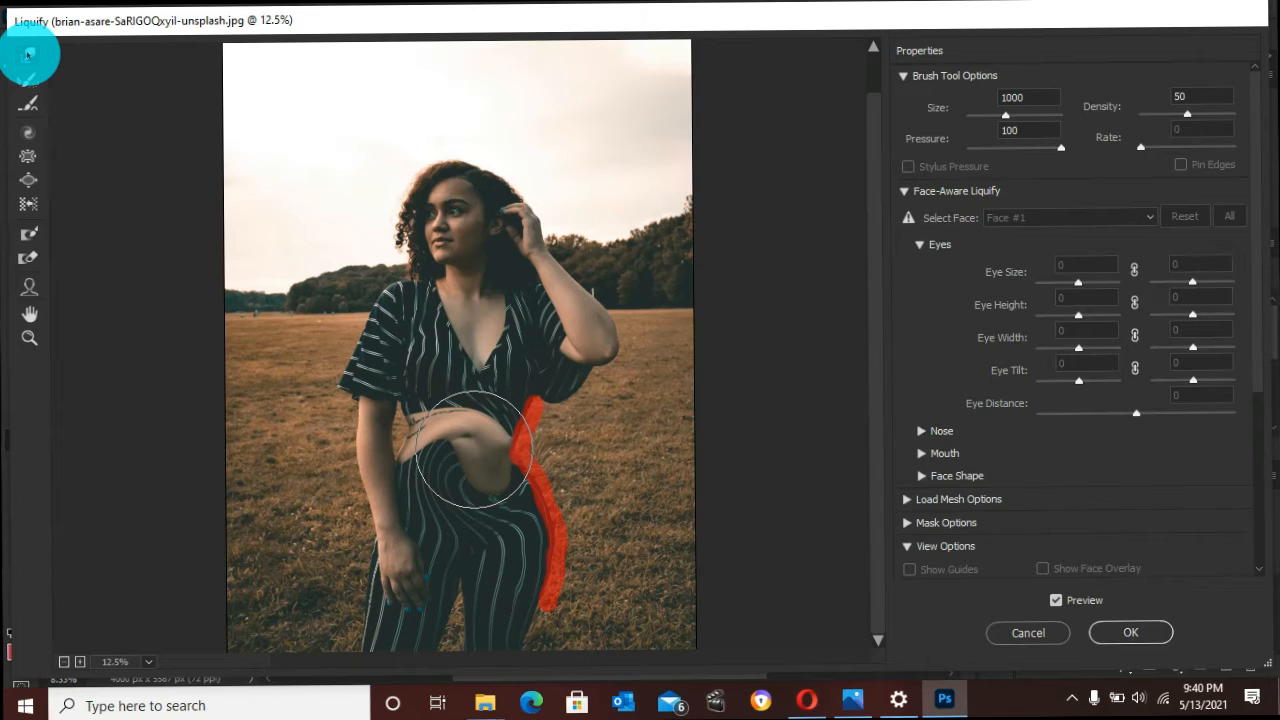
left_click_drag(470, 450, 540, 444)
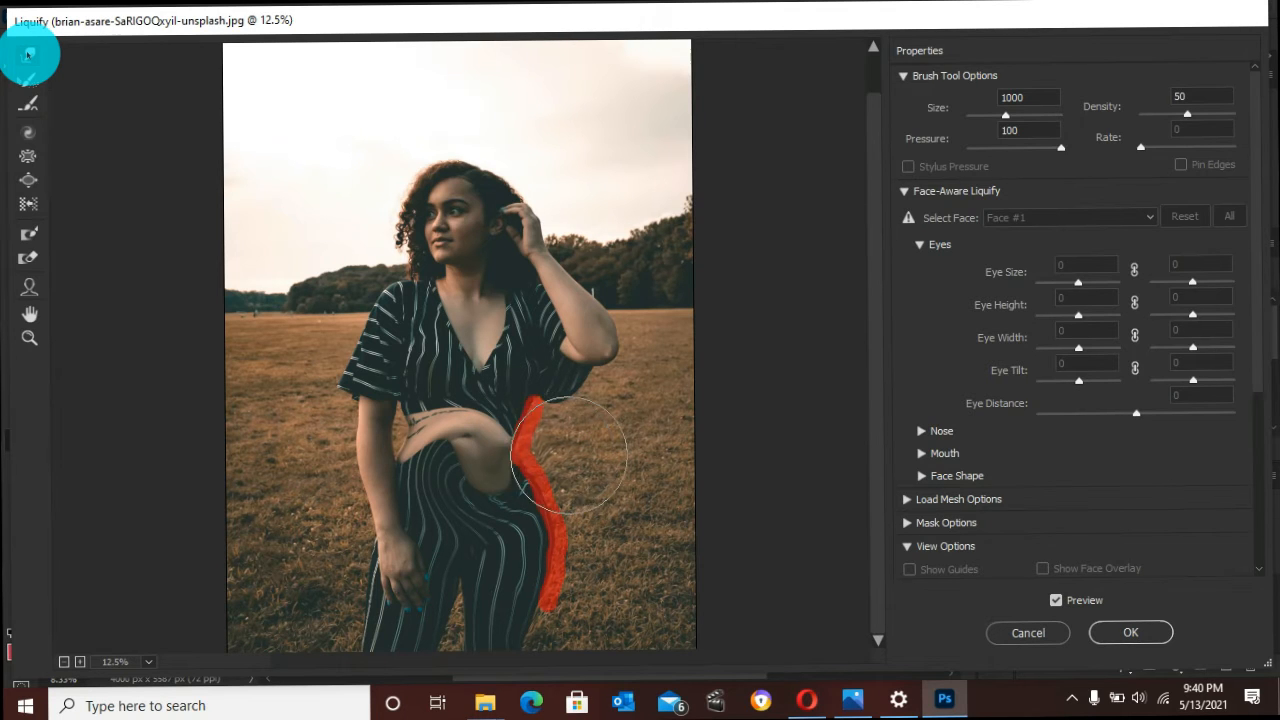
left_click_drag(576, 456, 478, 424)
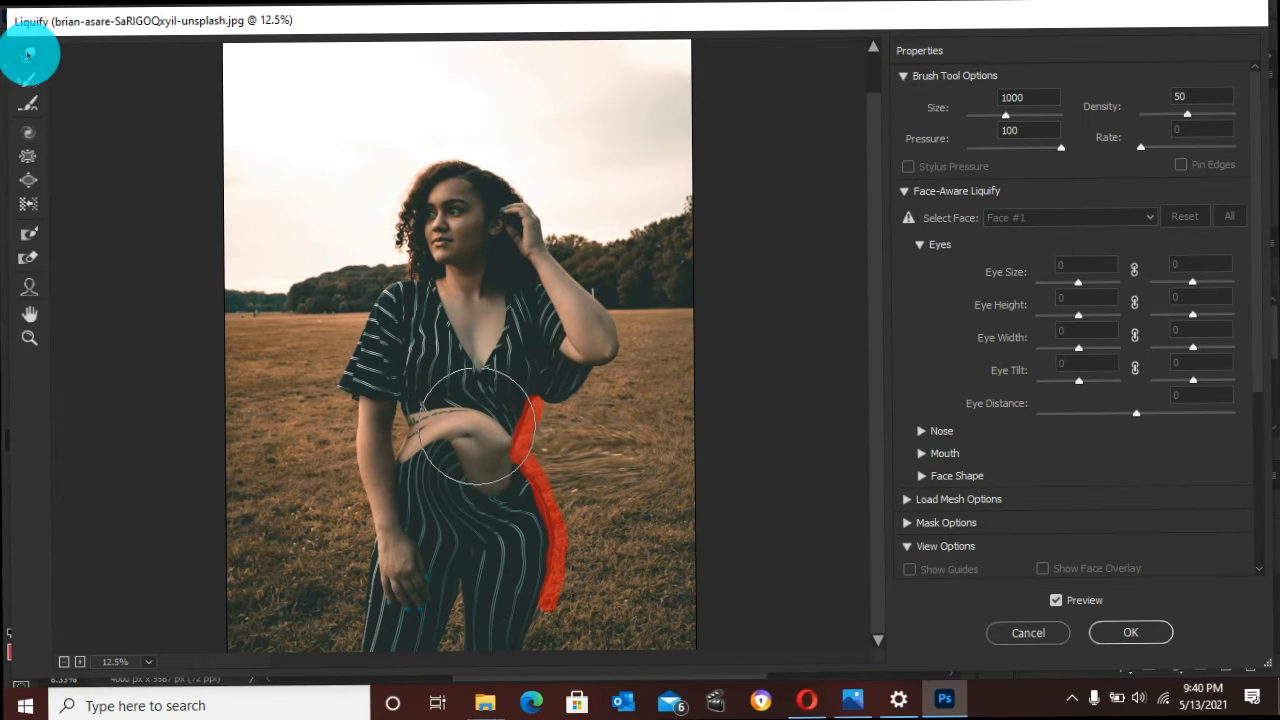
left_click_drag(480, 424, 520, 496)
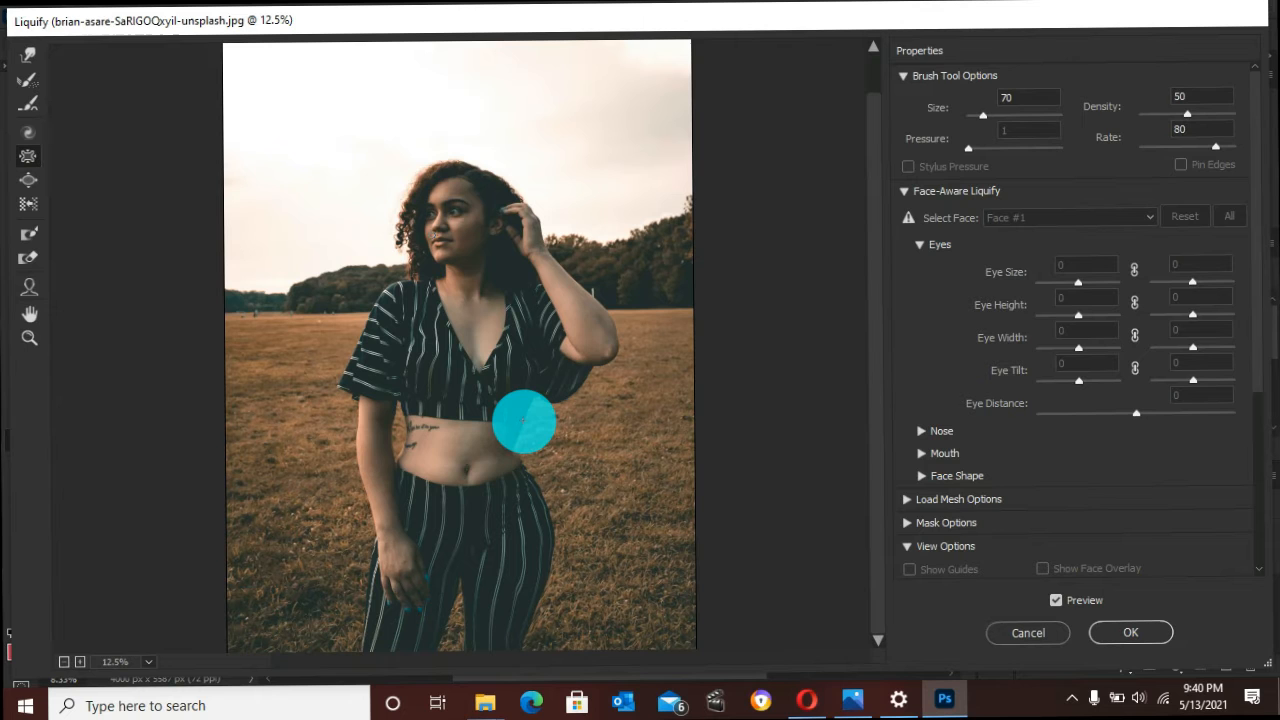
Commit the Liquify result, then reopen the Liquify smart filter on Layer 1
left_click(1130, 632)
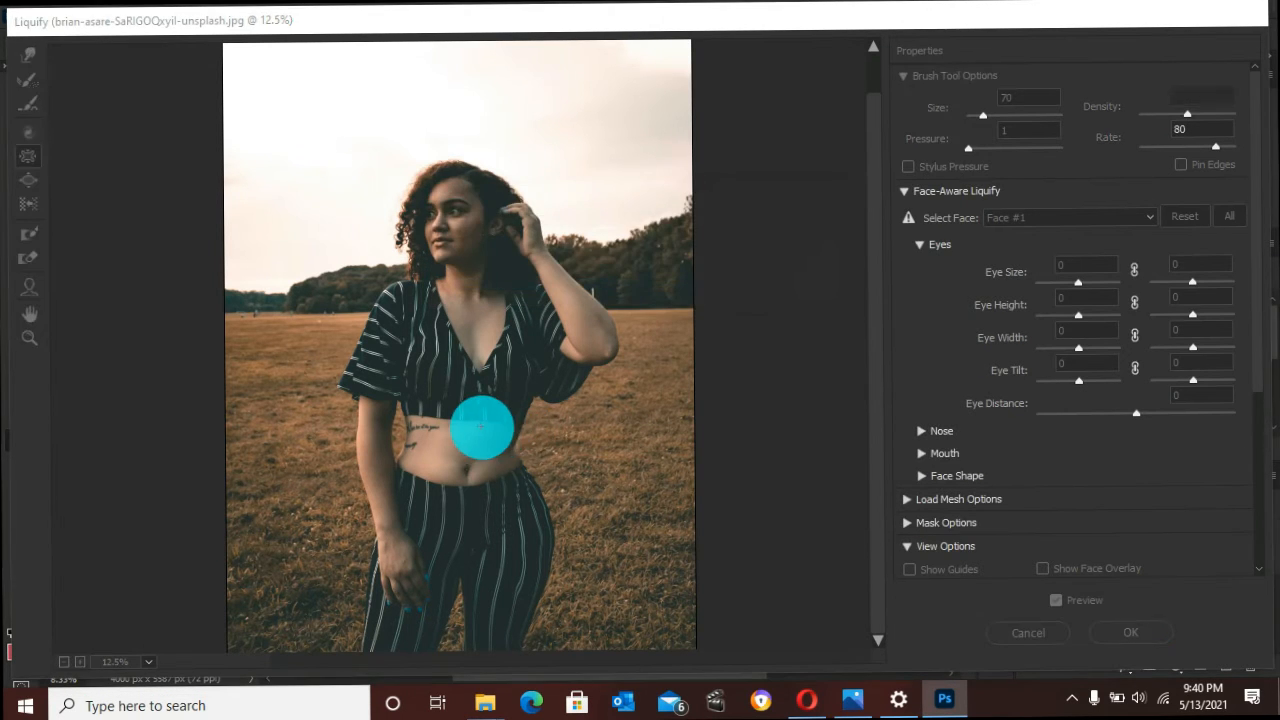
left_click(1130, 632)
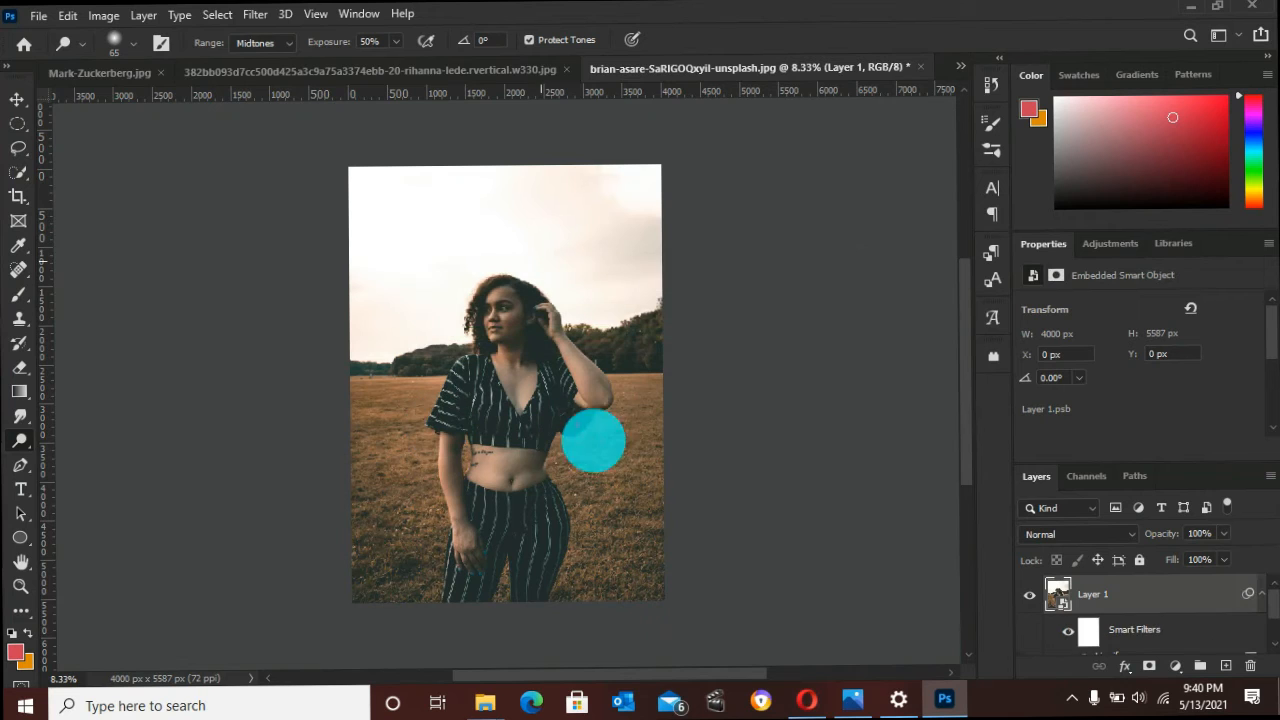
left_click_drag(592, 440, 616, 456)
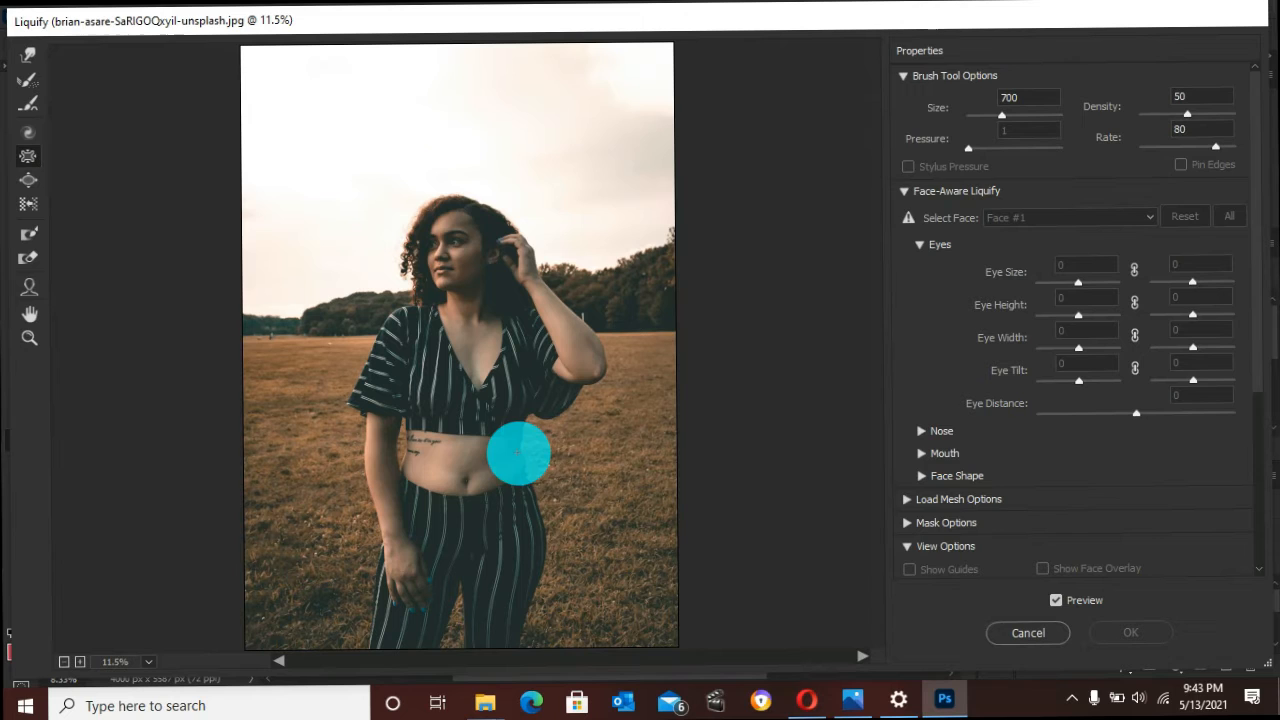
left_click_drag(518, 452, 550, 512)
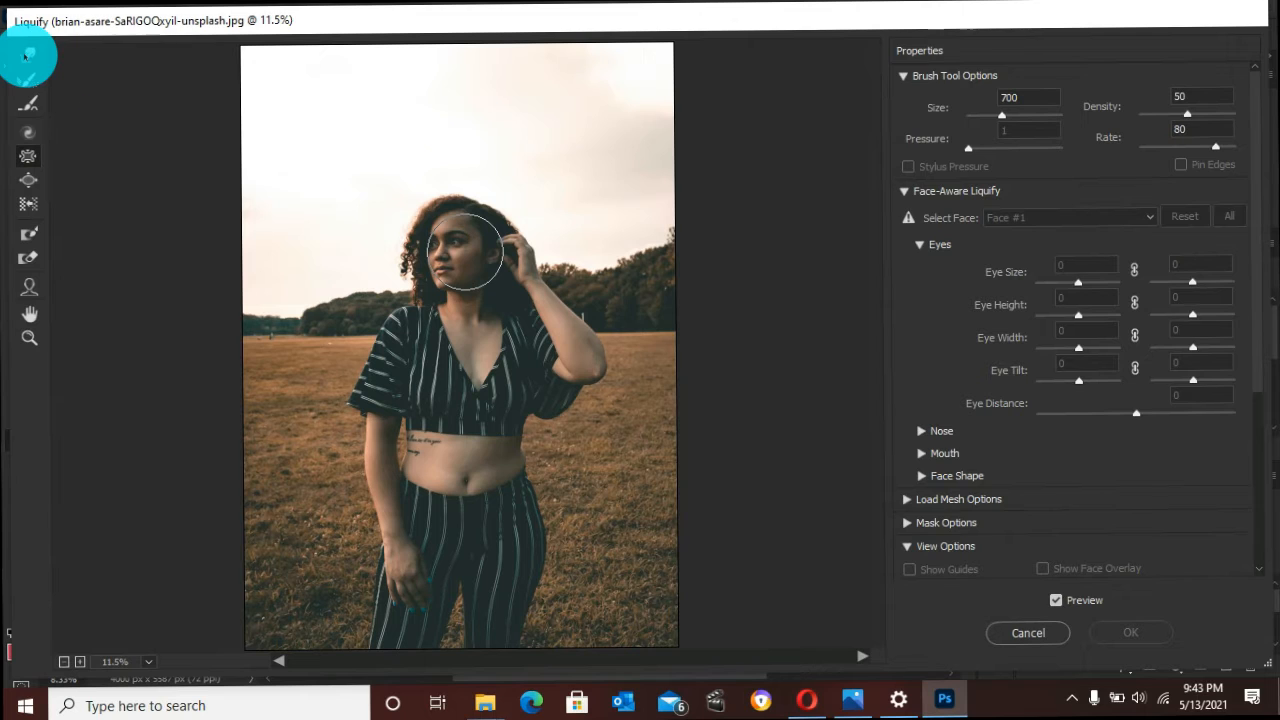
mouse_move(518, 464)
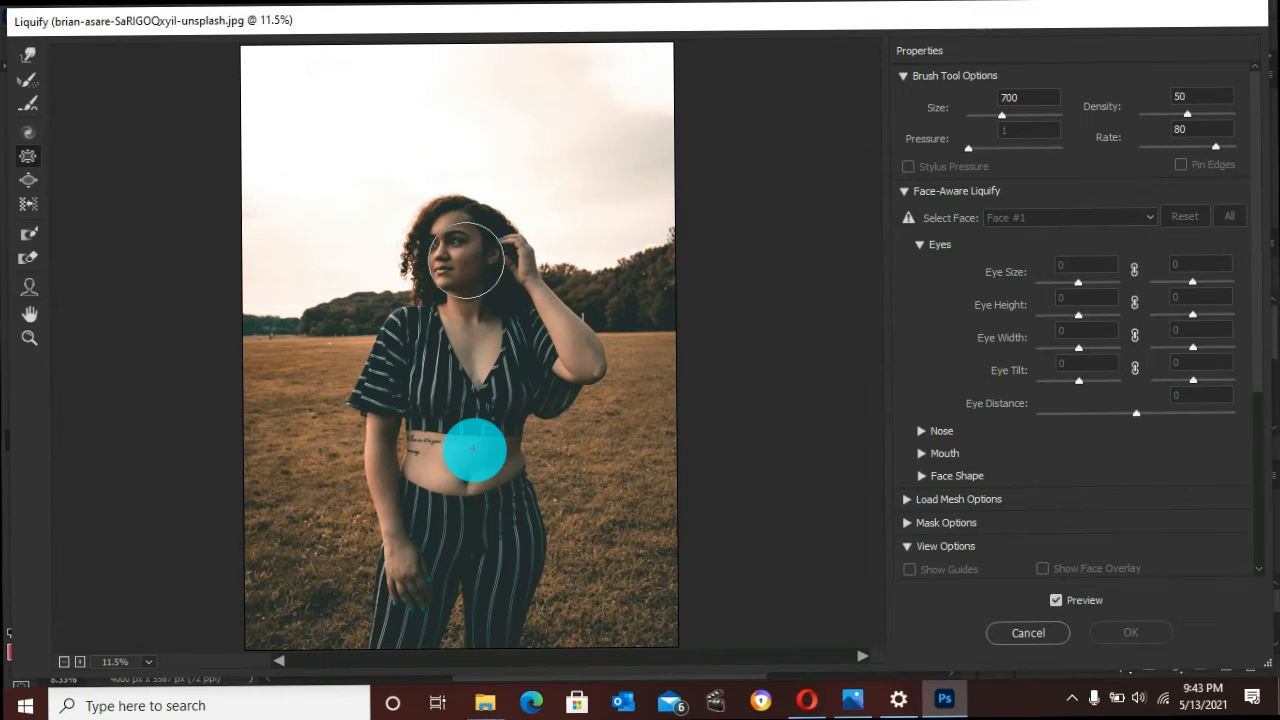
left_click_drag(476, 450, 556, 444)
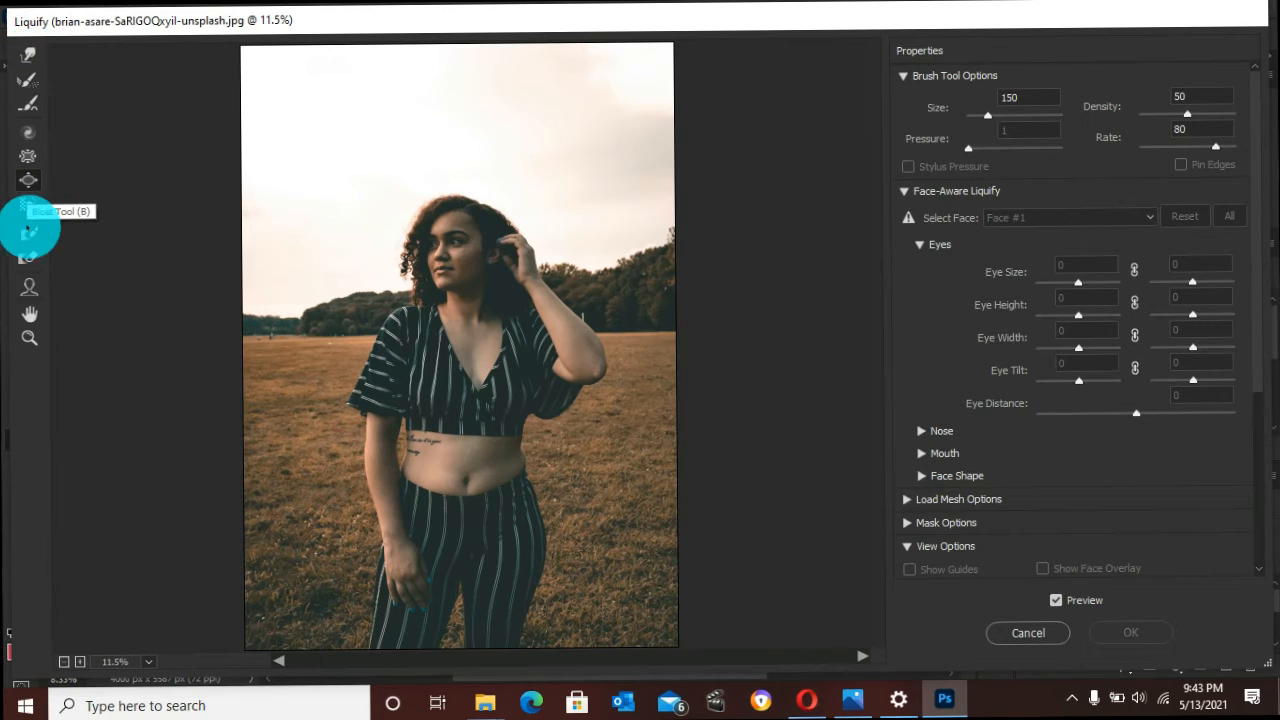
mouse_move(518, 372)
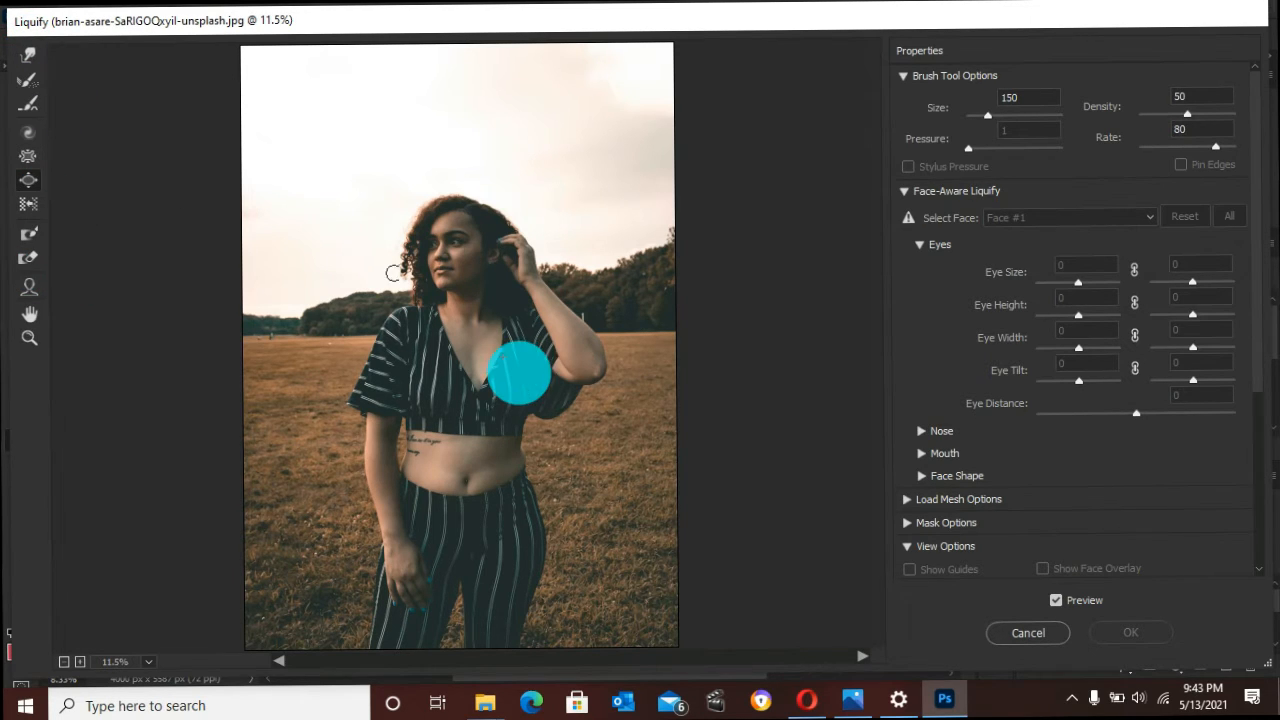
Bloat the bust area slightly with the brush around size 300
left_click_drag(520, 372, 540, 468)
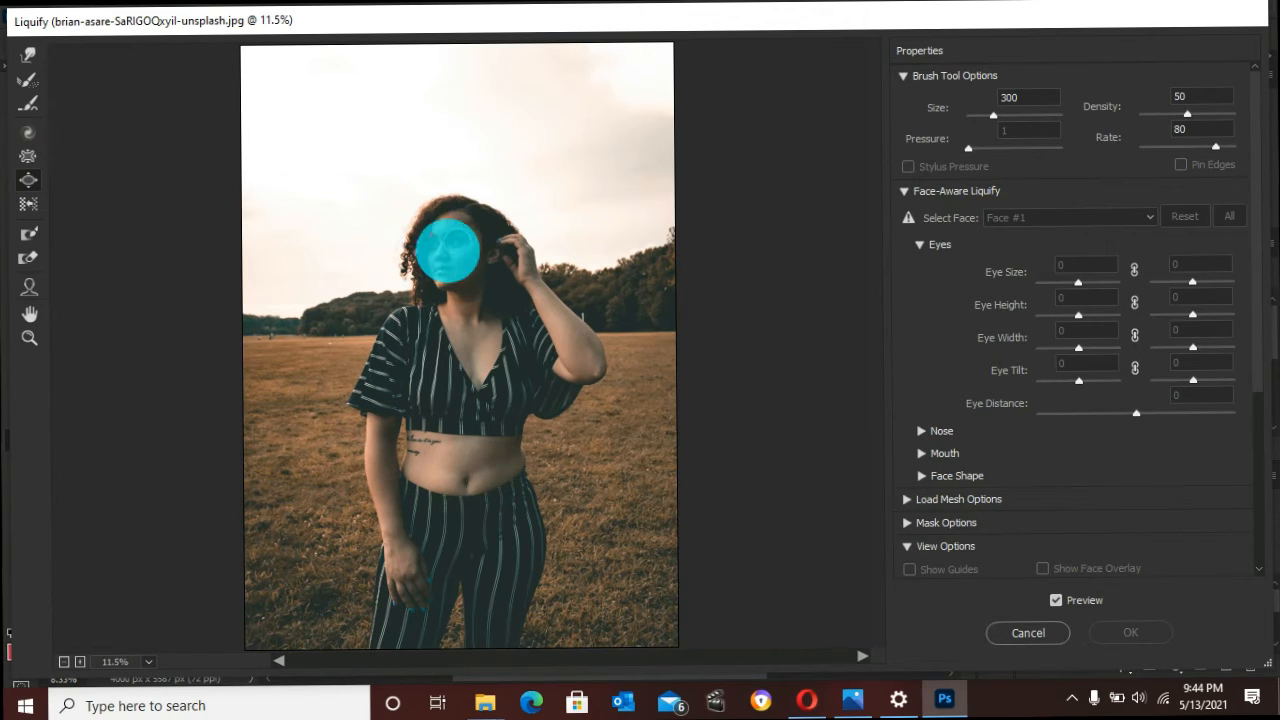
left_click_drag(450, 250, 430, 236)
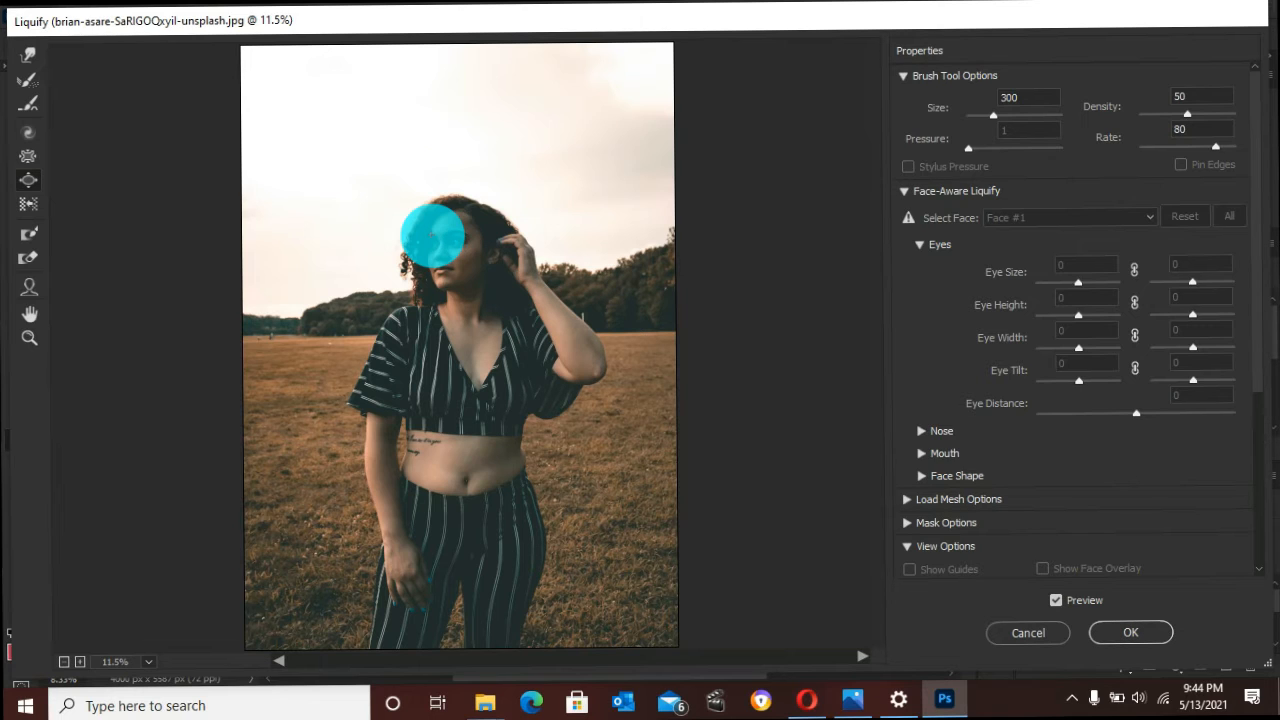
left_click_drag(436, 236, 490, 256)
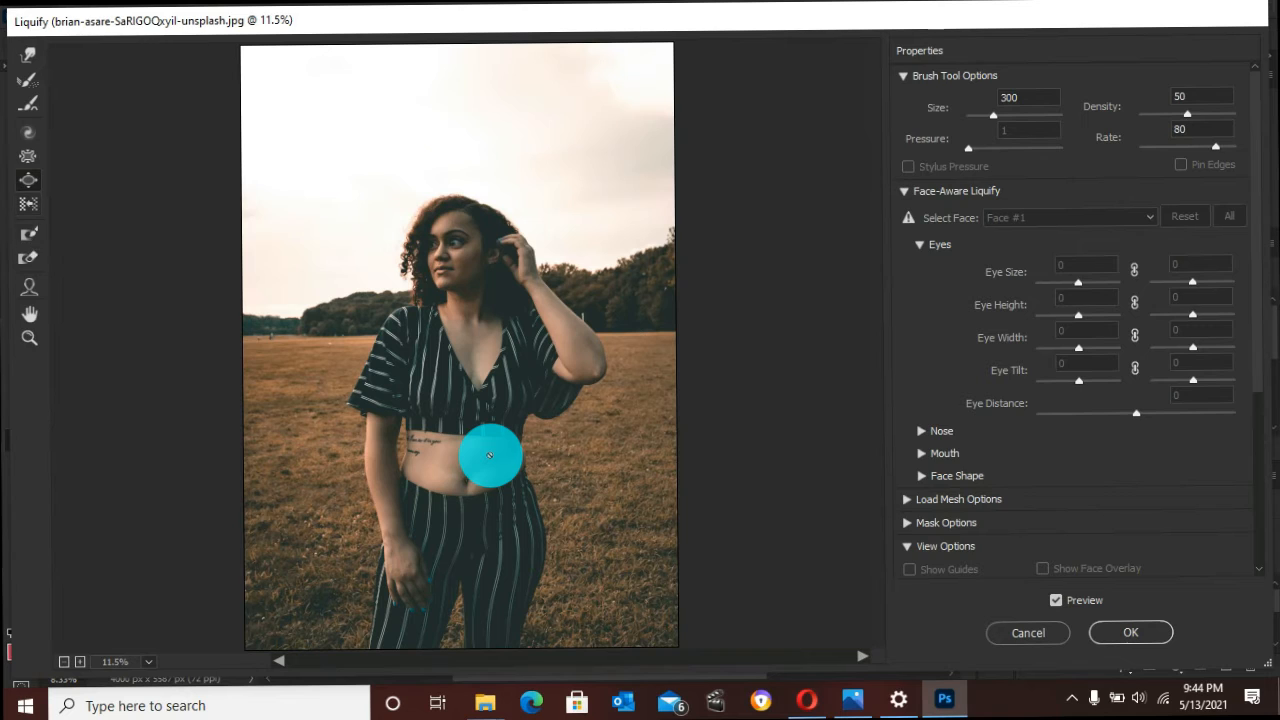
mouse_move(28, 232)
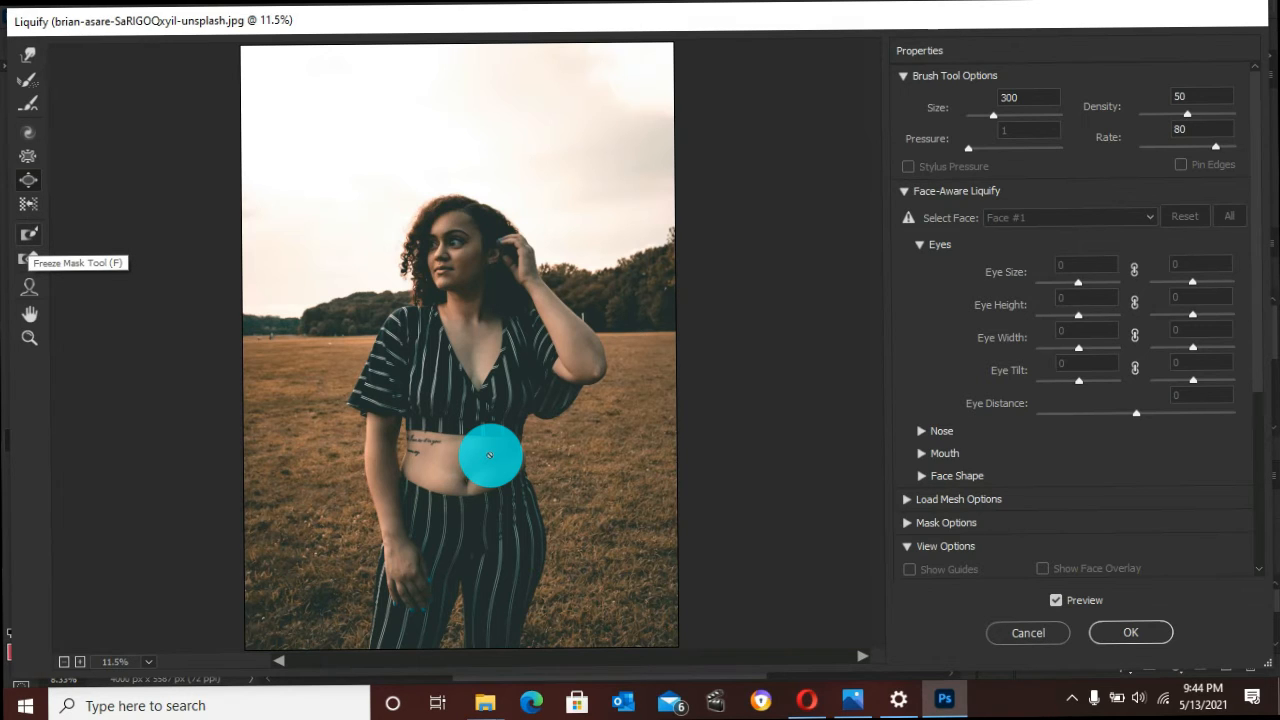
mouse_move(28, 56)
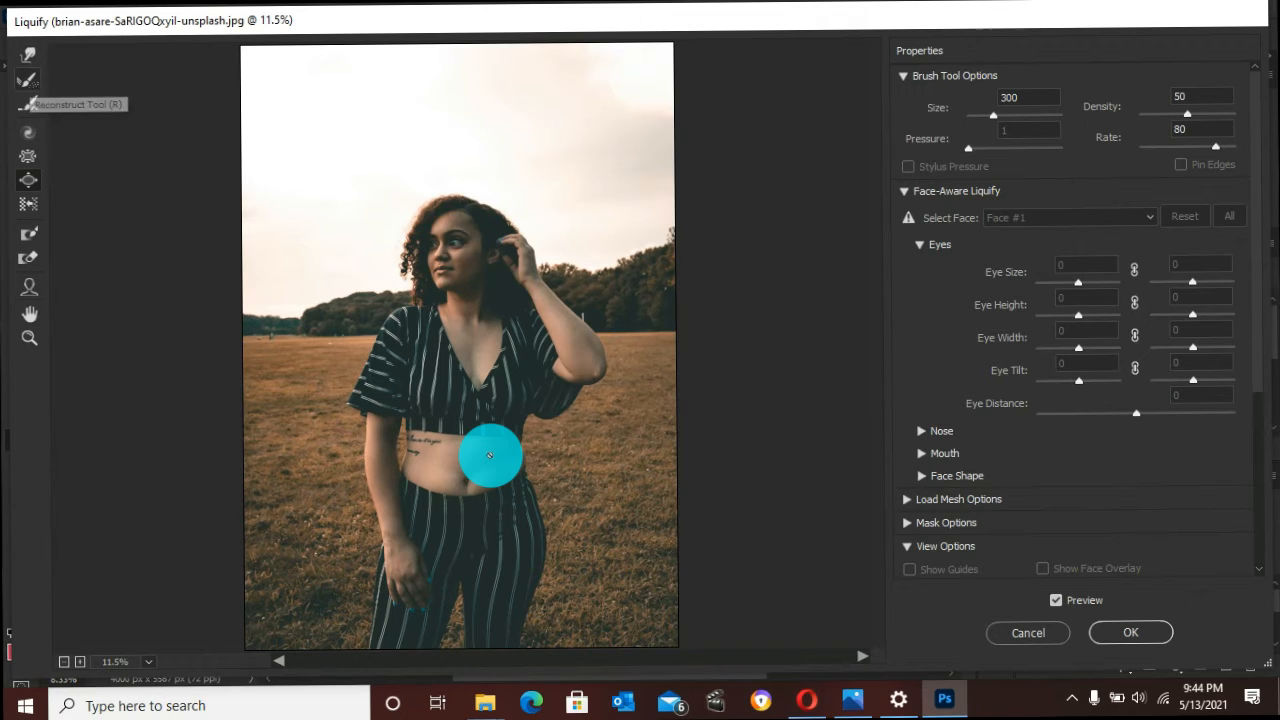
mouse_move(28, 56)
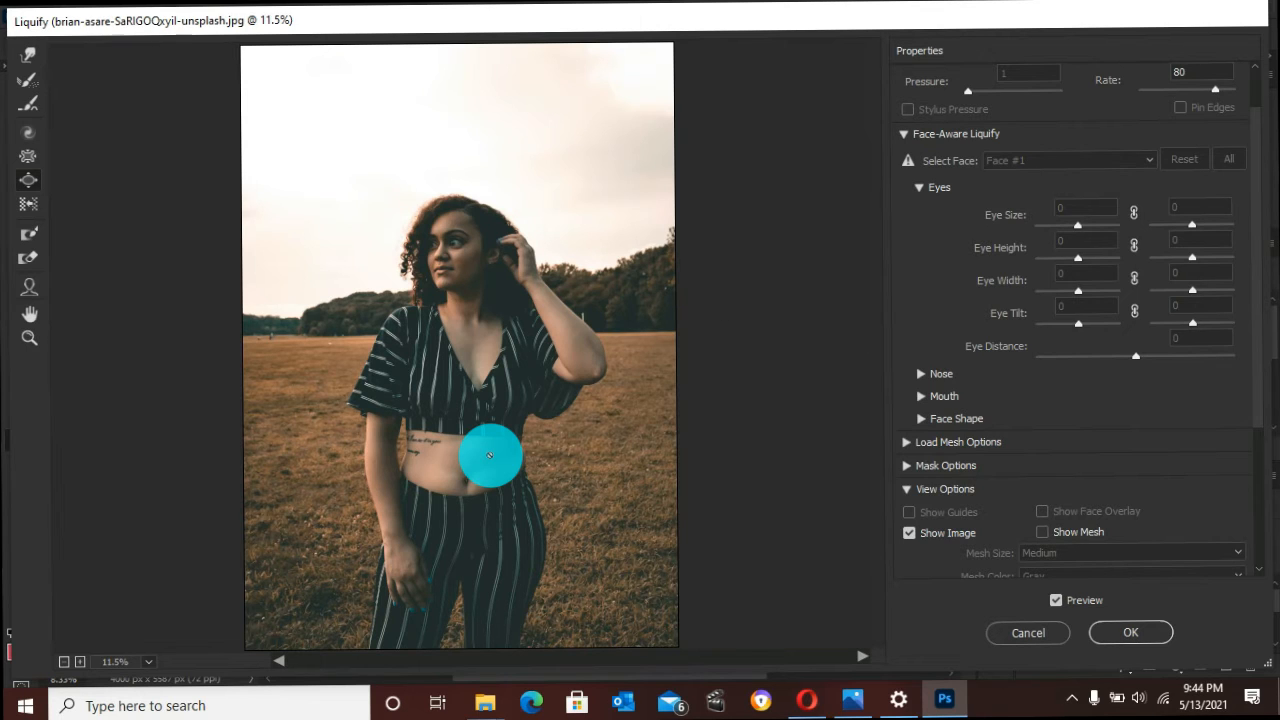
mouse_move(28, 234)
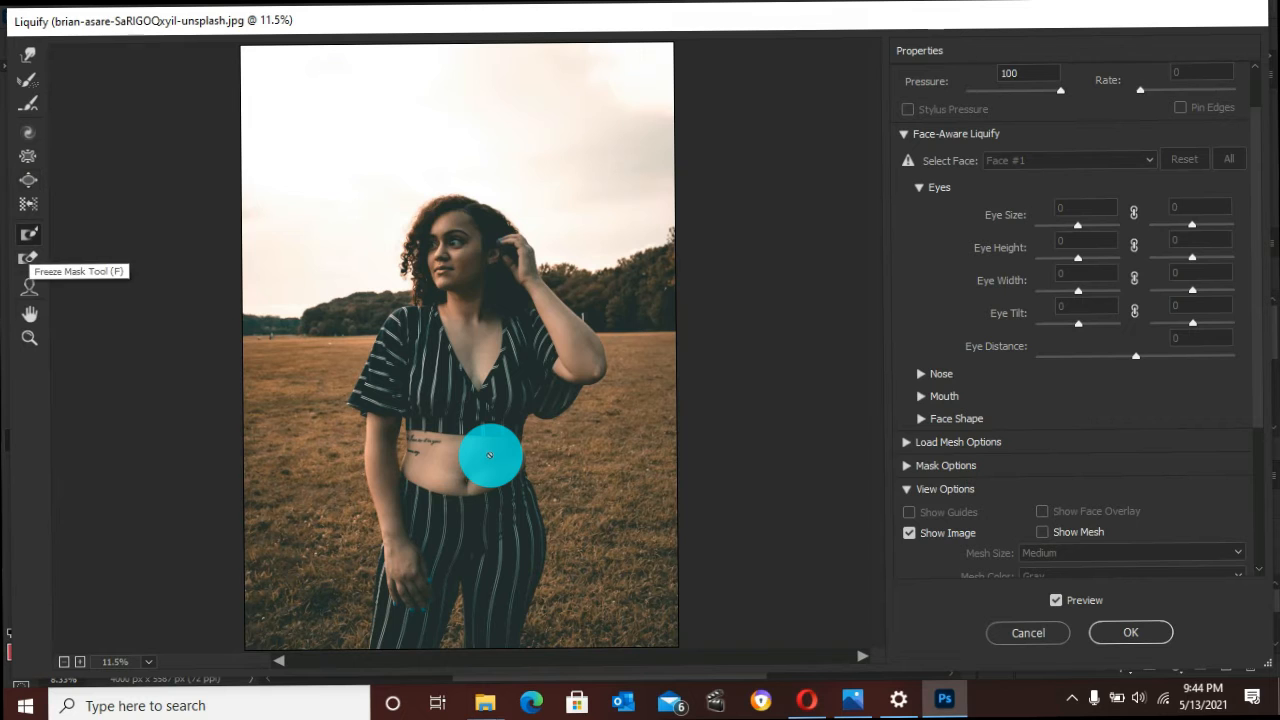
mouse_move(536, 420)
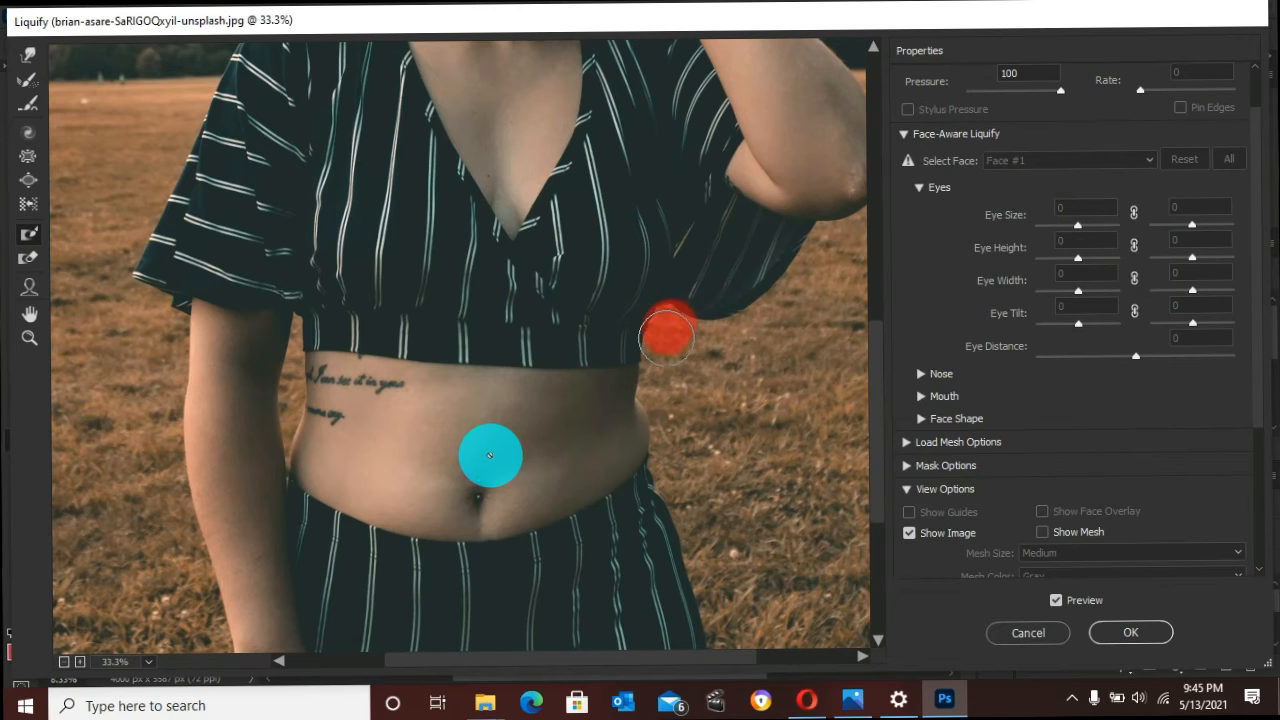
left_click_drag(664, 336, 664, 392)
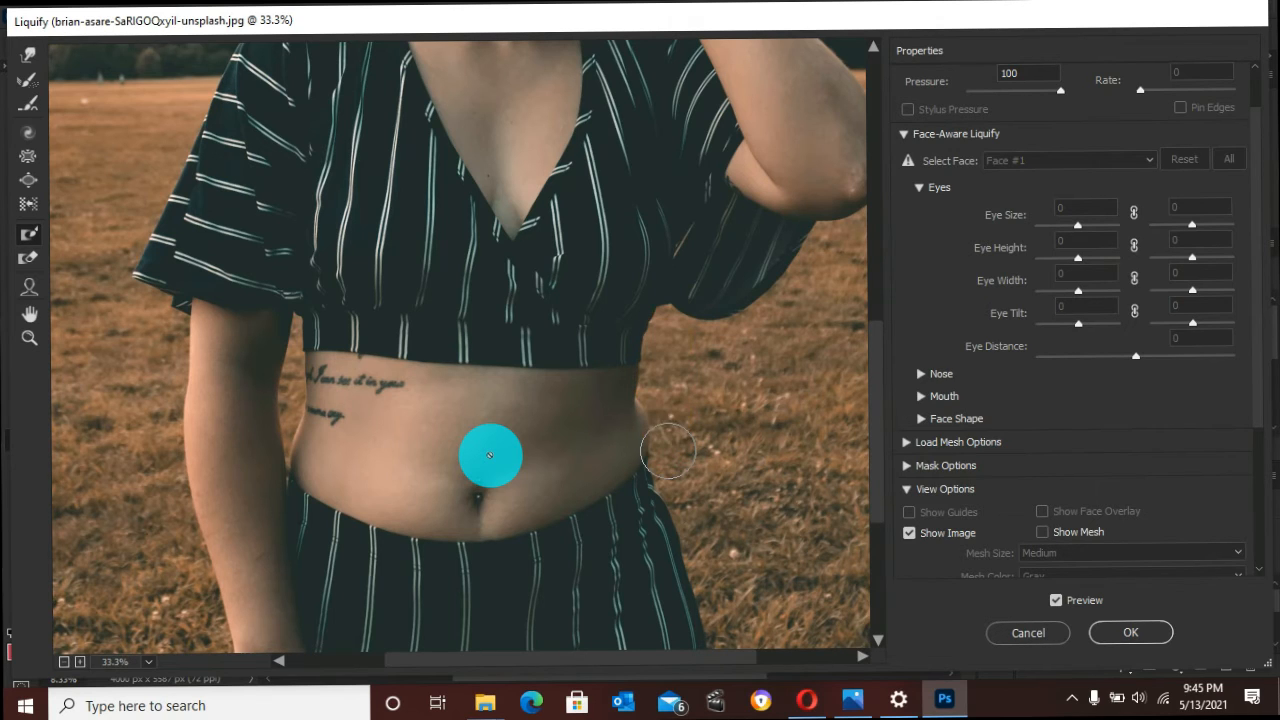
left_click(676, 460)
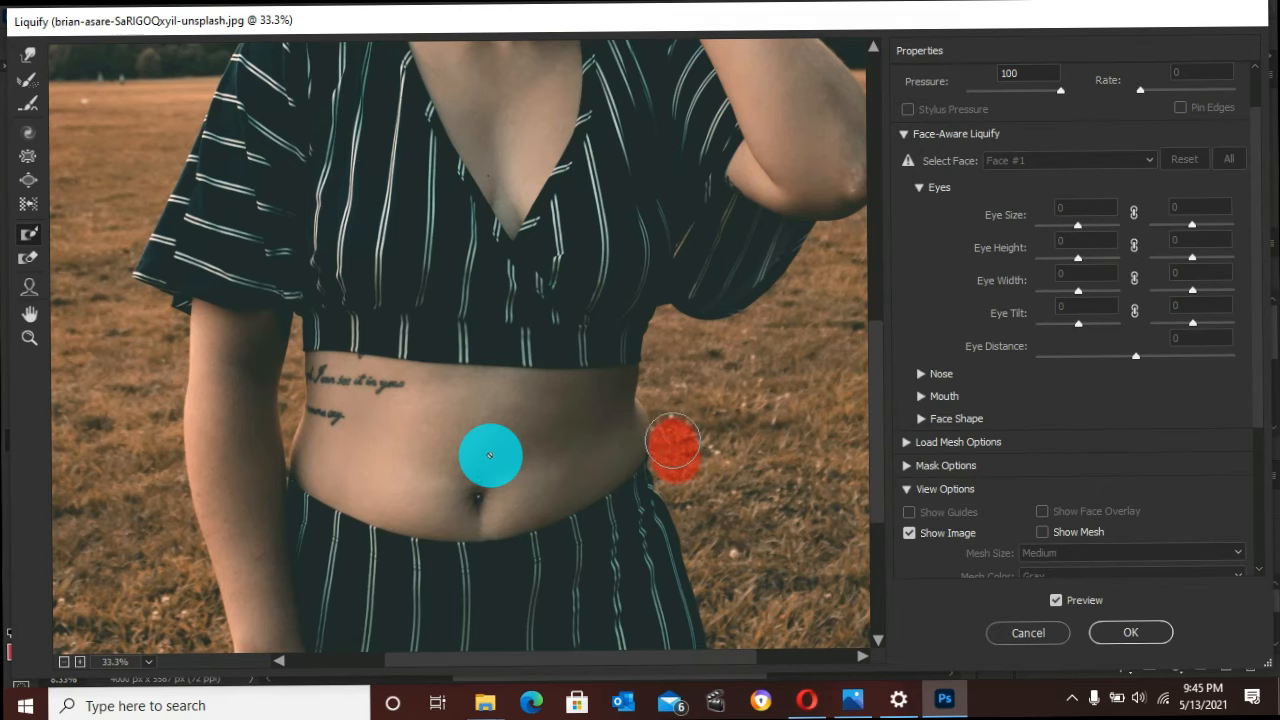
left_click_drag(676, 444, 664, 400)
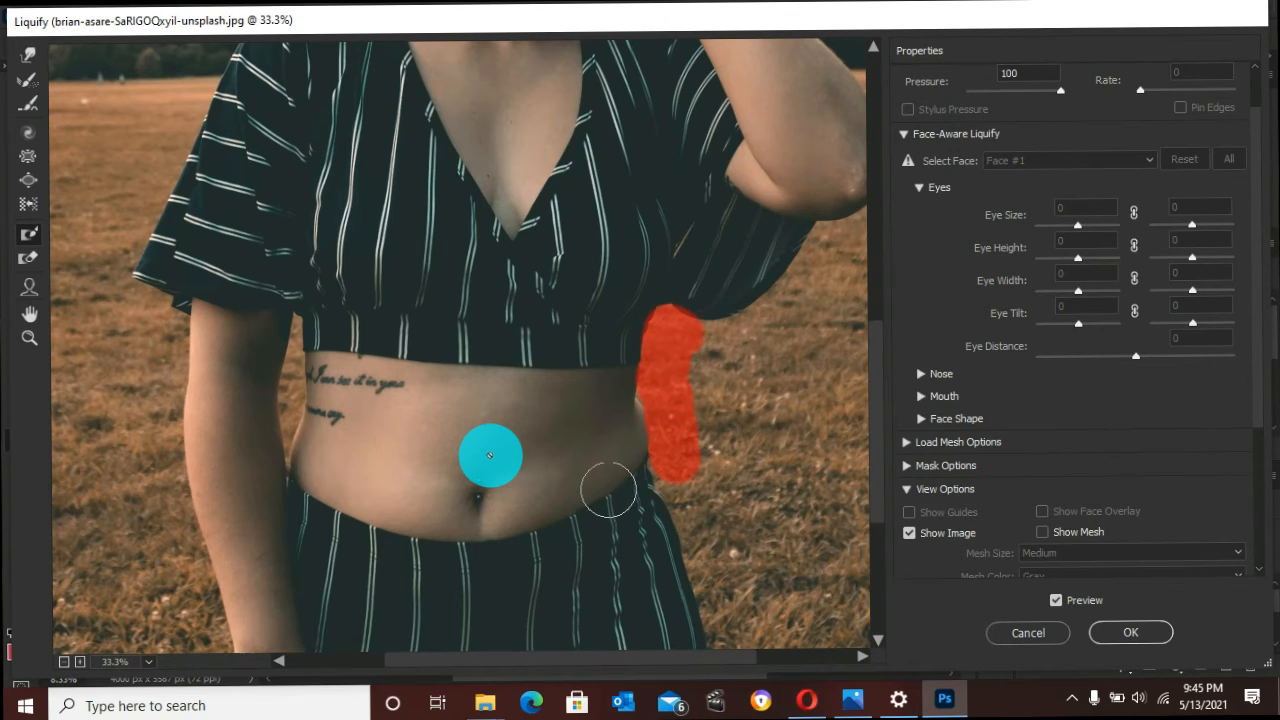
mouse_move(28, 56)
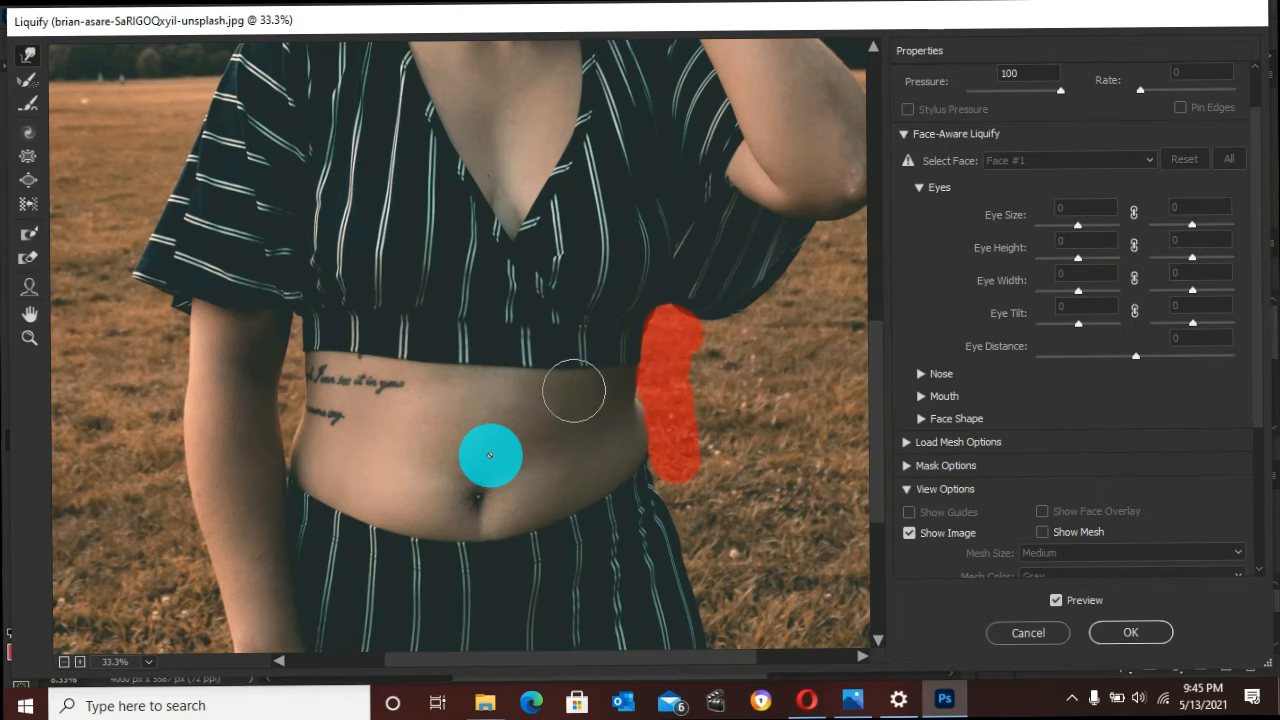
mouse_move(616, 408)
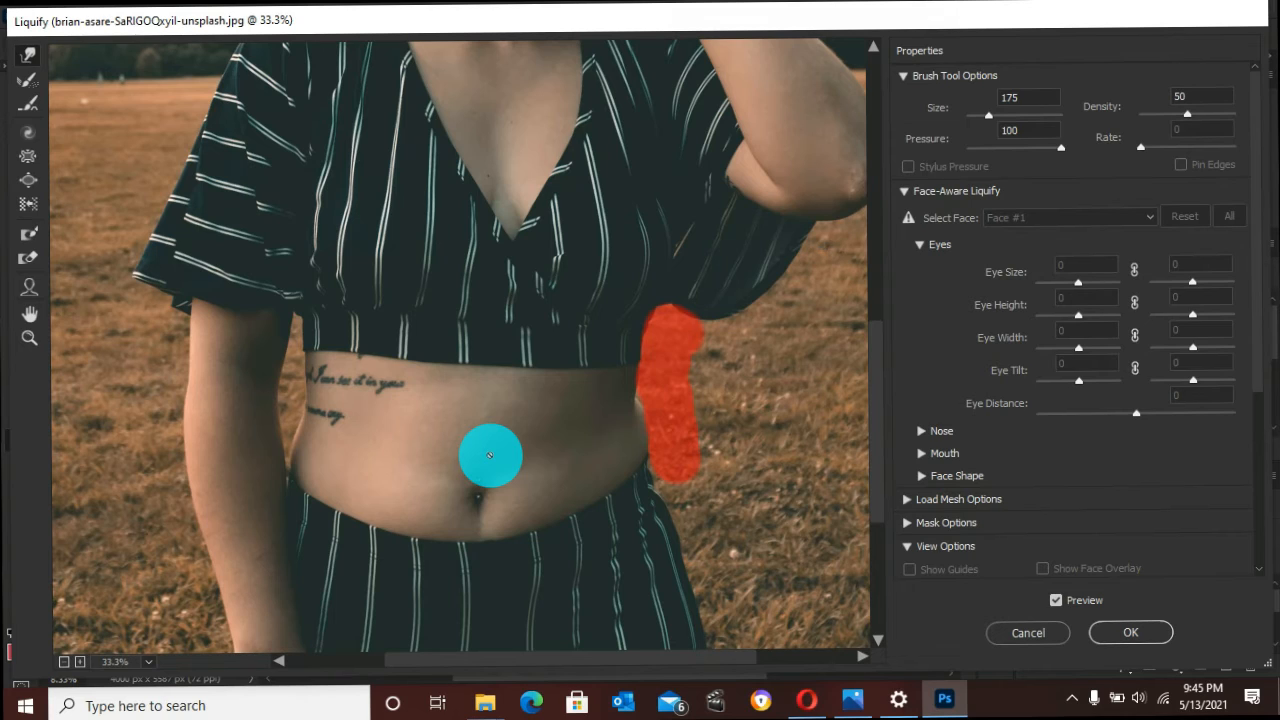
mouse_move(630, 404)
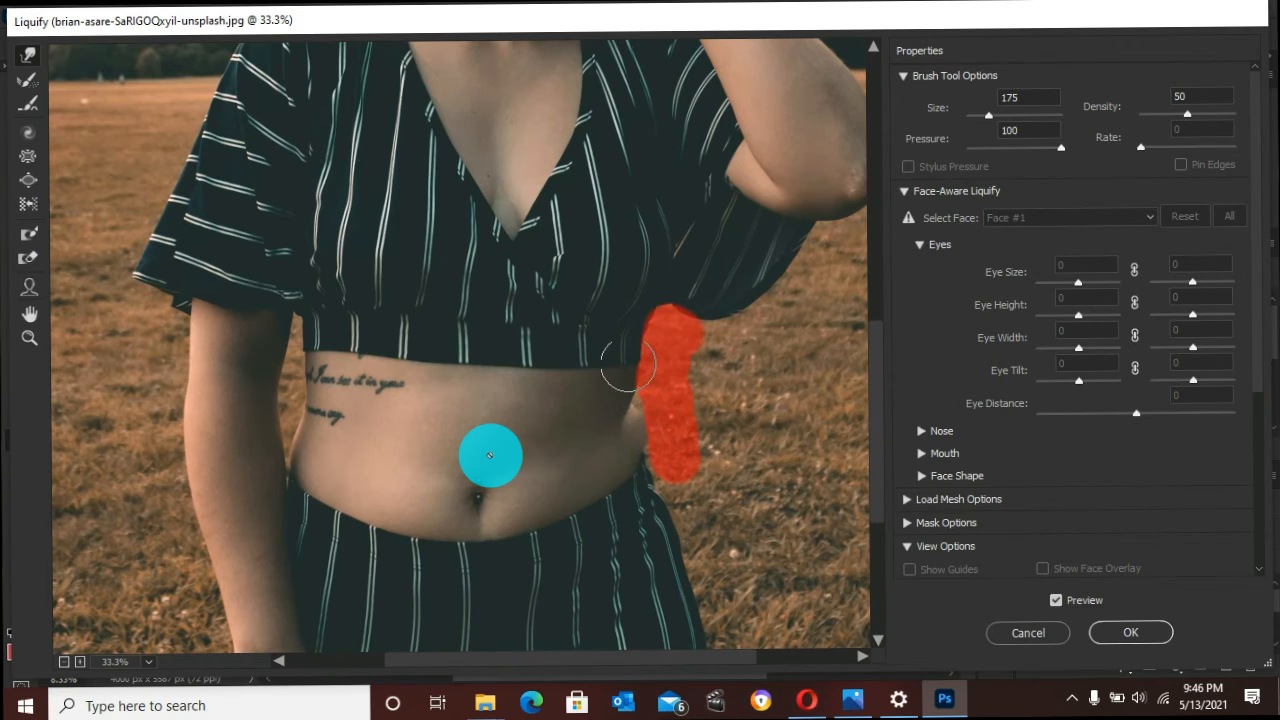
mouse_move(636, 350)
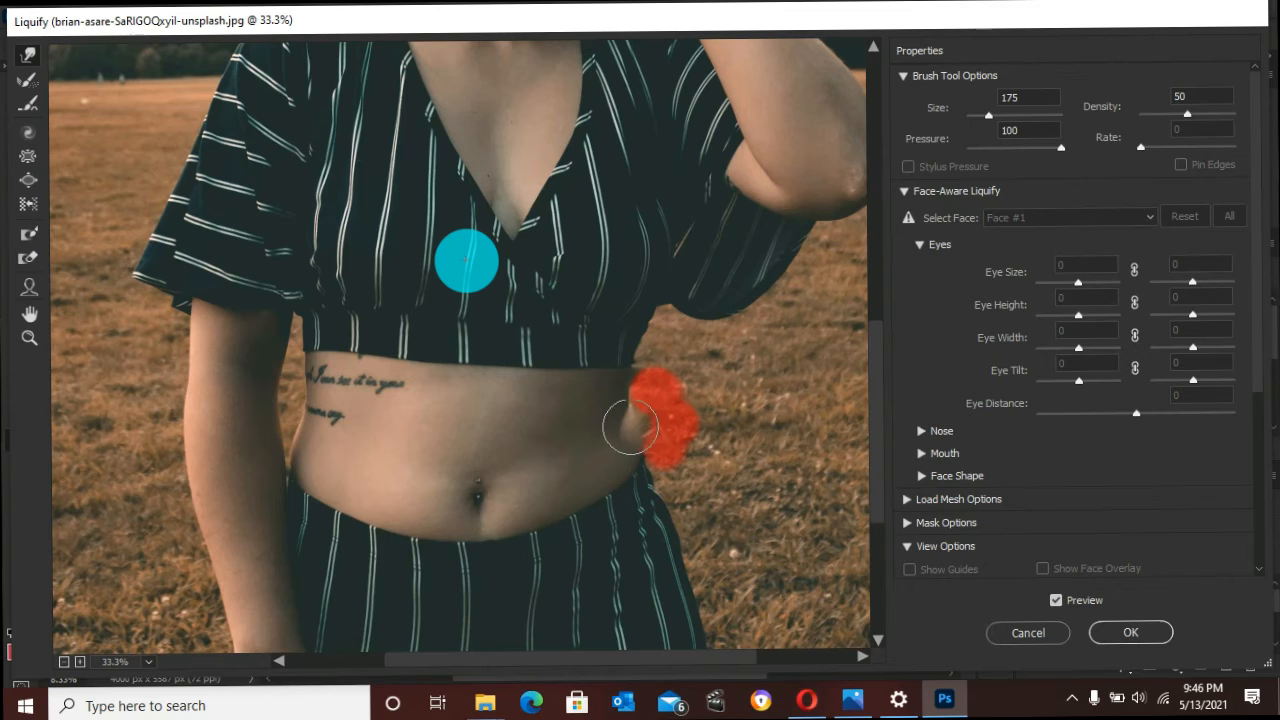
mouse_move(640, 332)
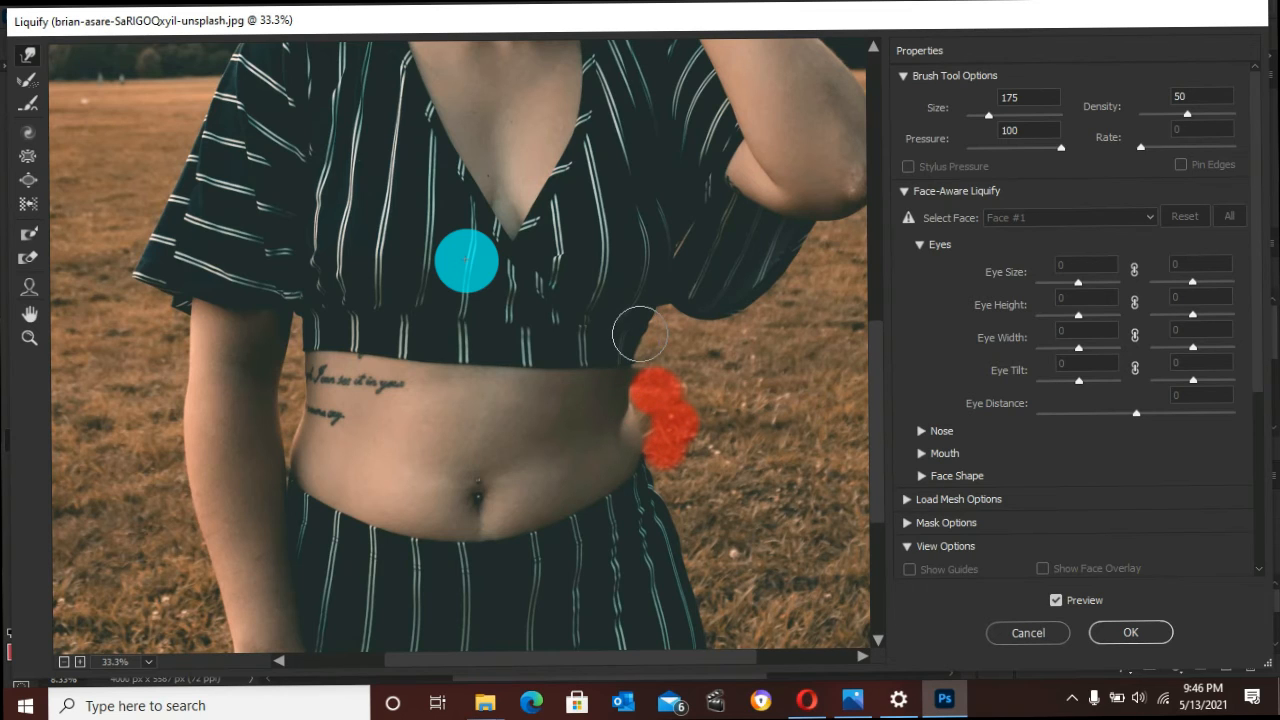
mouse_move(640, 356)
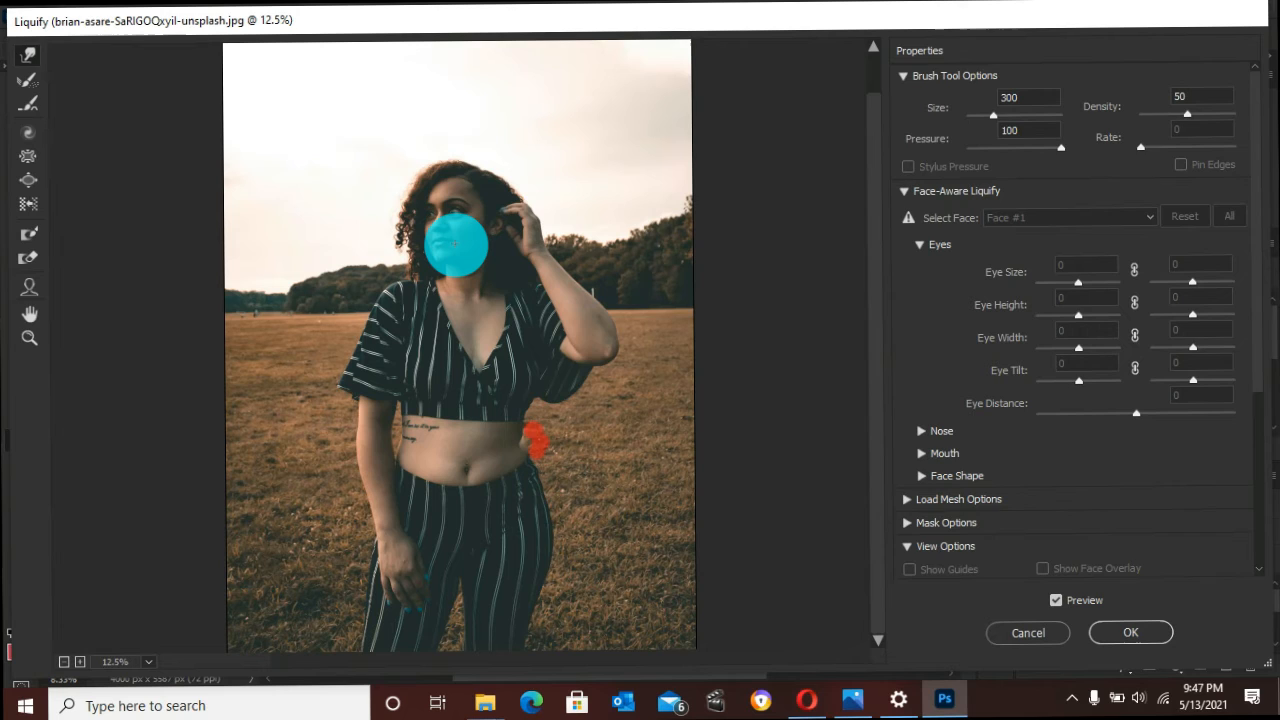
mouse_move(540, 556)
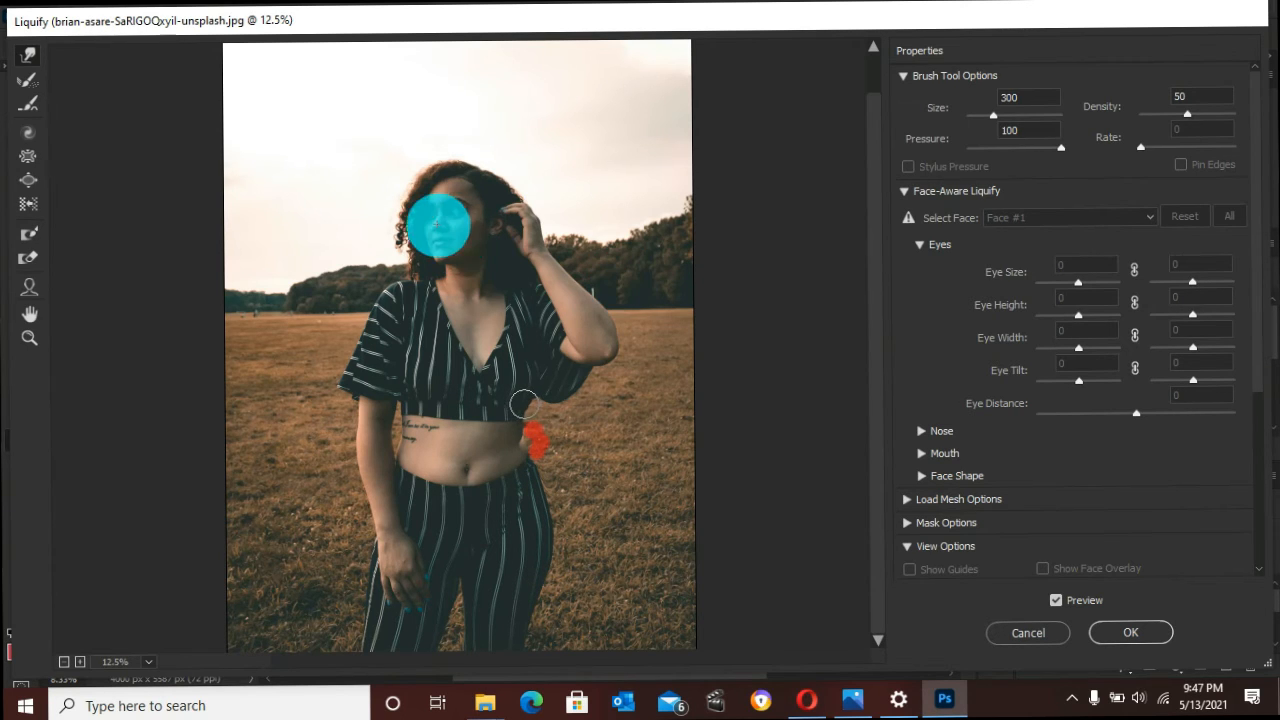
Narrow the waist above the frozen patch and repaint the mask on the left waist
left_click_drag(524, 404, 504, 458)
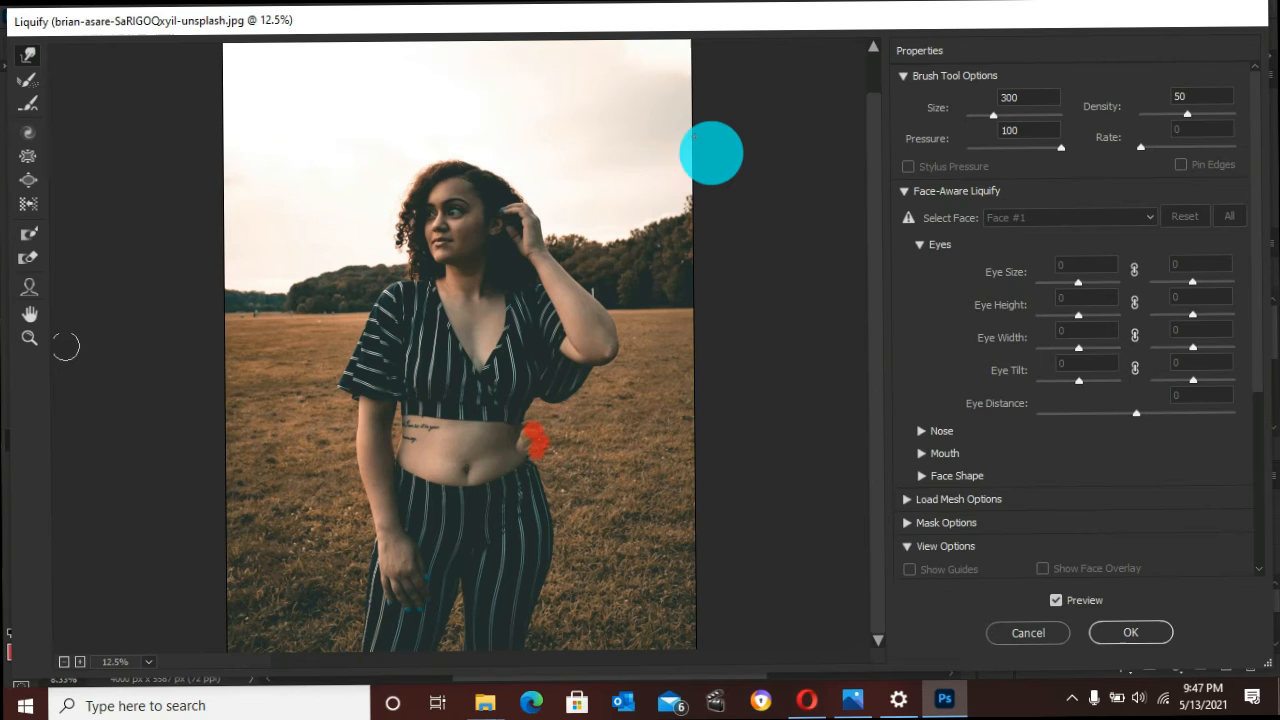
left_click_drag(712, 152, 452, 260)
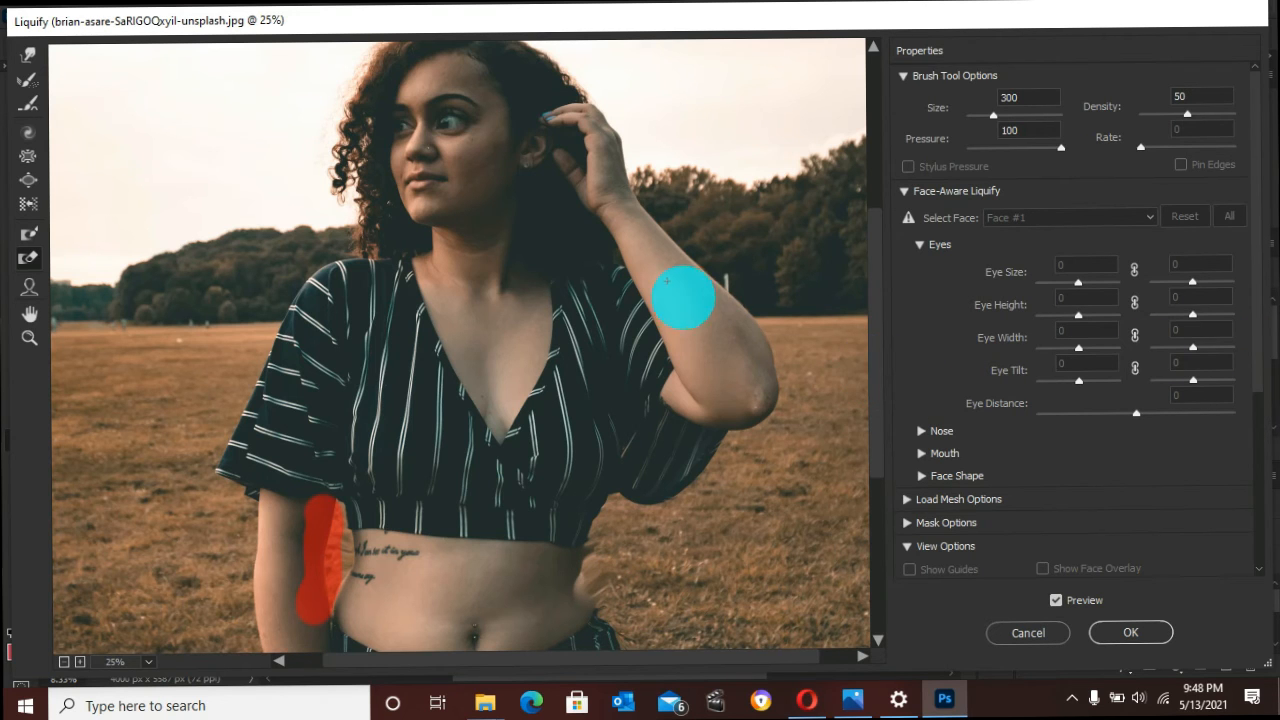
Push the right hip outline inward and smooth its curve with Forward Warp
scroll("down", 3)
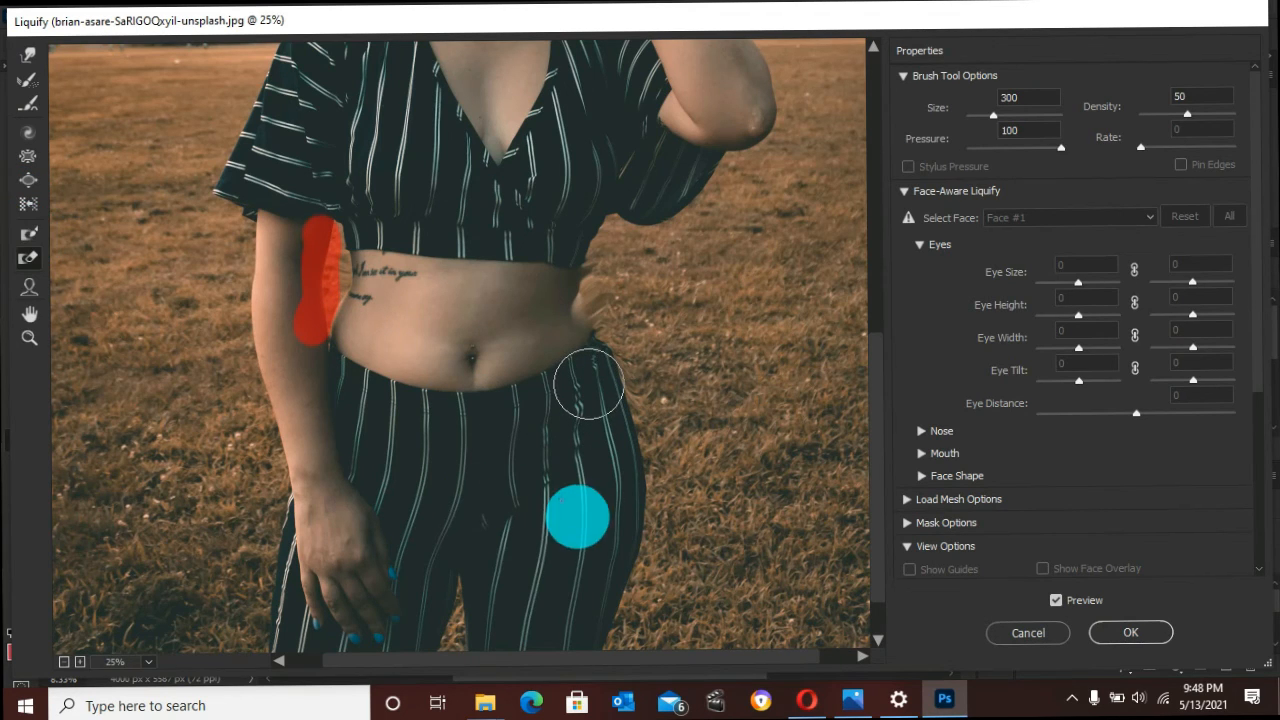
left_click_drag(576, 516, 538, 420)
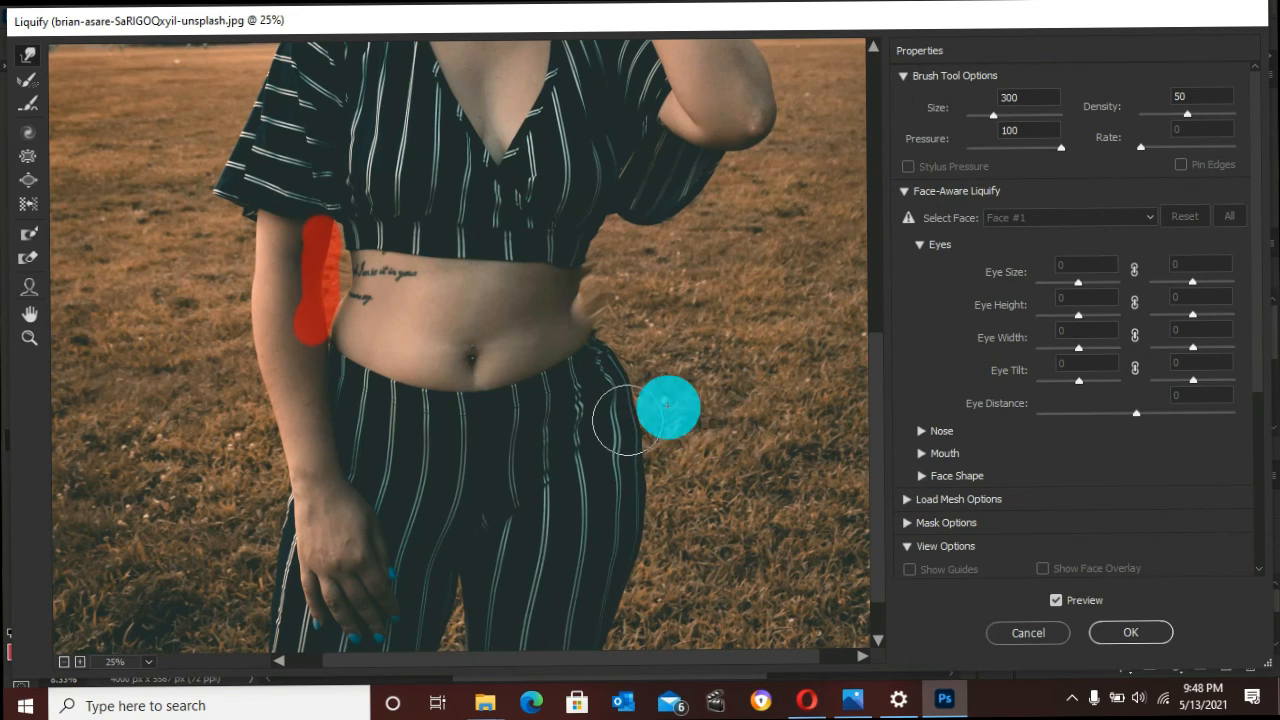
left_click_drag(664, 408, 628, 458)
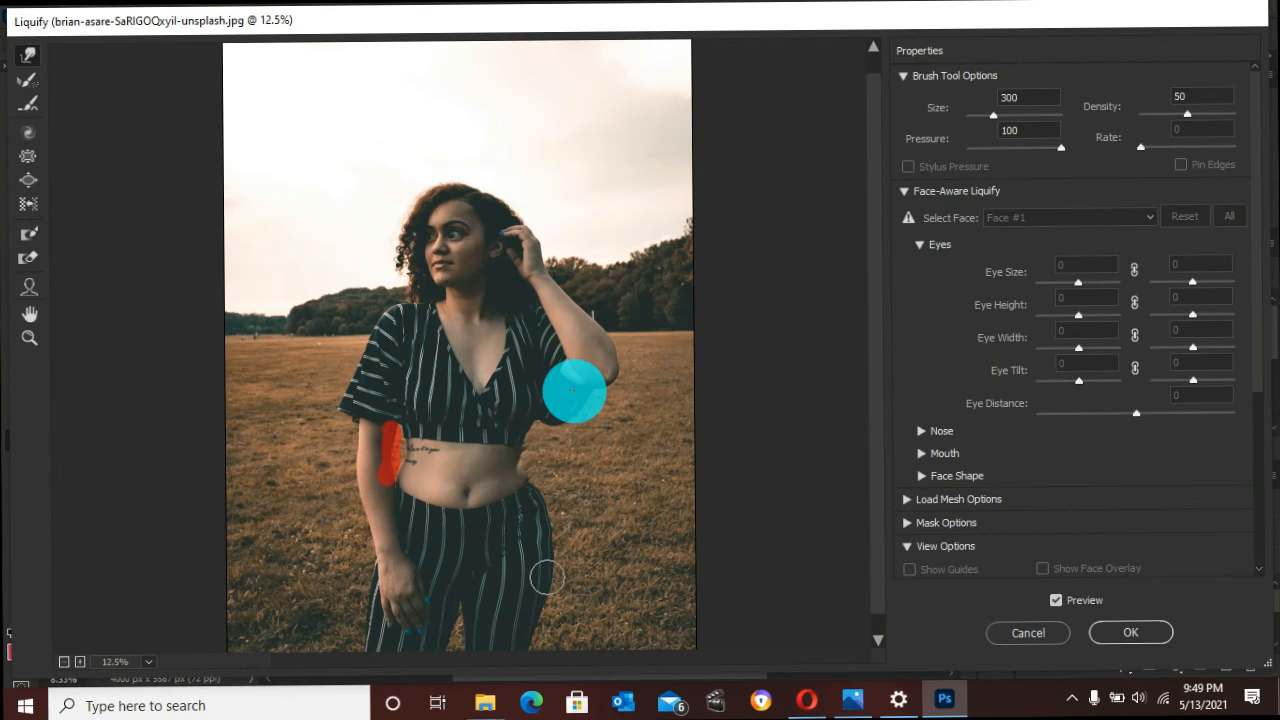
mouse_move(536, 600)
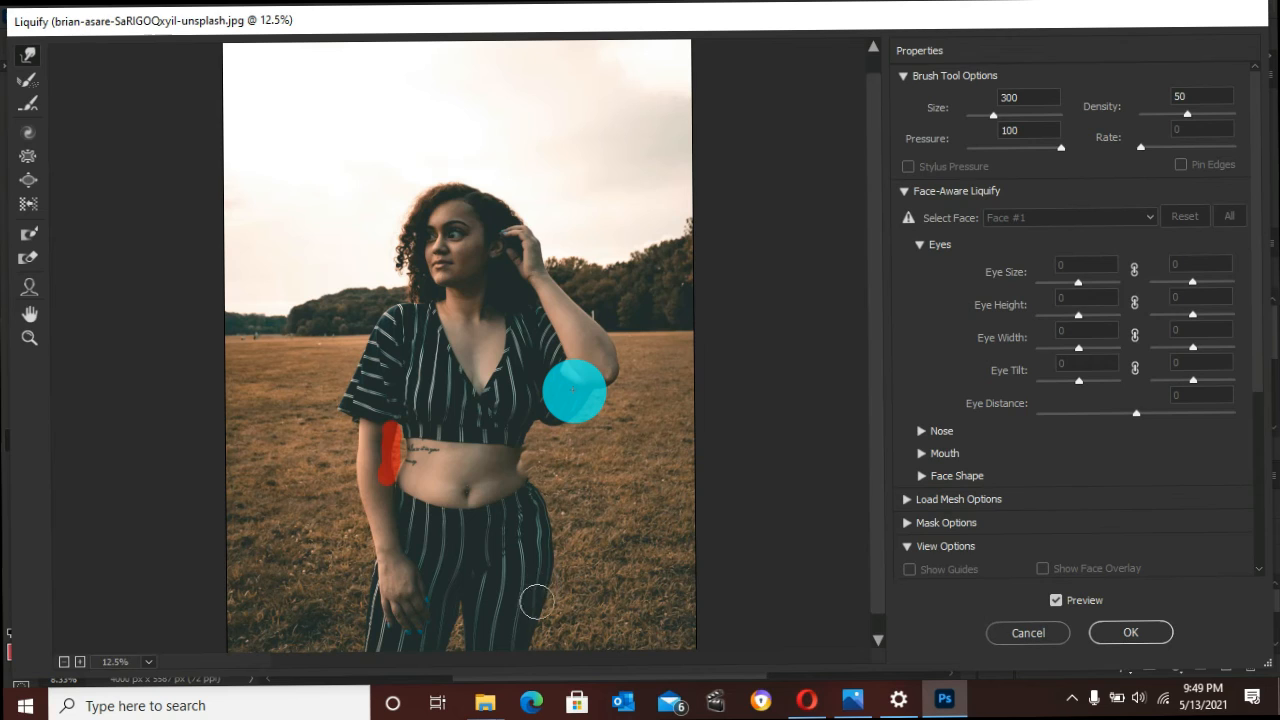
mouse_move(524, 628)
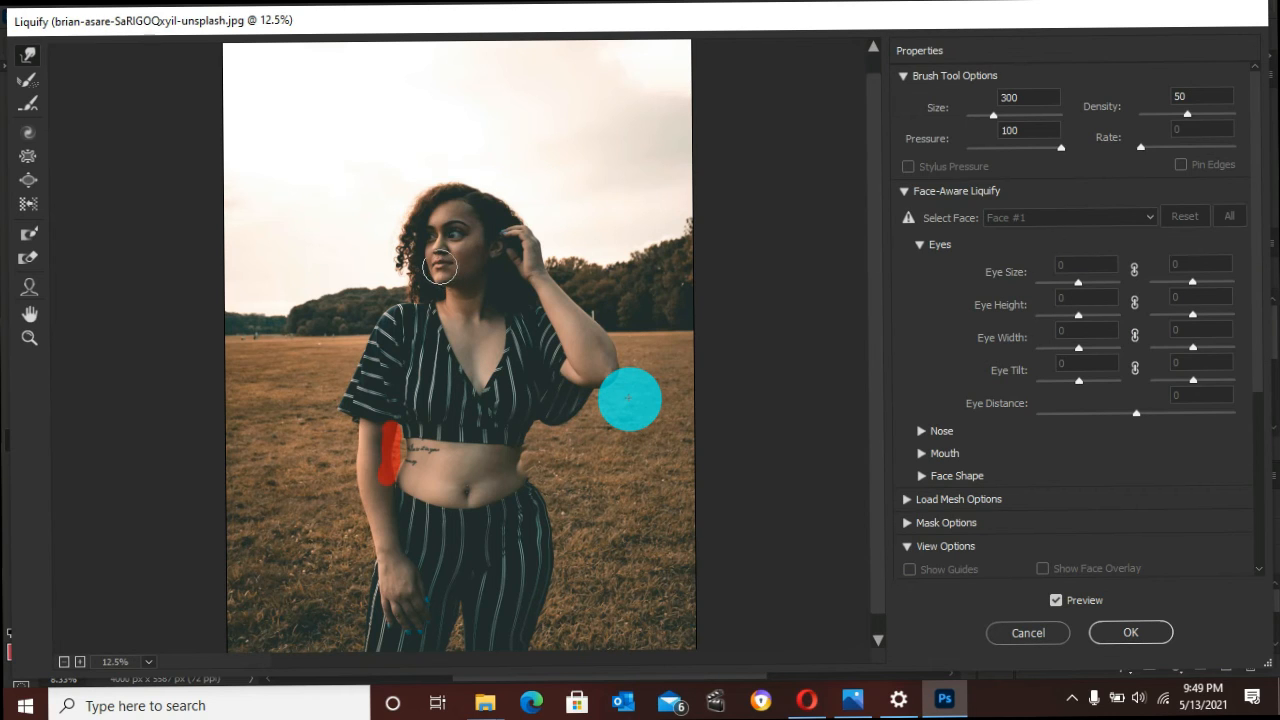
mouse_move(472, 414)
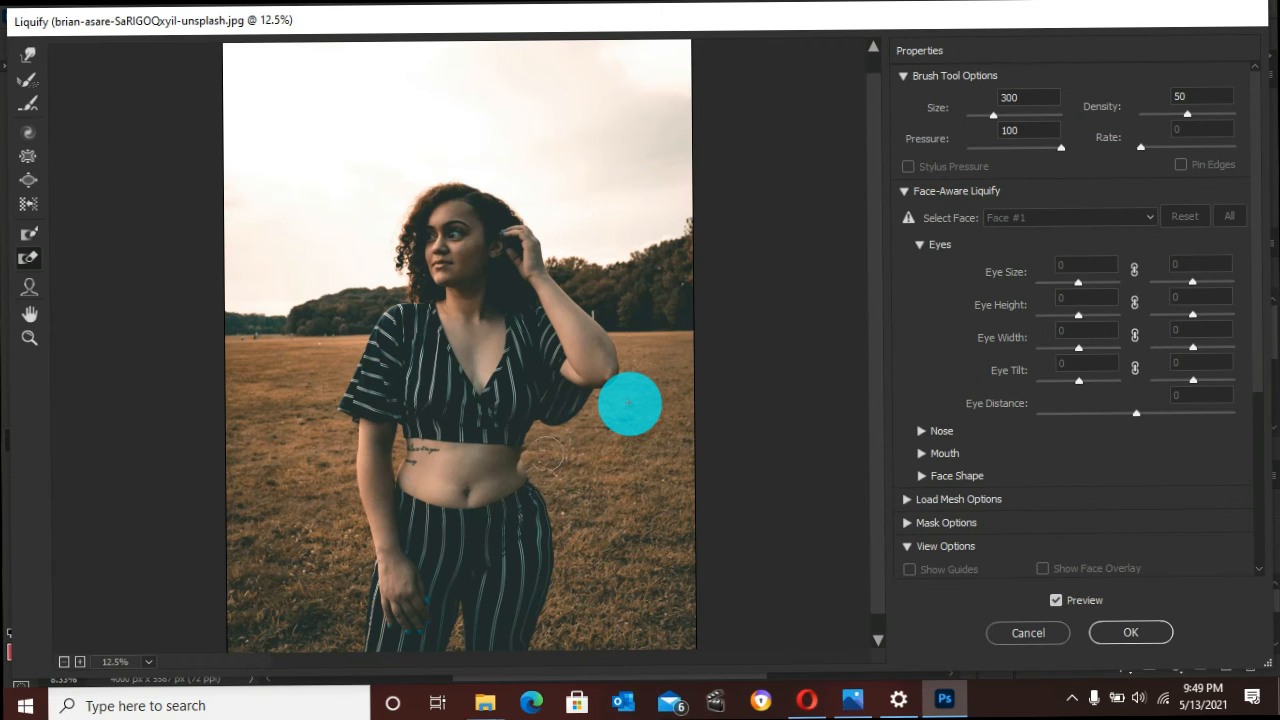
Thaw the remaining freeze mask beside her lowered arm
left_click_drag(630, 404, 644, 424)
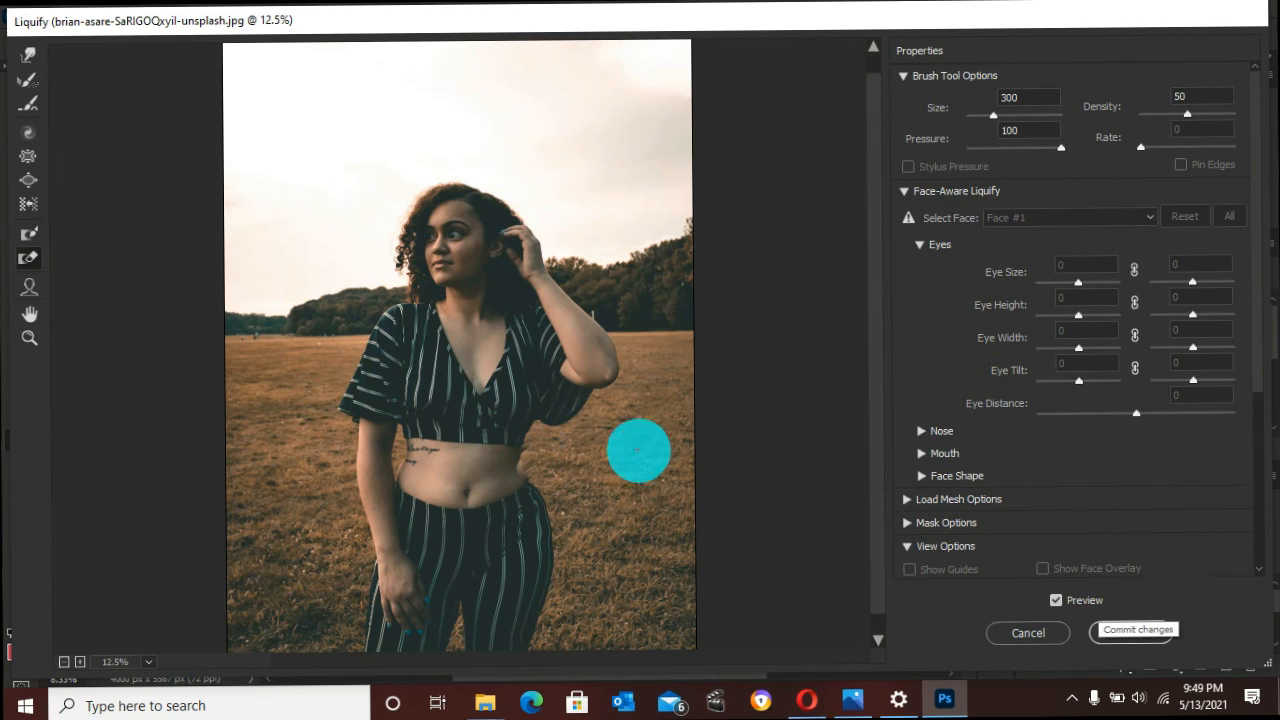
mouse_move(632, 436)
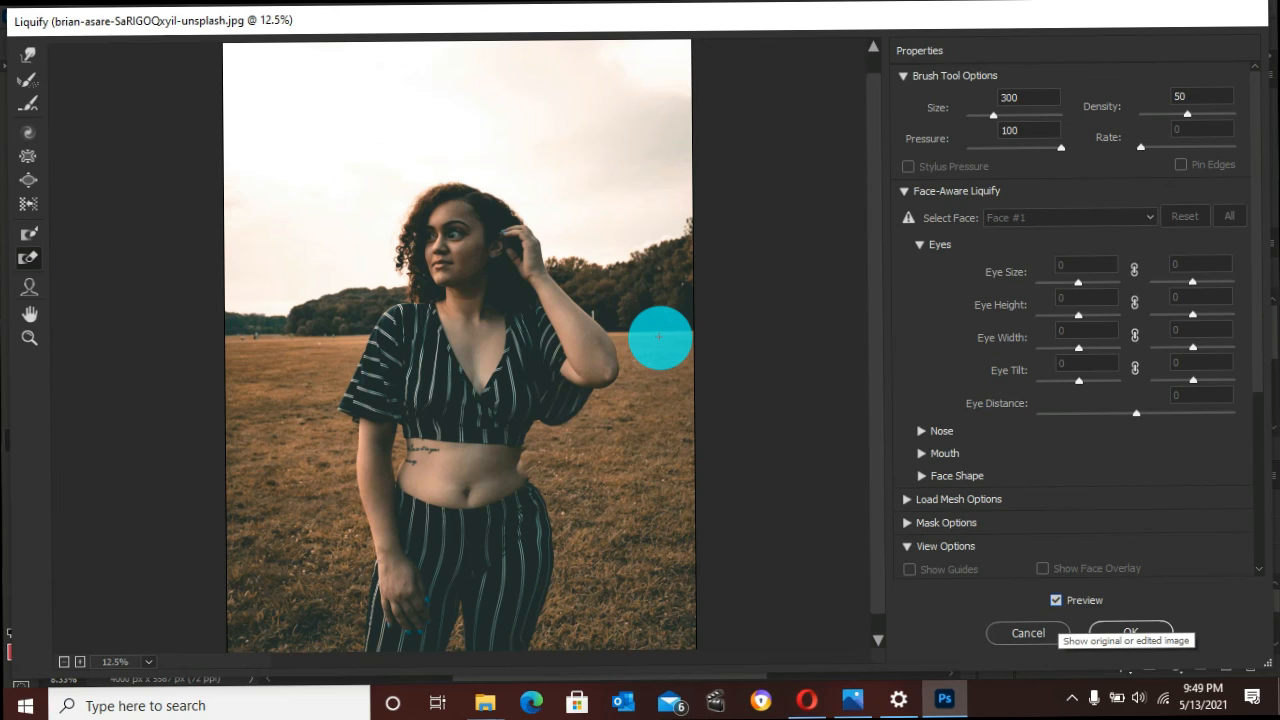
left_click(1056, 600)
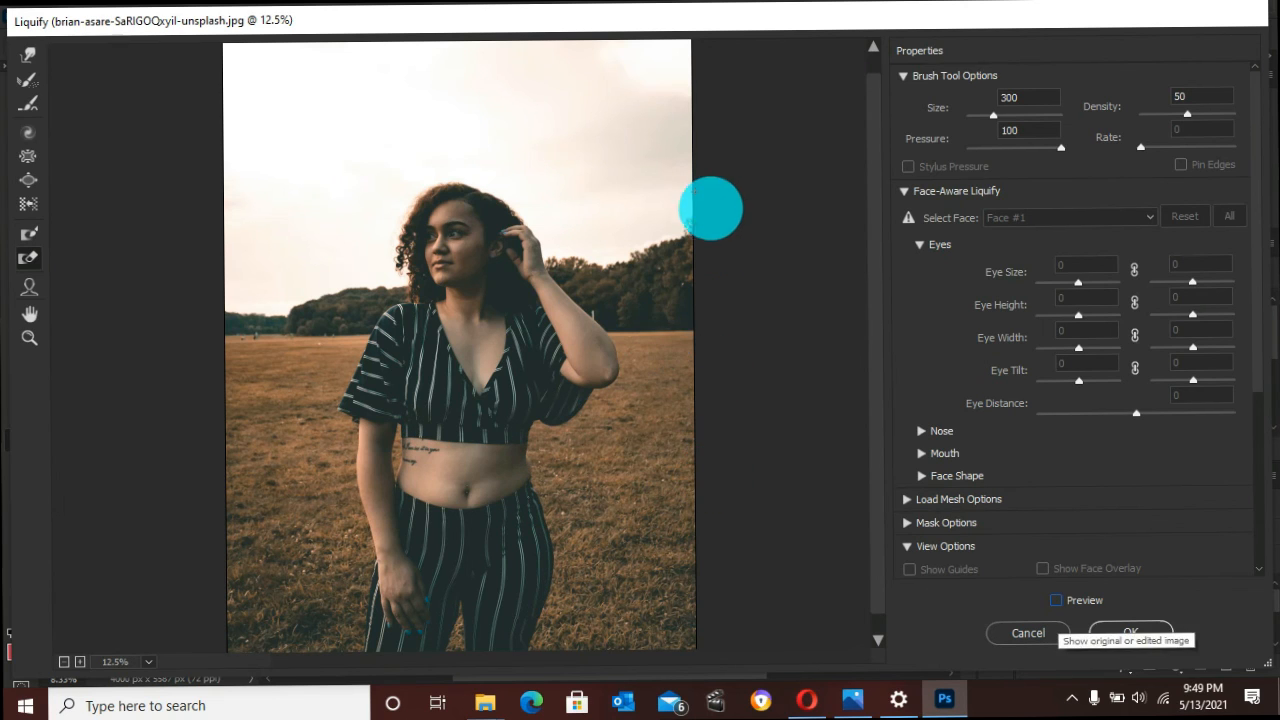
left_click(1056, 600)
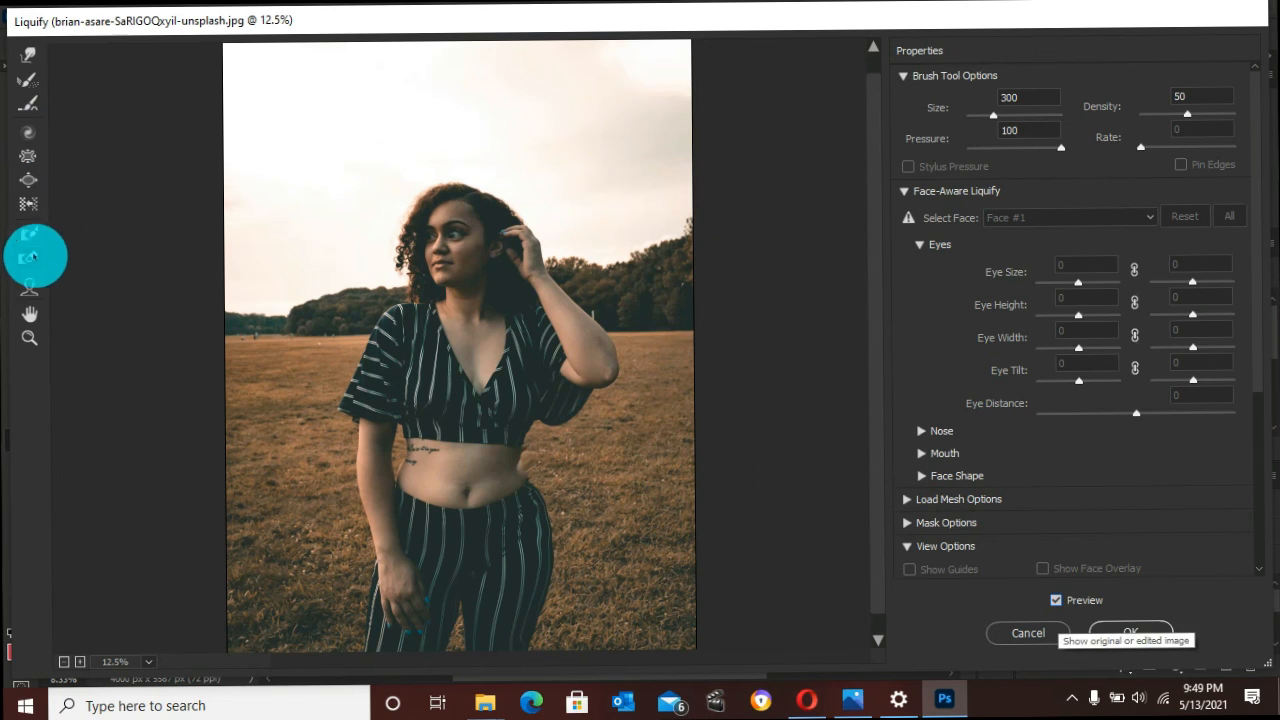
left_click(1056, 600)
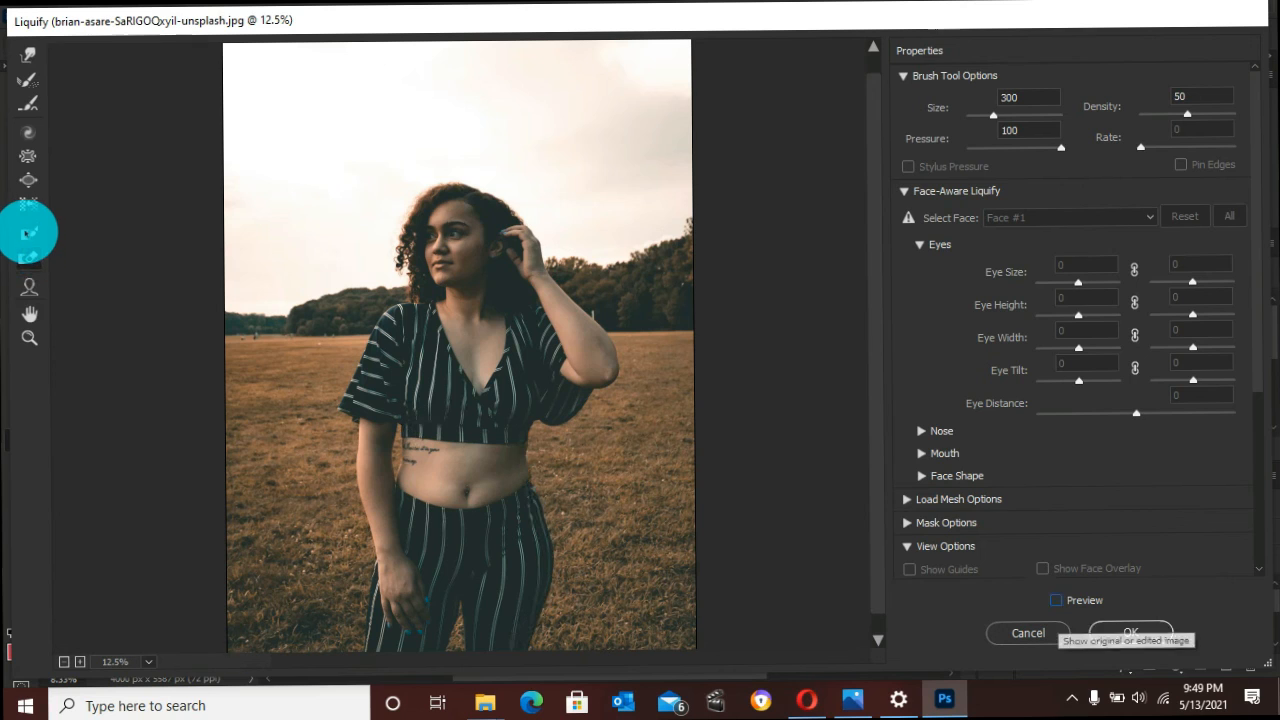
left_click(1056, 600)
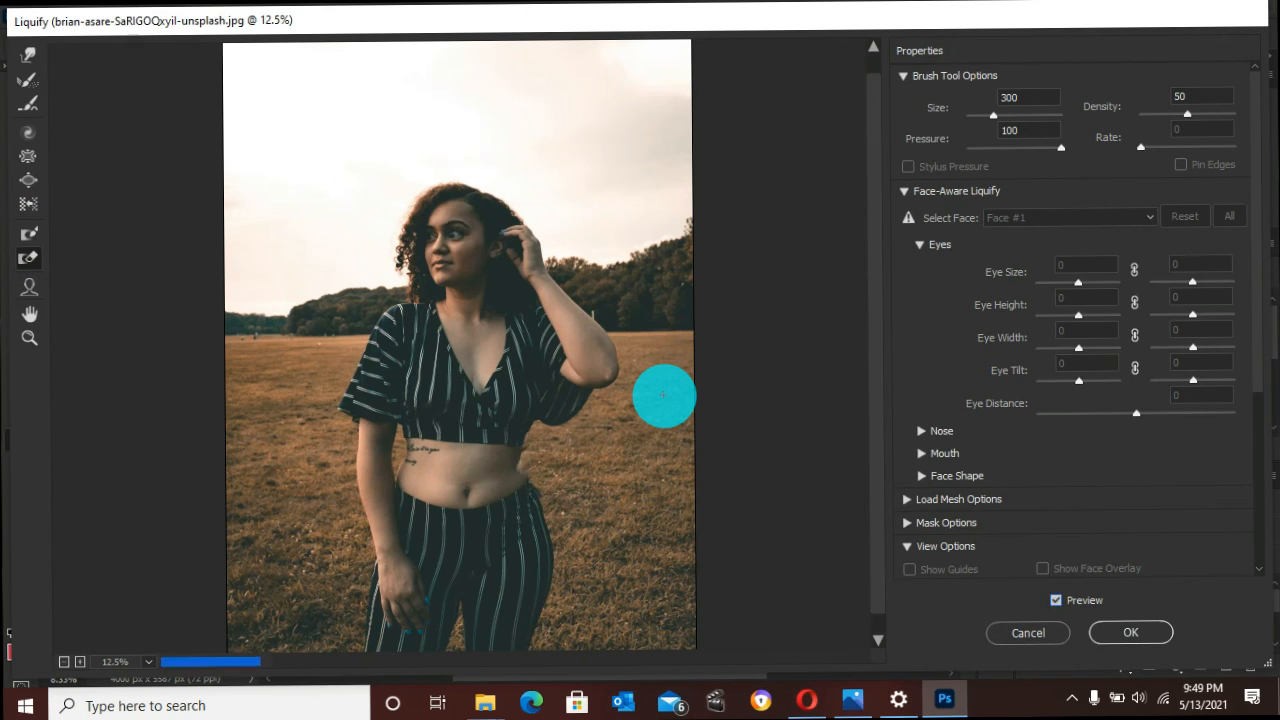
mouse_move(730, 350)
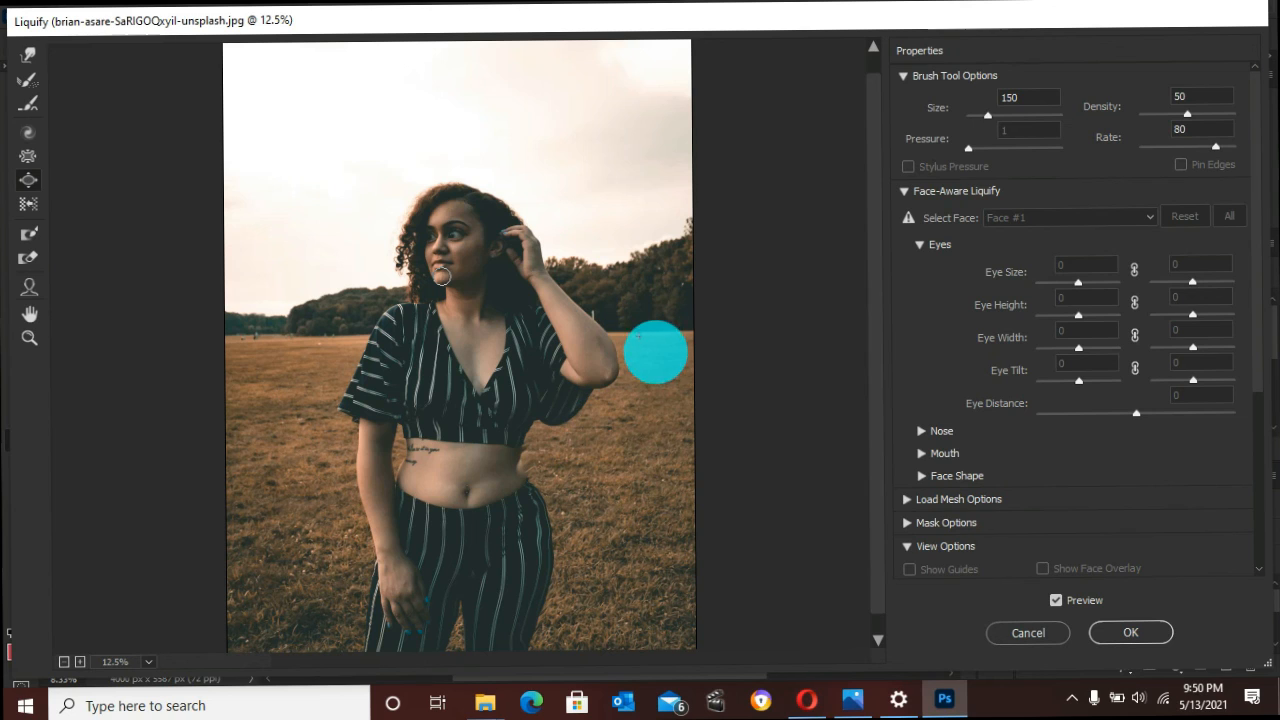
Switch Liquify tools and turn off Preview to reveal the unedited original portrait for comparison
left_click_drag(656, 352, 644, 388)
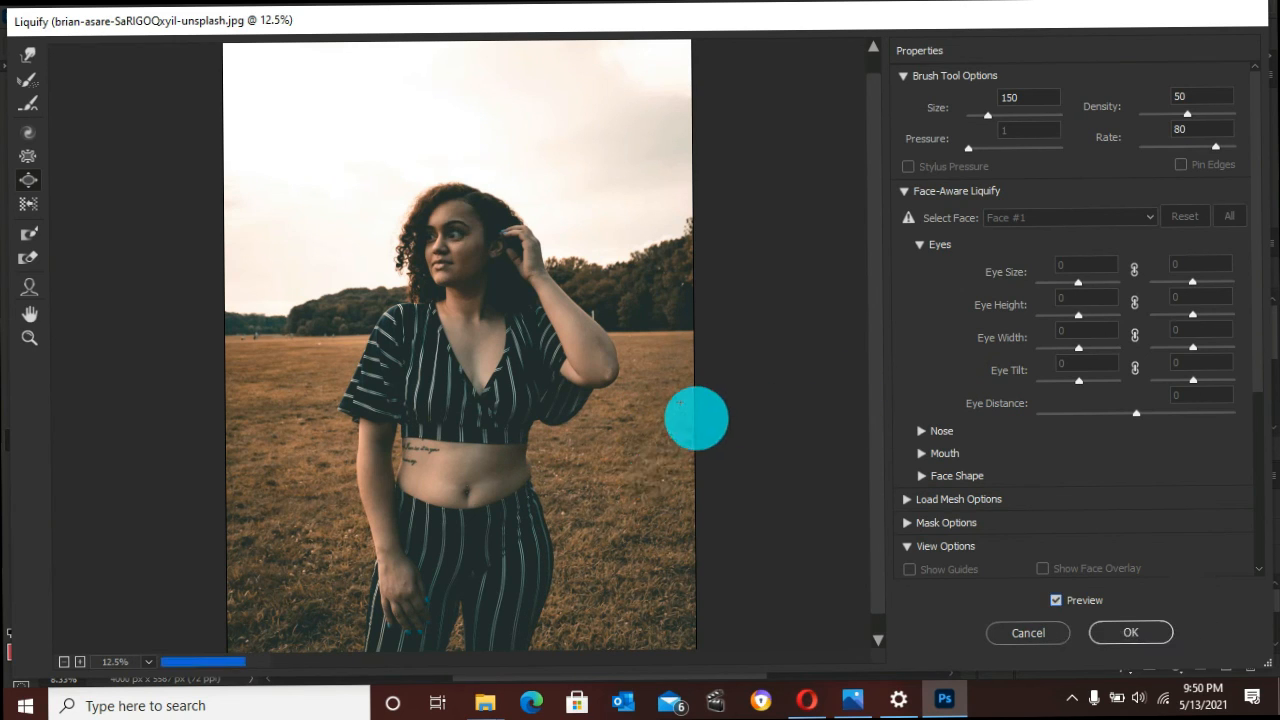
left_click(1056, 600)
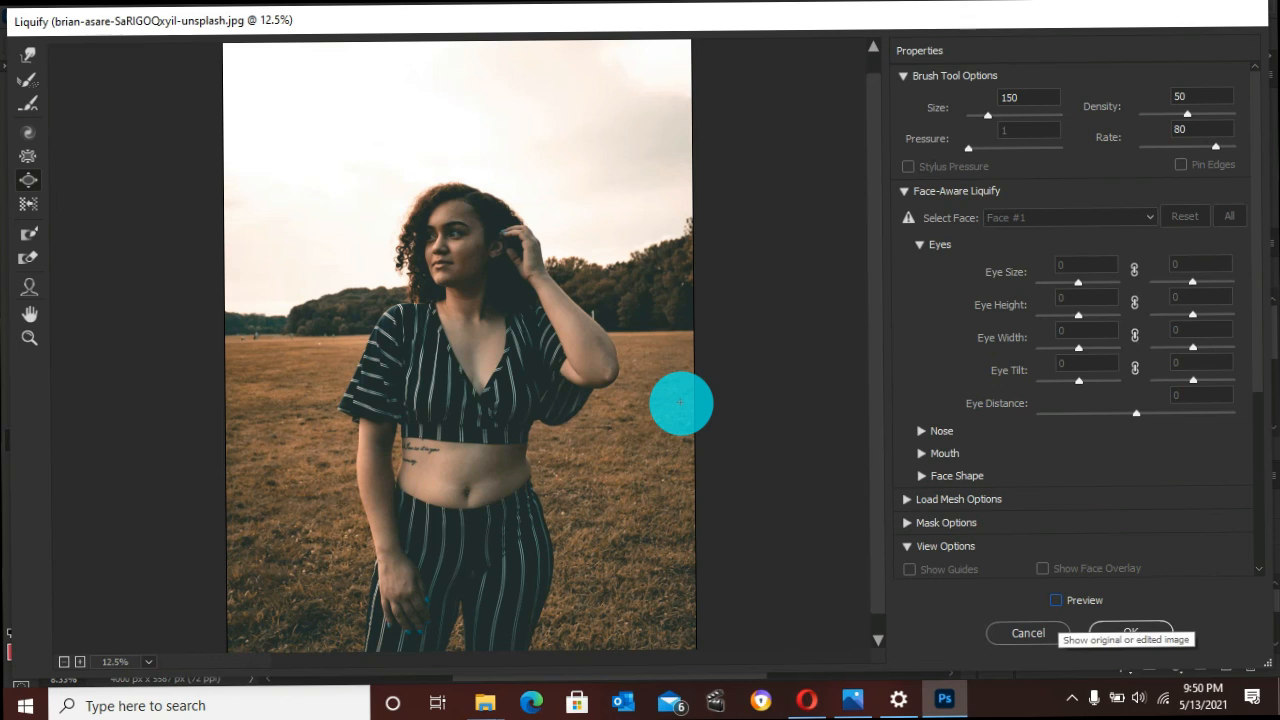